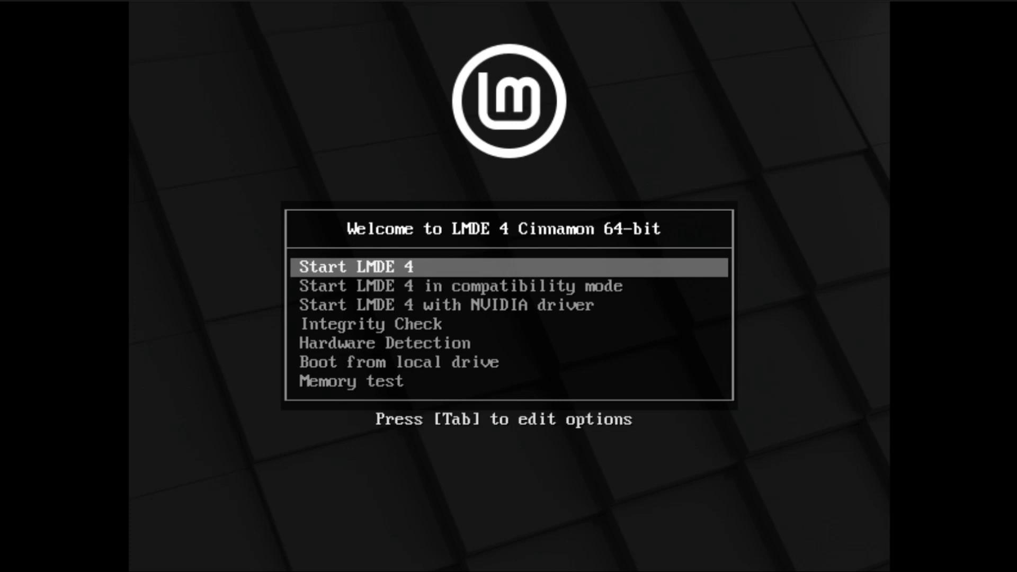
- Look over the boot entries and start the LMDE 4 live session
key("Down")
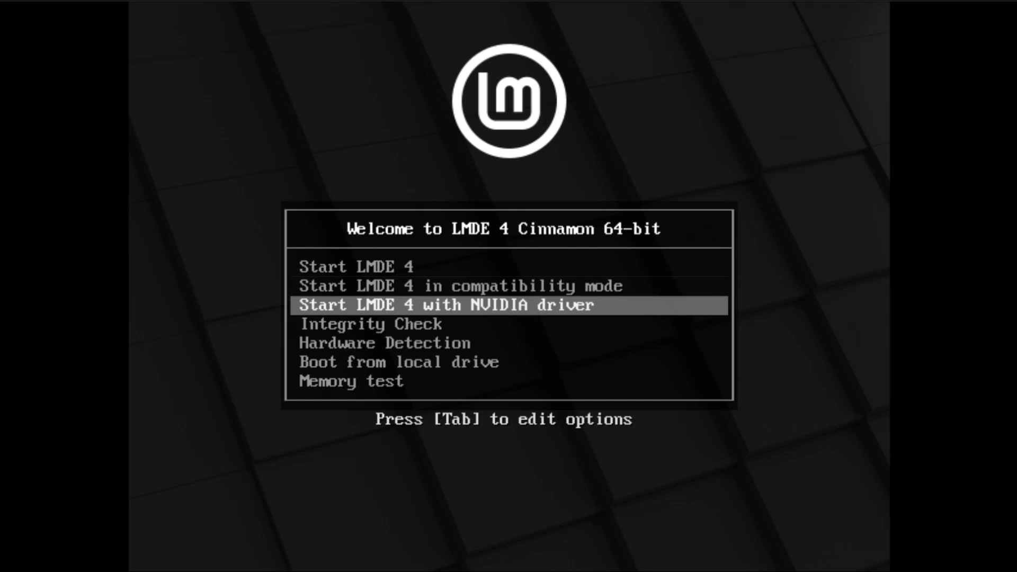
key("Up")
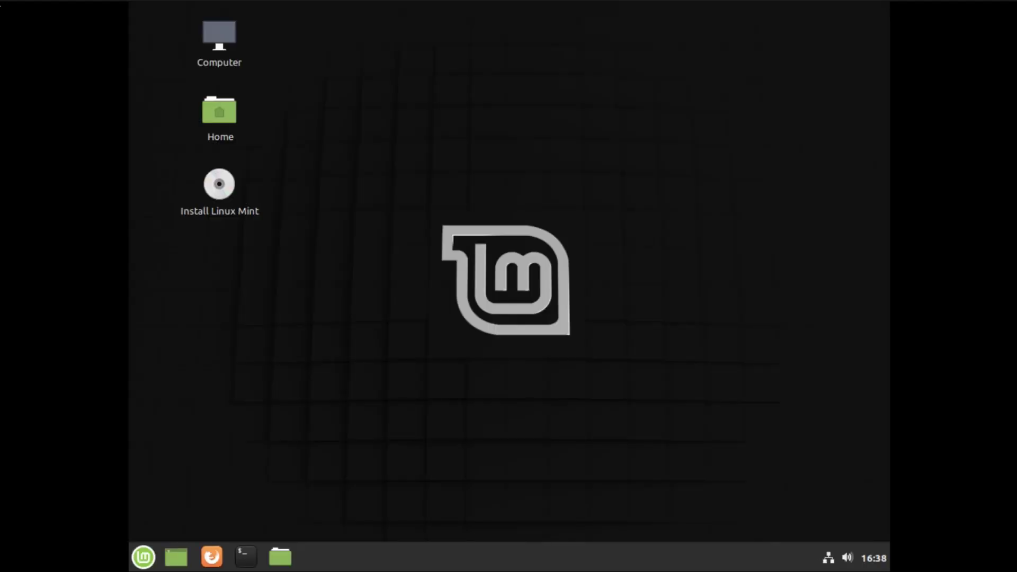
mouse_move(13, 12)
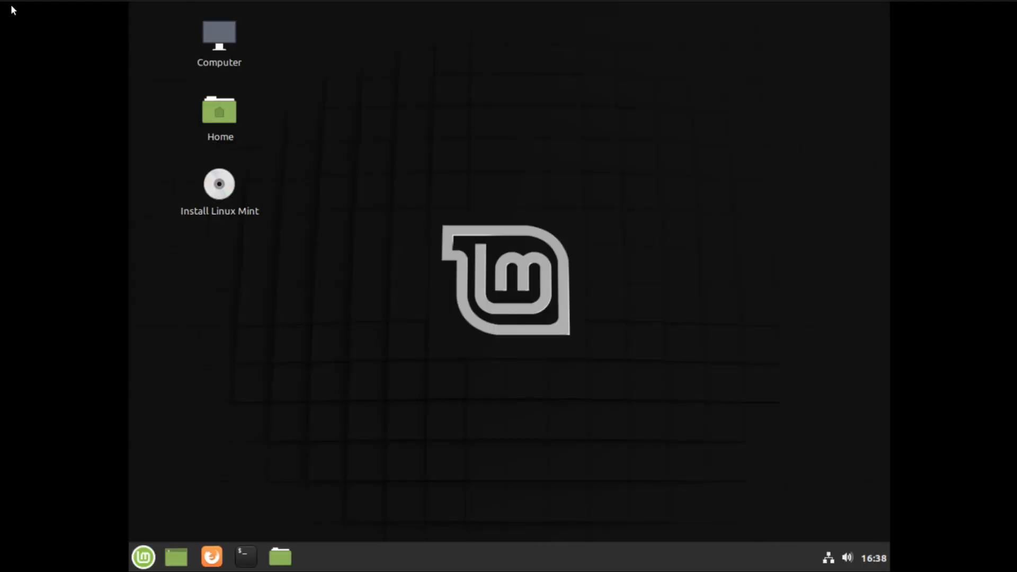
mouse_move(431, 264)
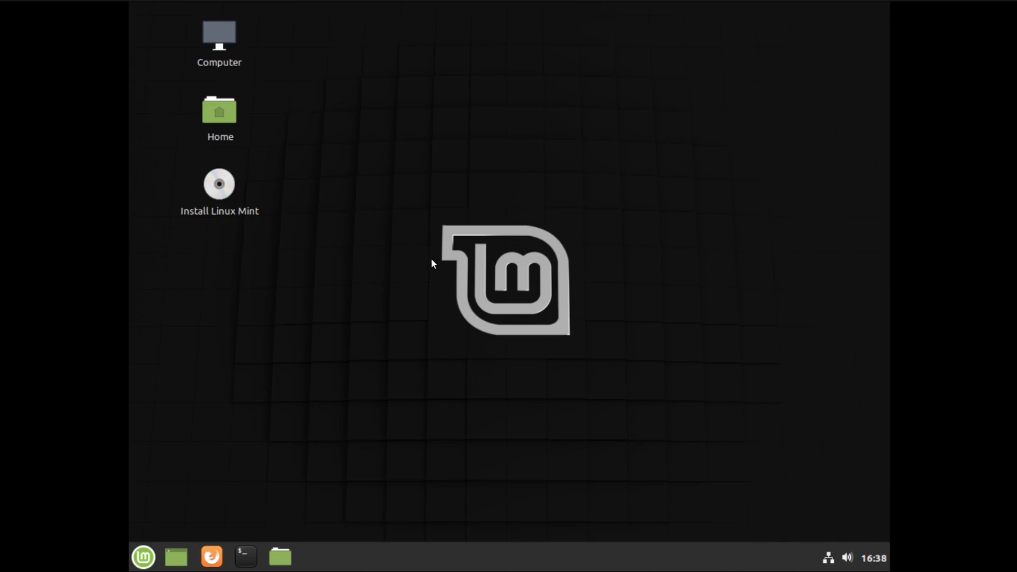
mouse_move(402, 255)
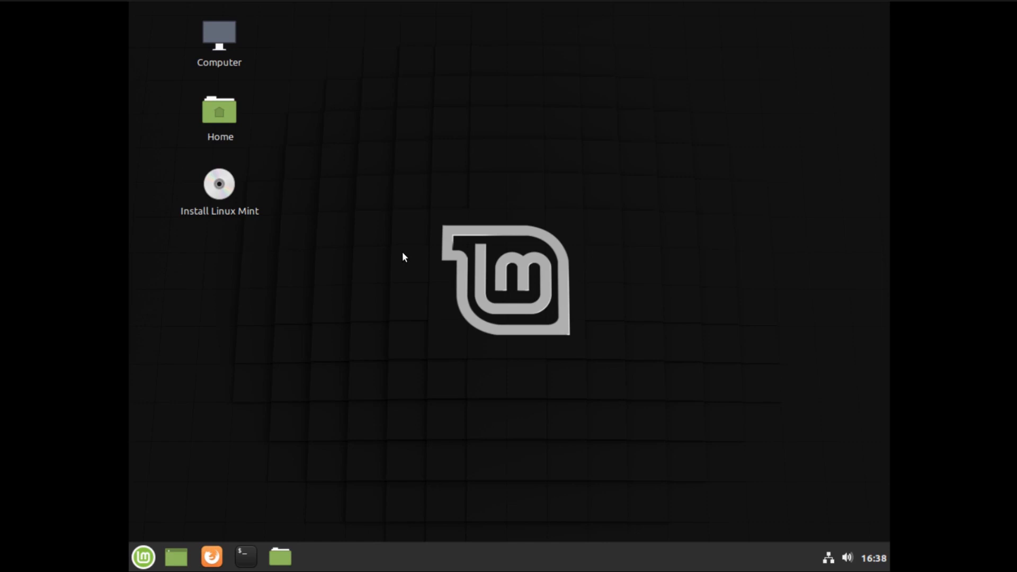
mouse_move(306, 360)
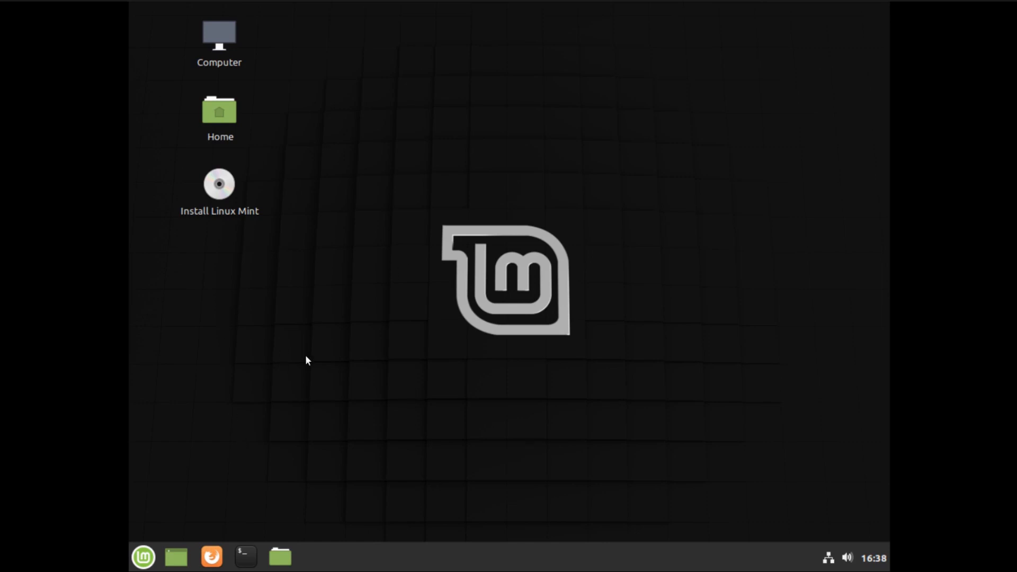
mouse_move(526, 231)
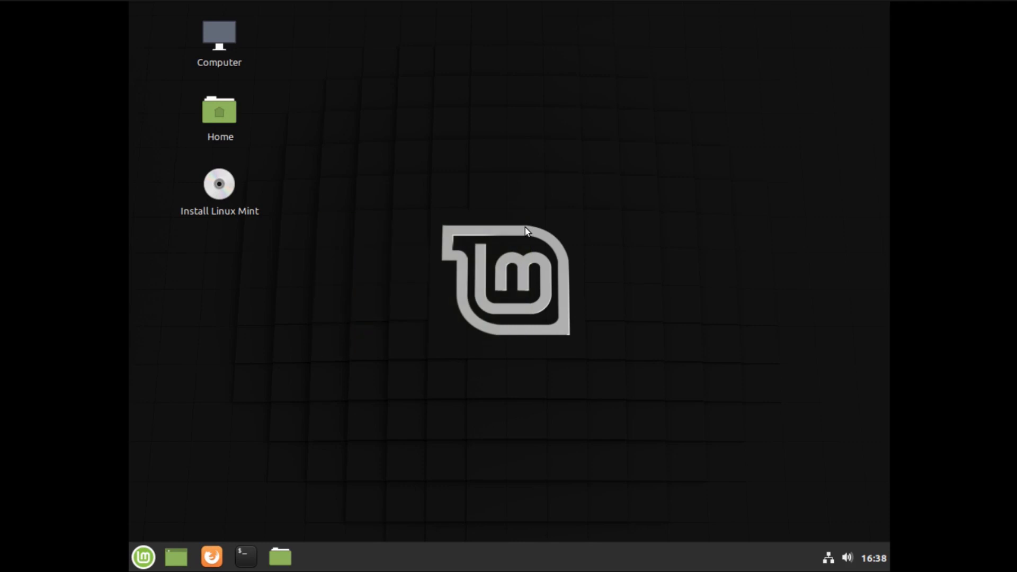
mouse_move(506, 310)
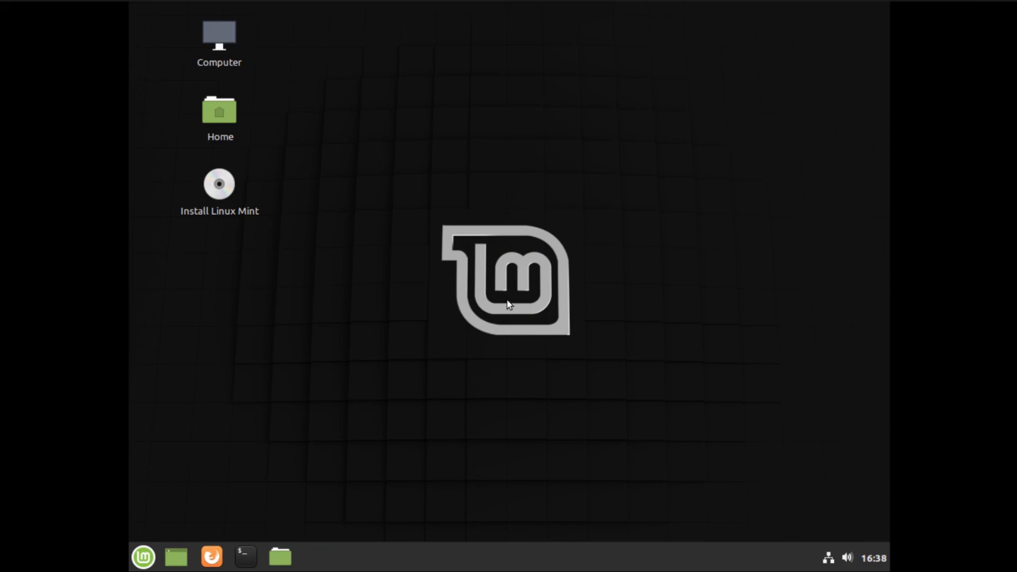
mouse_move(570, 345)
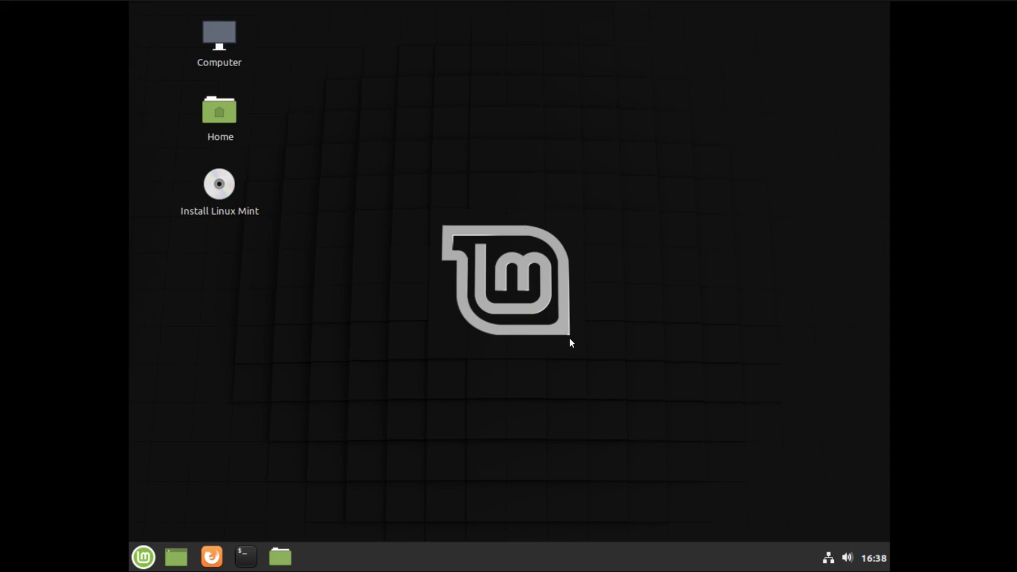
mouse_move(237, 182)
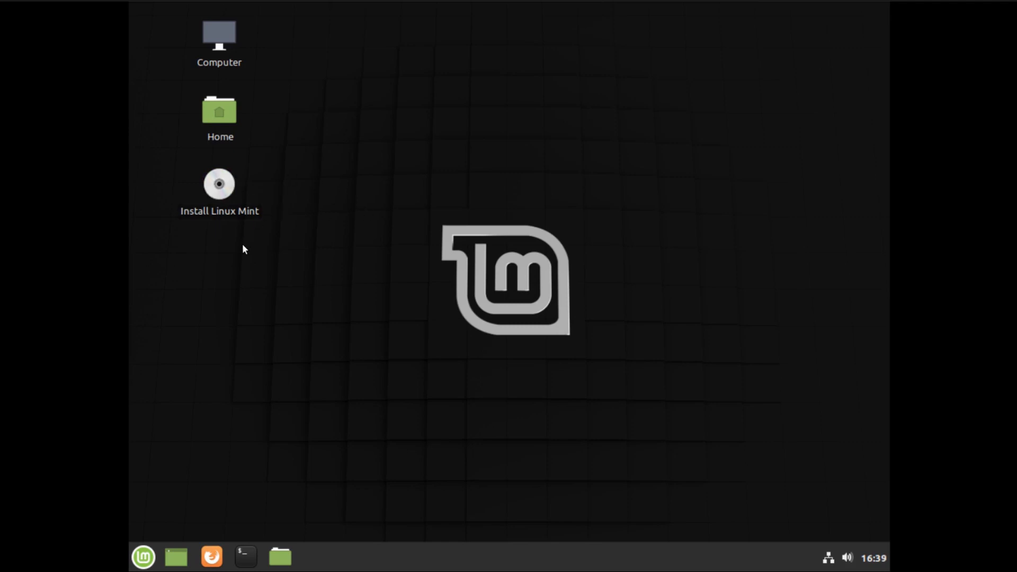
- Start Install Linux Mint, pass the Welcome page and keep English (United Kingdom) as language
double_click(218, 186)
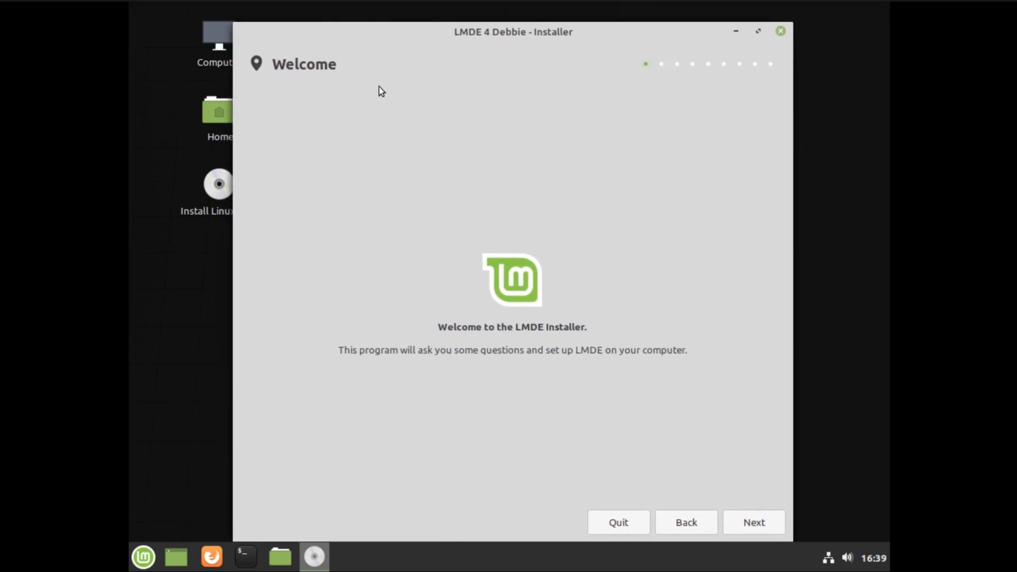
left_click(753, 522)
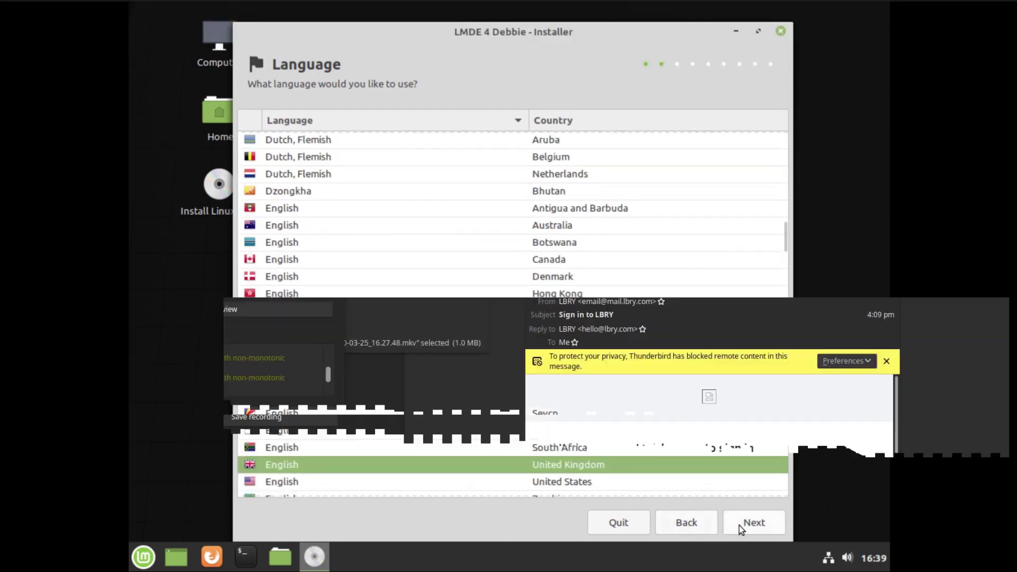
left_click(754, 522)
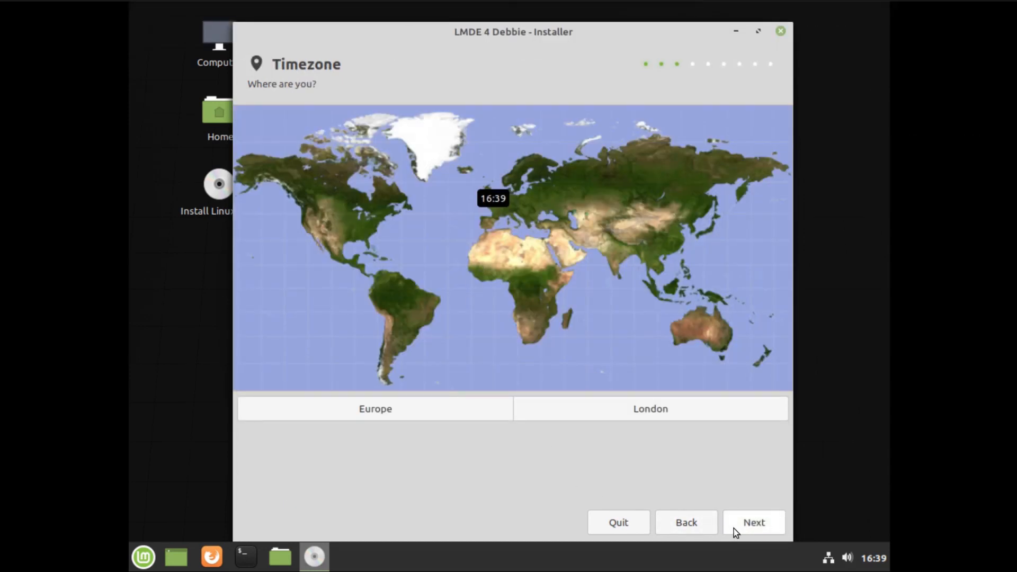
- Accept London timezone, create user 'Linux Lounge' with computer name 'll-p', password and automatic login
left_click(755, 523)
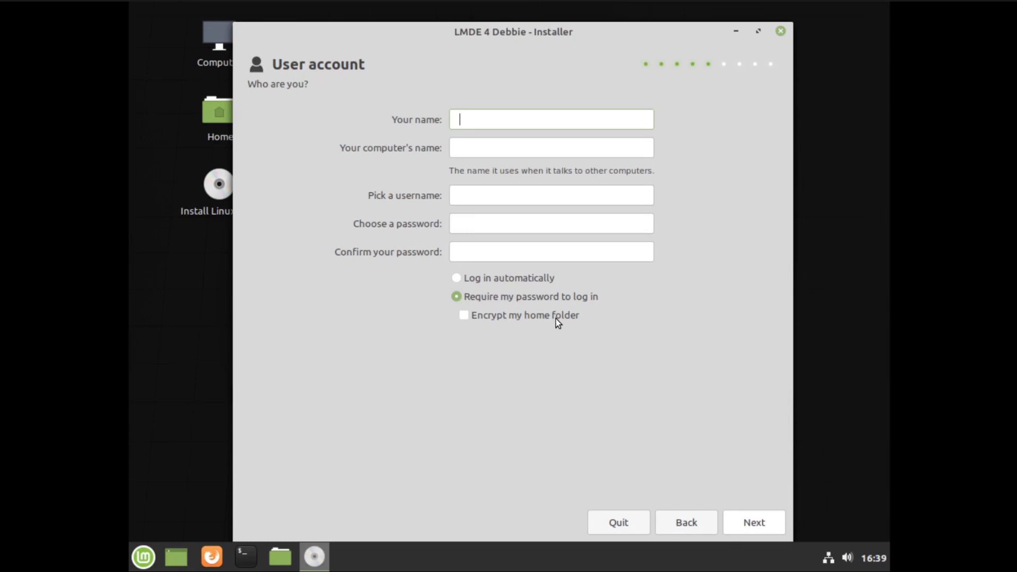
mouse_move(487, 123)
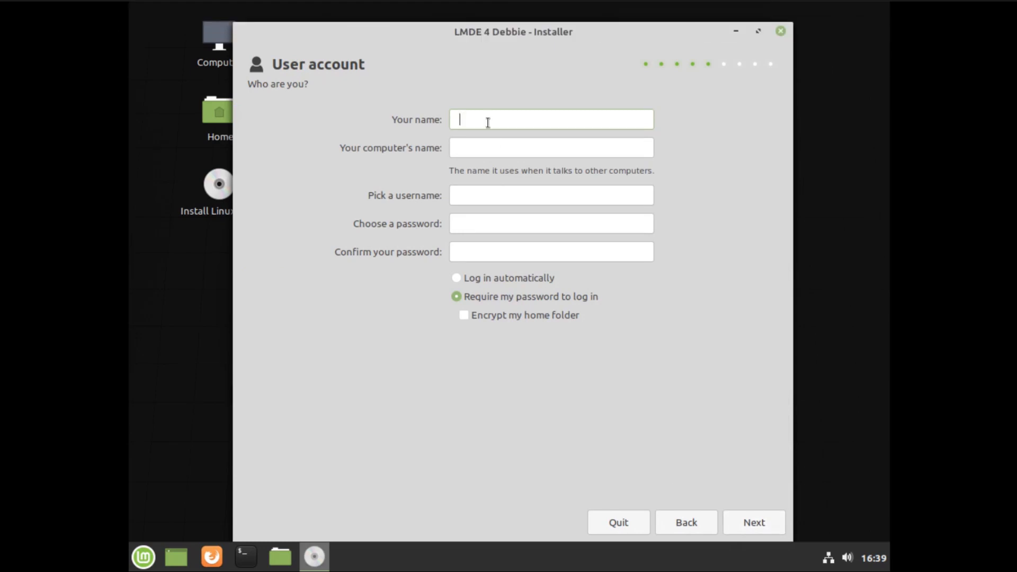
type("Lin")
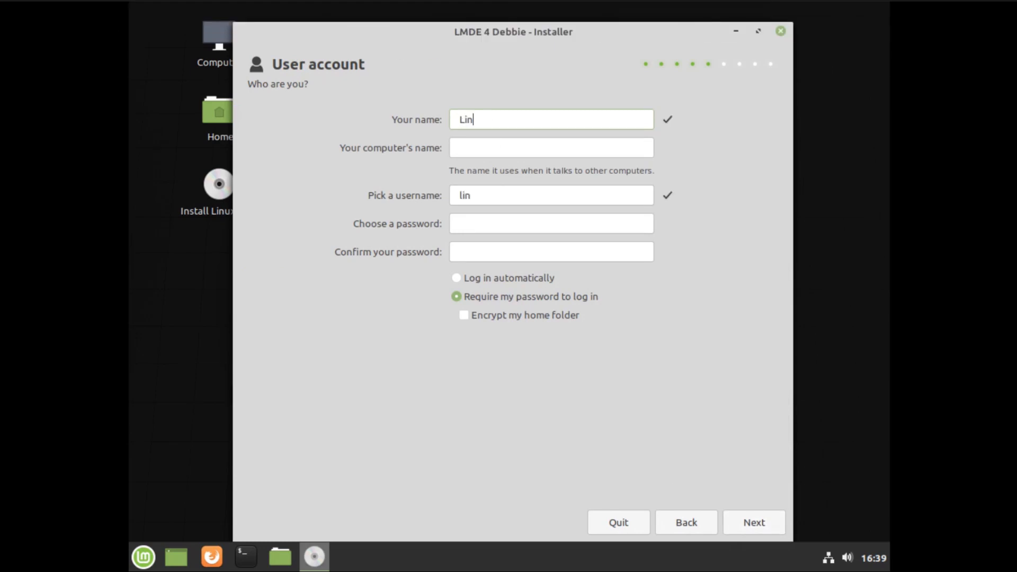
type("Linux Lounge")
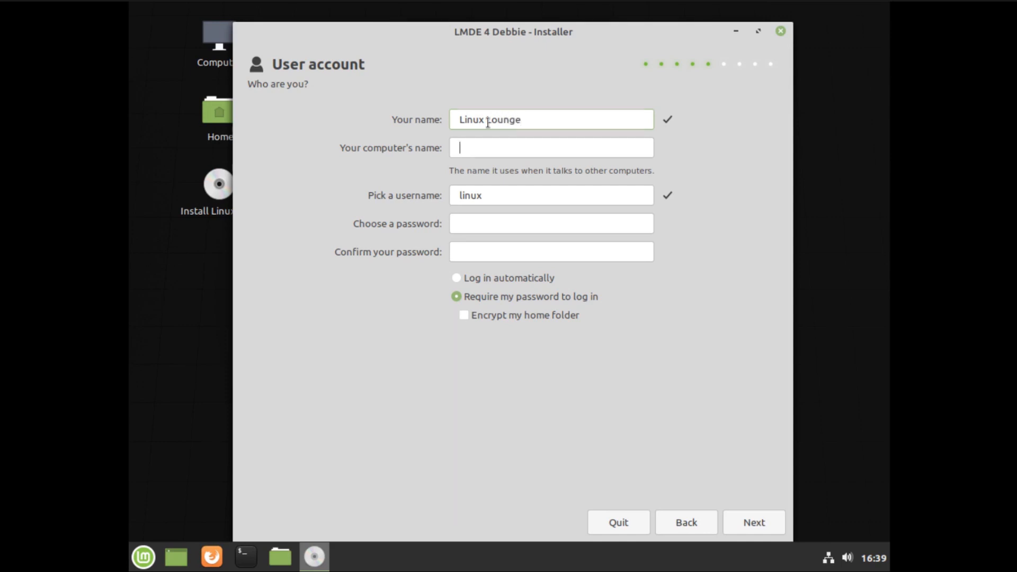
type("ll-pc")
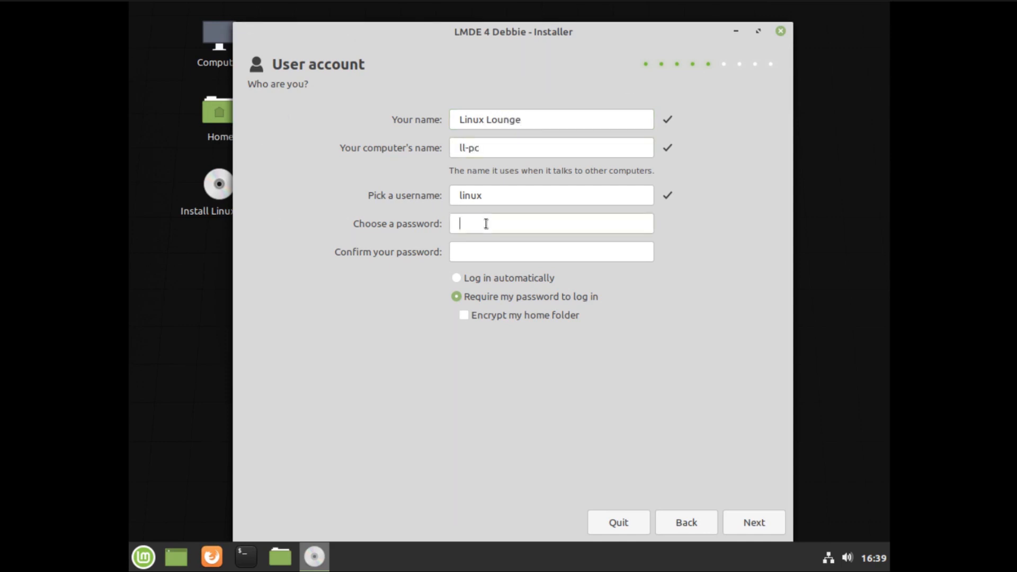
type("password")
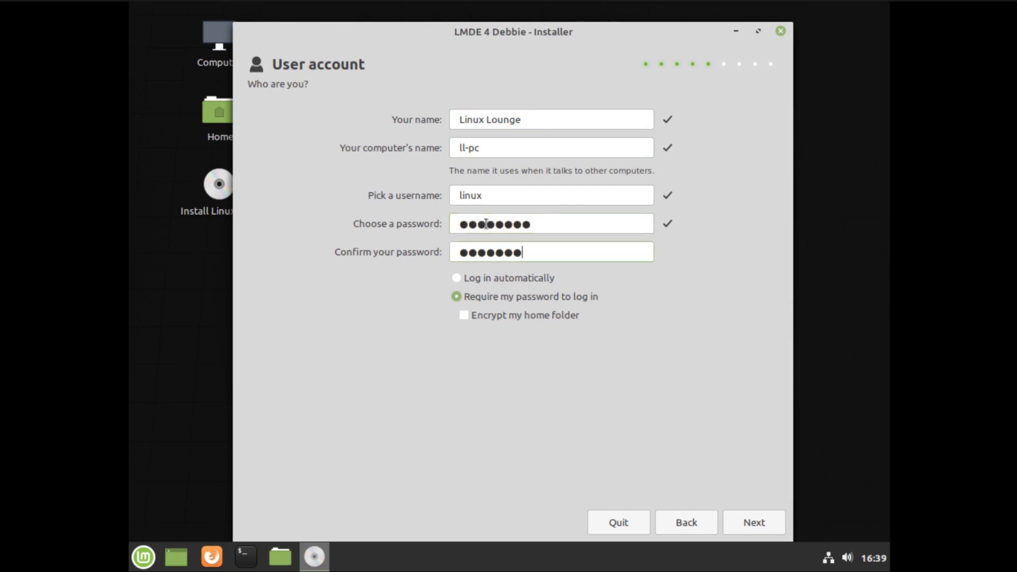
left_click(456, 278)
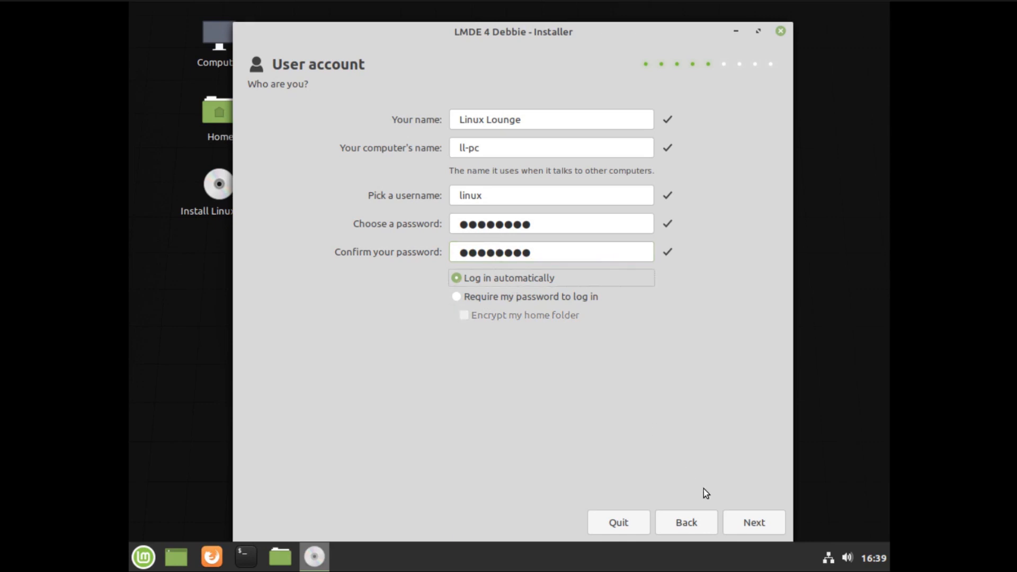
left_click(755, 522)
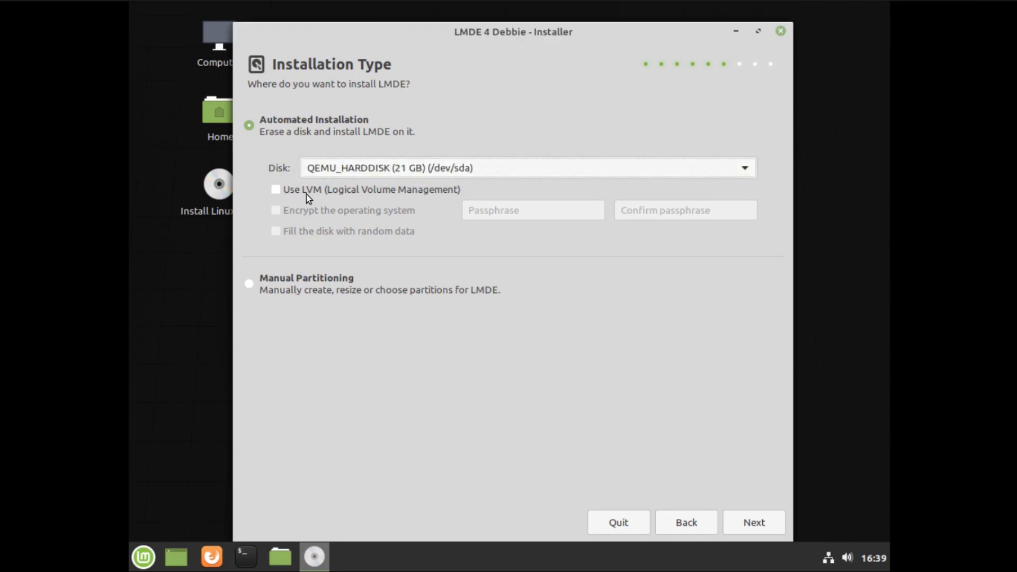
mouse_move(317, 209)
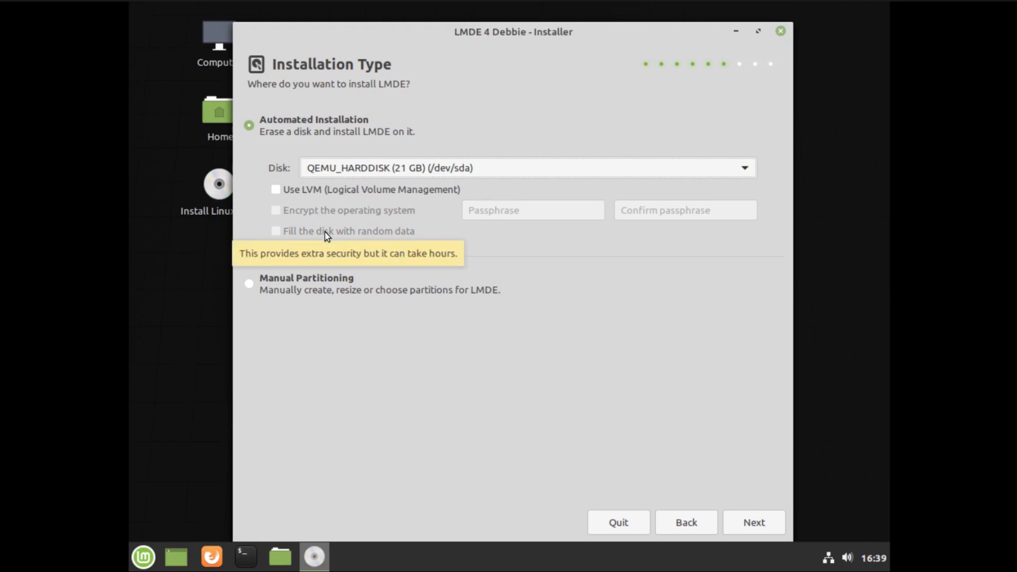
mouse_move(725, 510)
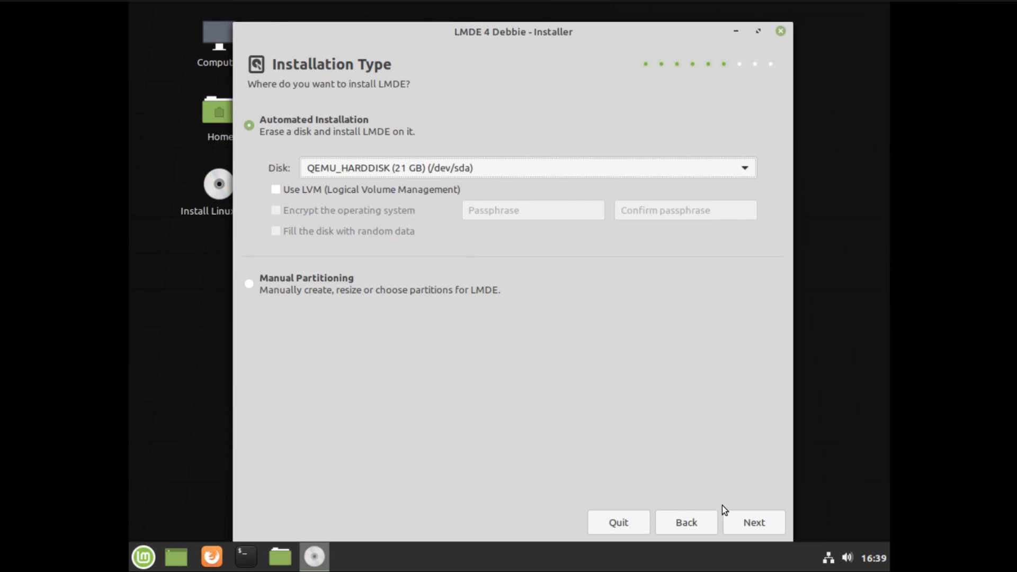
- Decline the disk-erase warning, then quit the installer and confirm
left_click(754, 522)
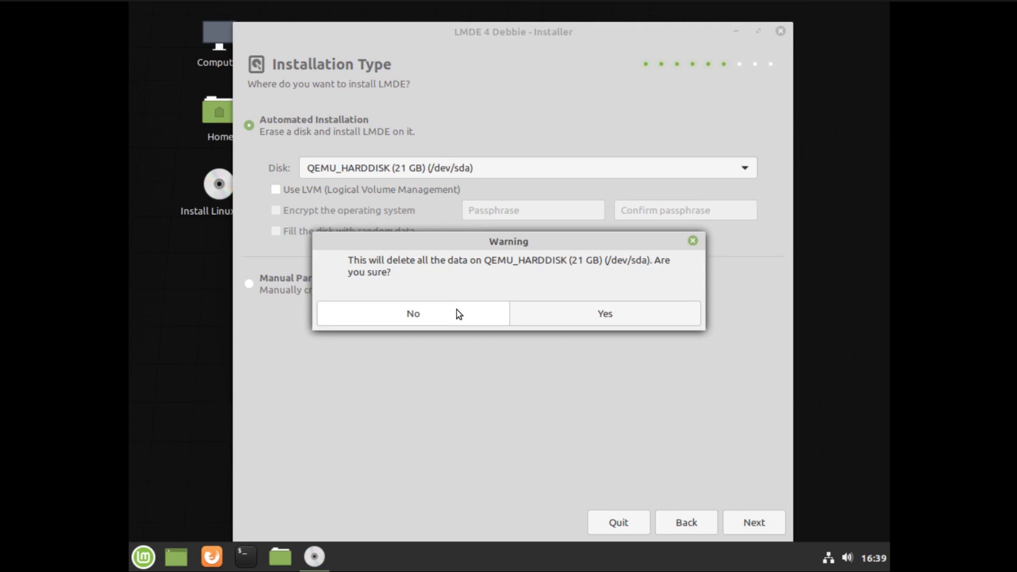
left_click(413, 313)
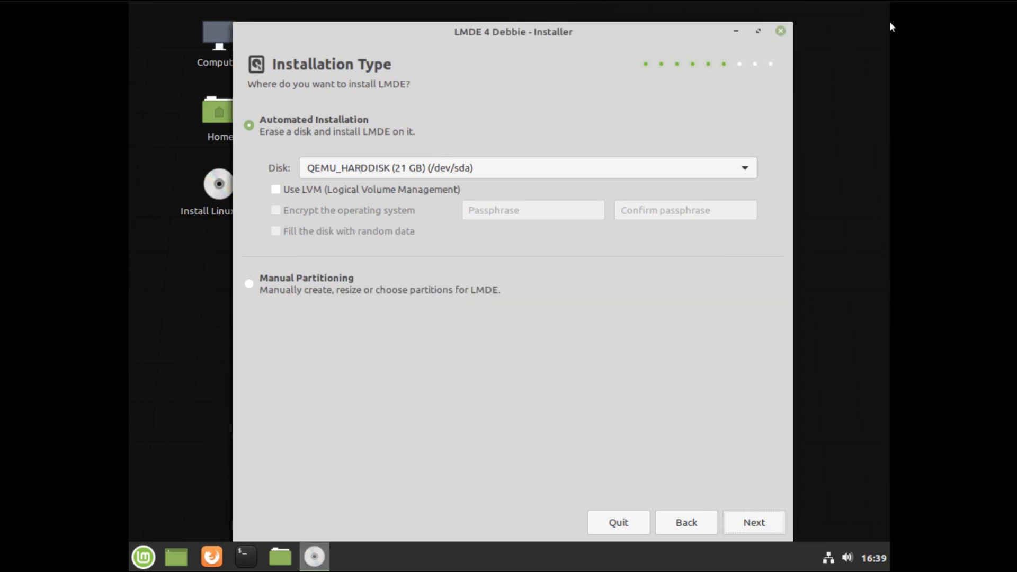
left_click(619, 522)
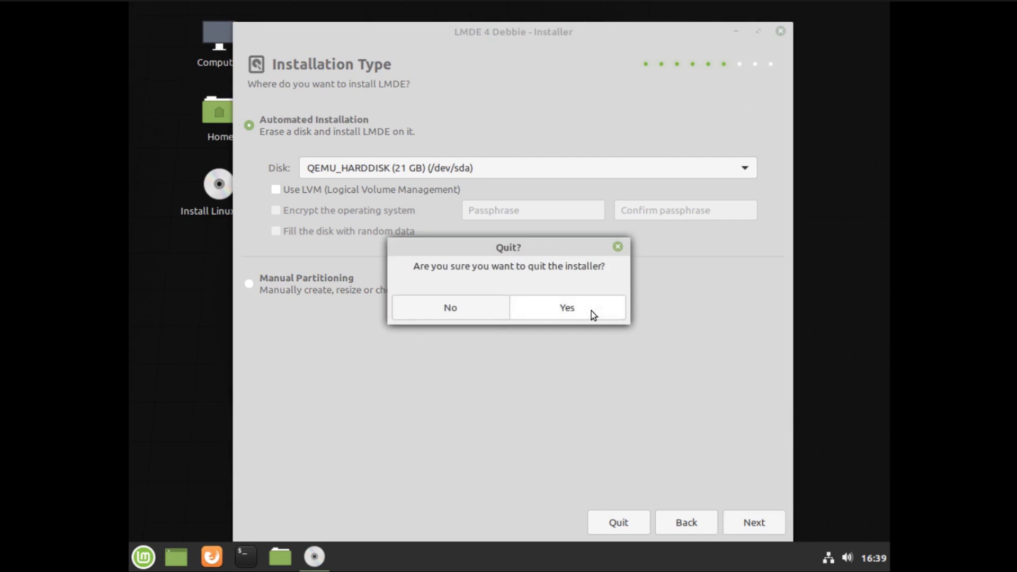
left_click(567, 308)
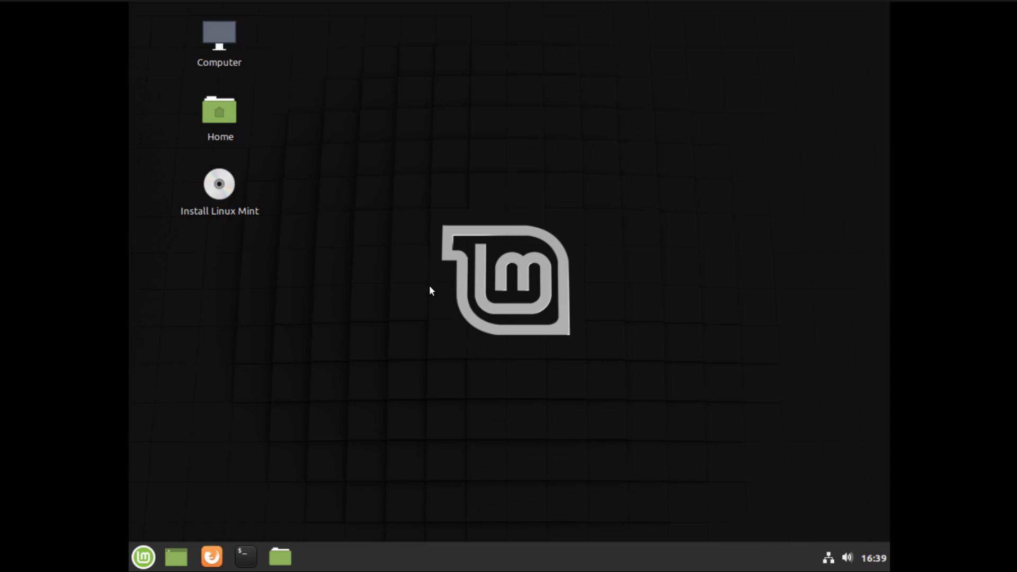
mouse_move(441, 302)
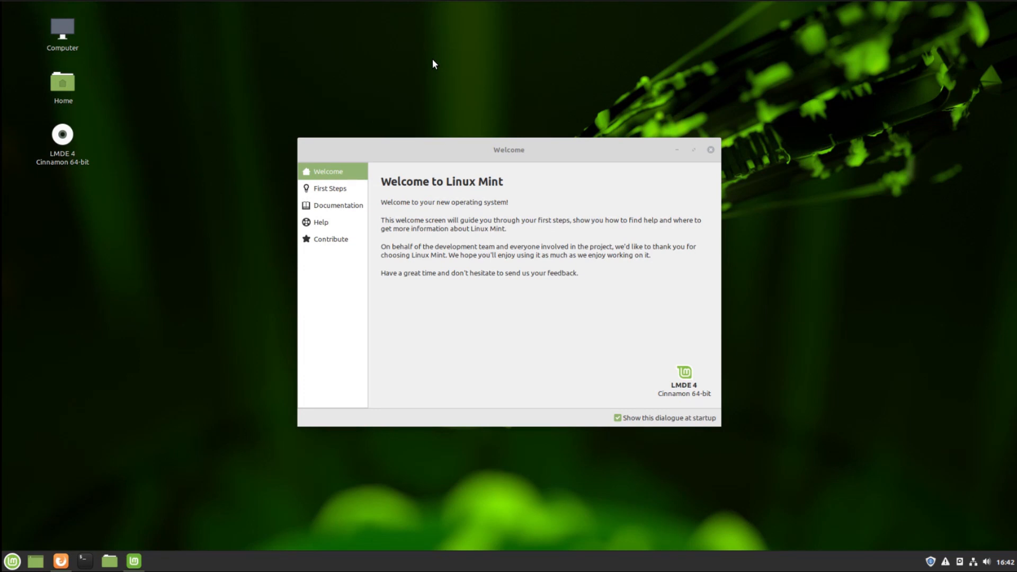
mouse_move(410, 47)
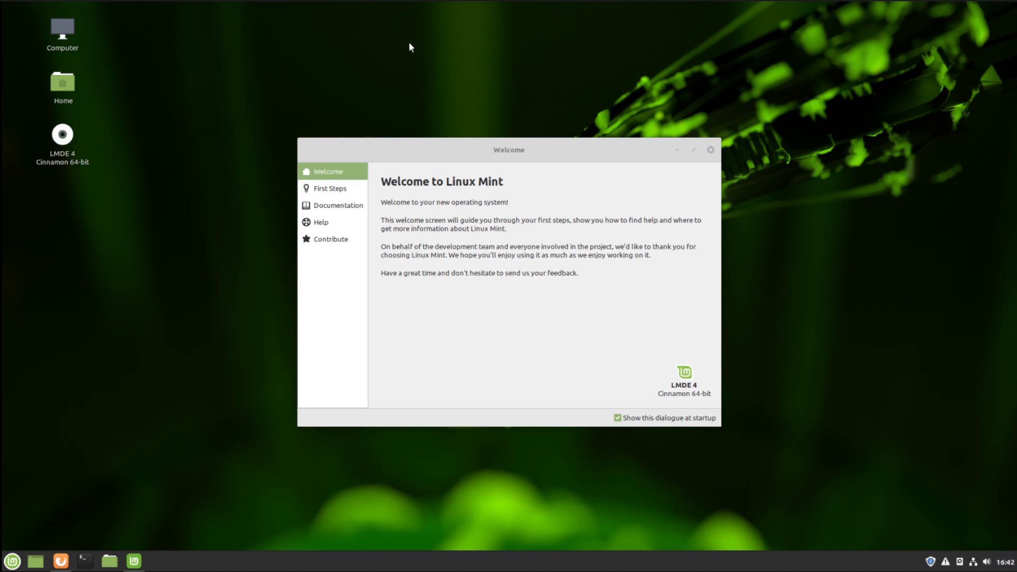
- Launch Firefox from the bottom panel of the installed desktop
left_click(61, 559)
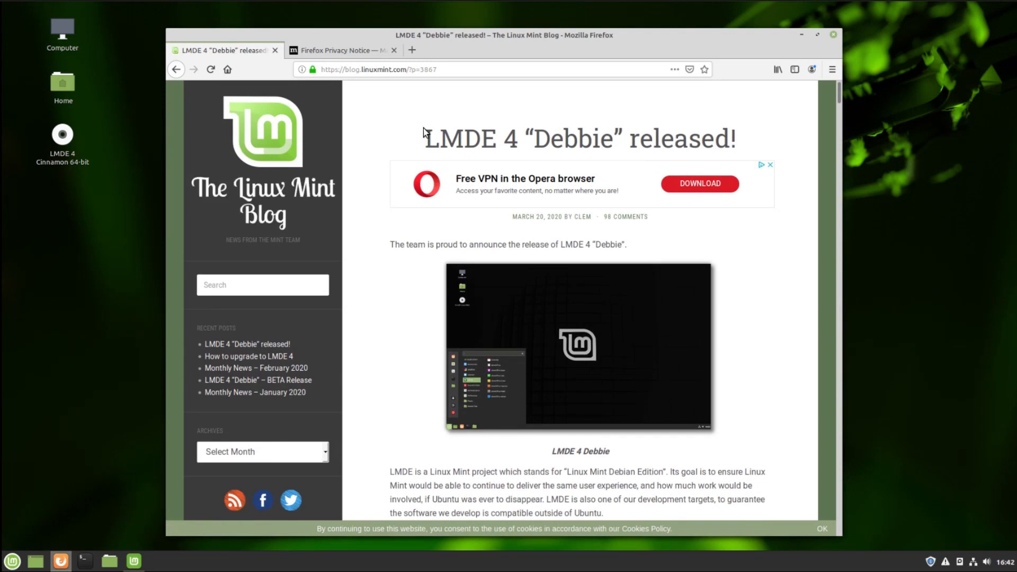
mouse_move(415, 136)
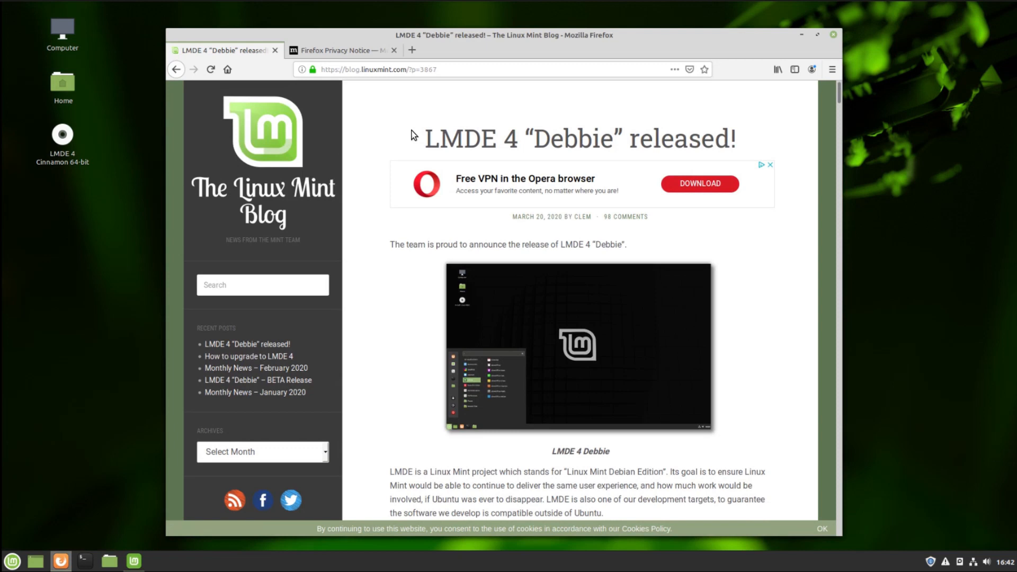
- Scroll the LMDE 4 'Debbie' release post down past features and requirements to the download links
scroll("down", 3)
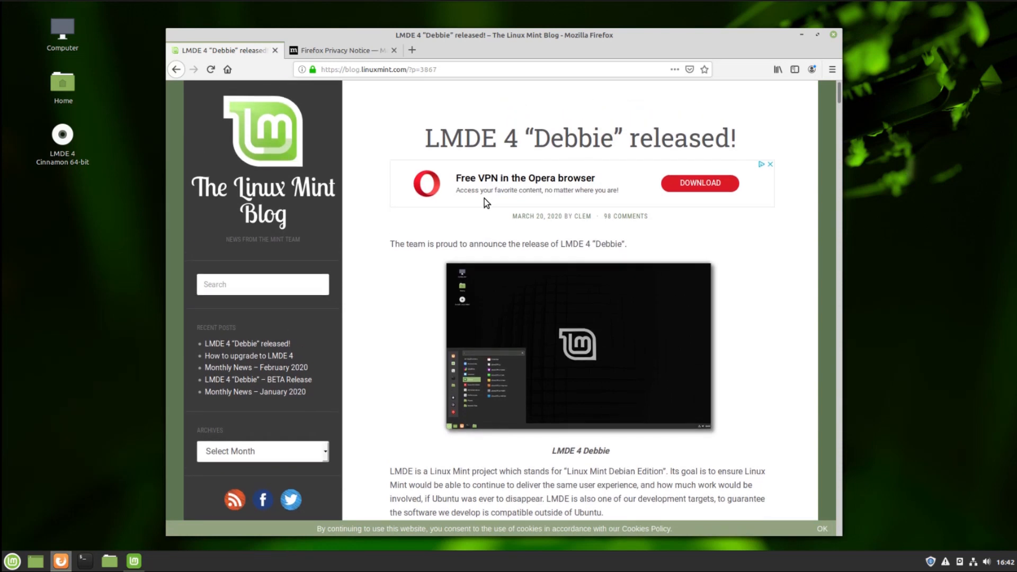
scroll("down", 3)
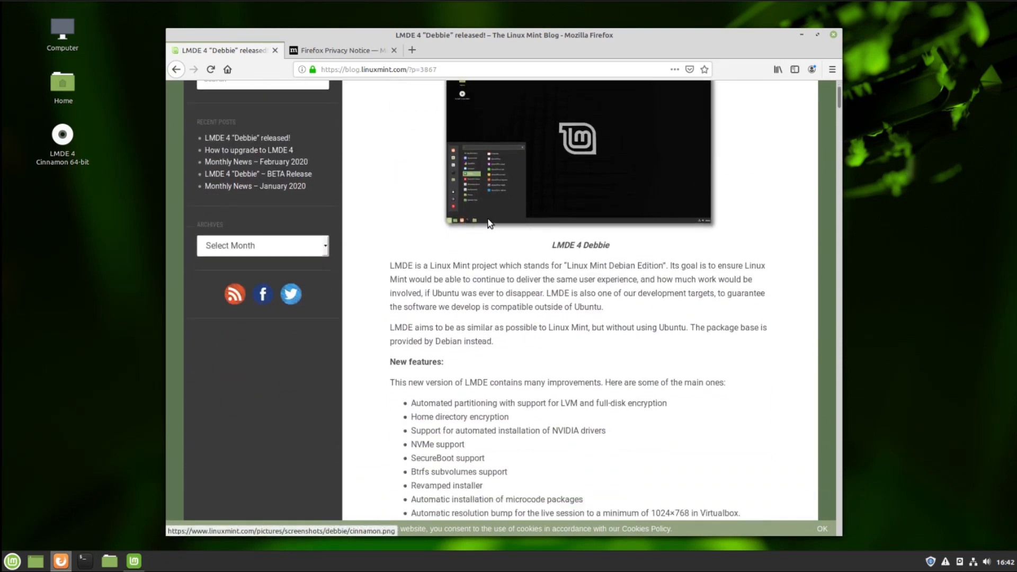
scroll("down", 3)
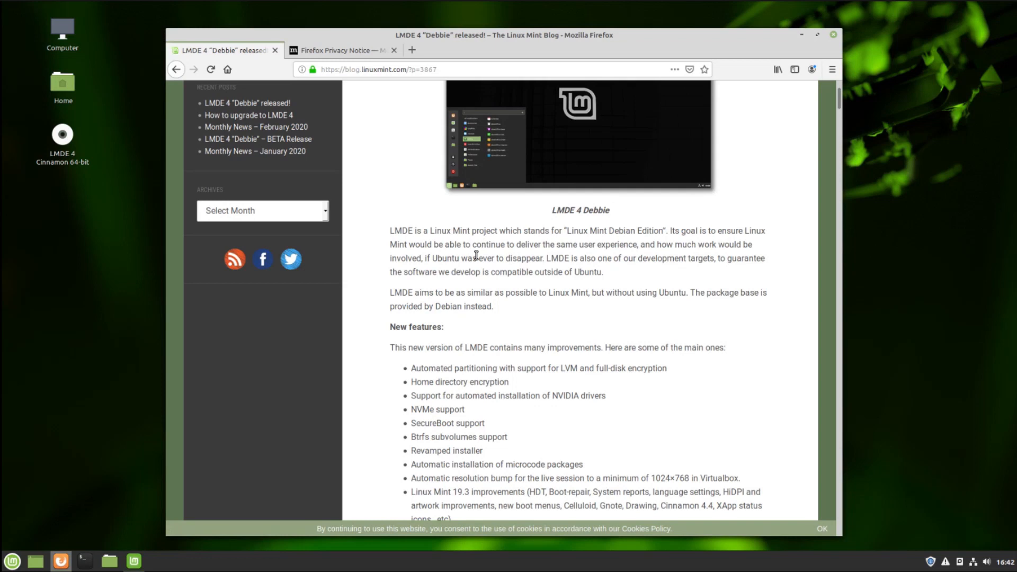
scroll("down", 3)
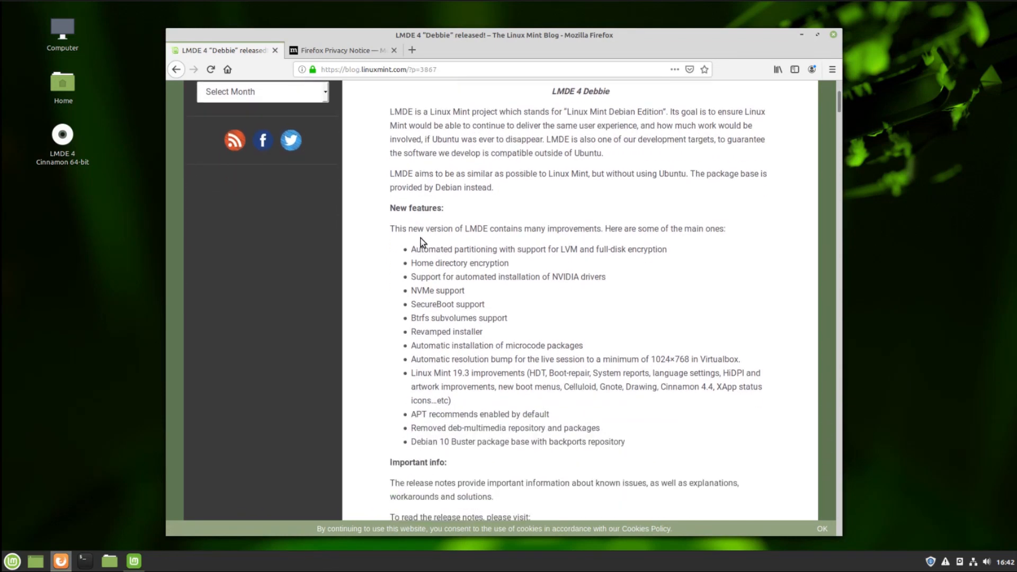
scroll("down", 3)
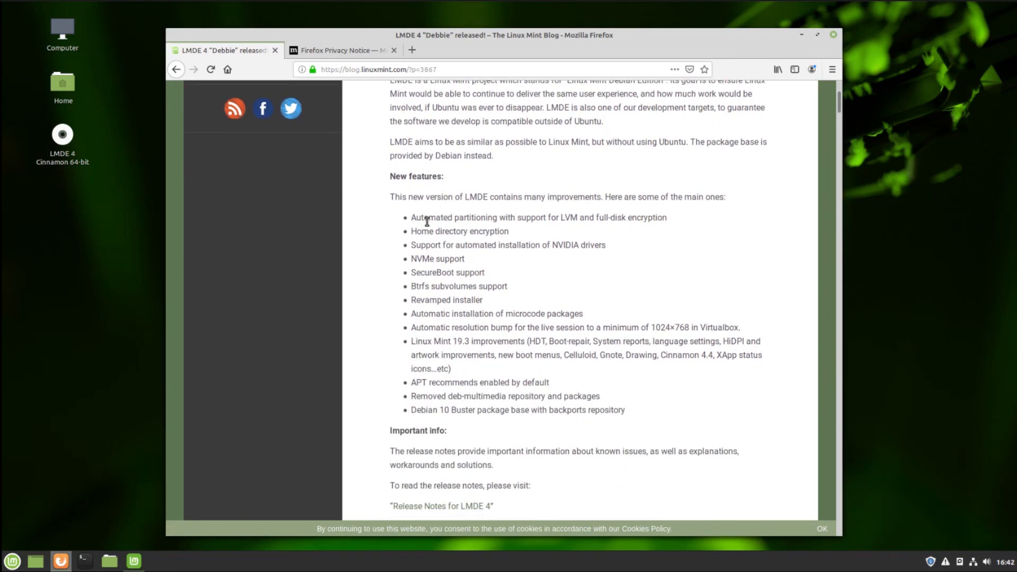
mouse_move(328, 220)
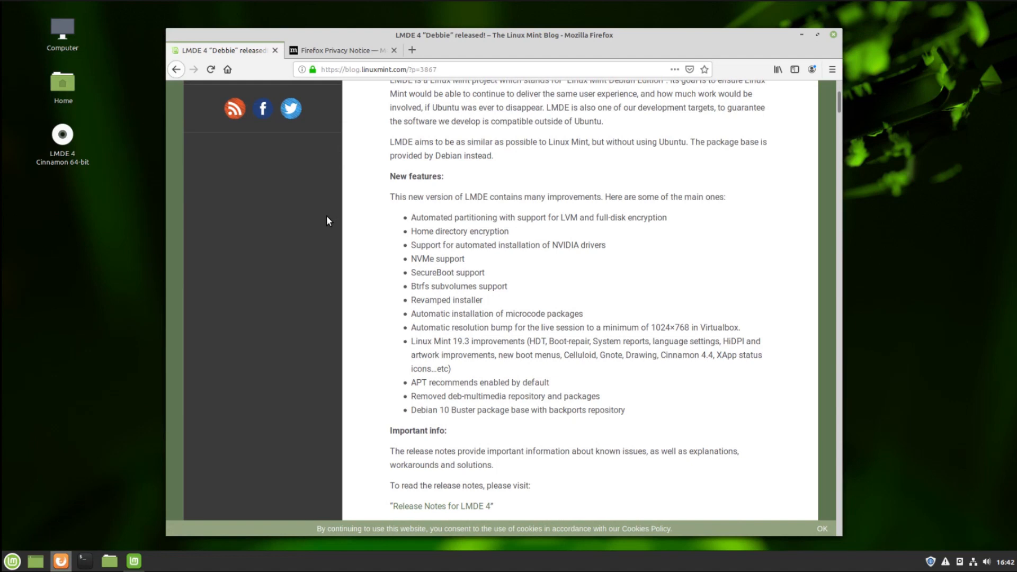
mouse_move(339, 243)
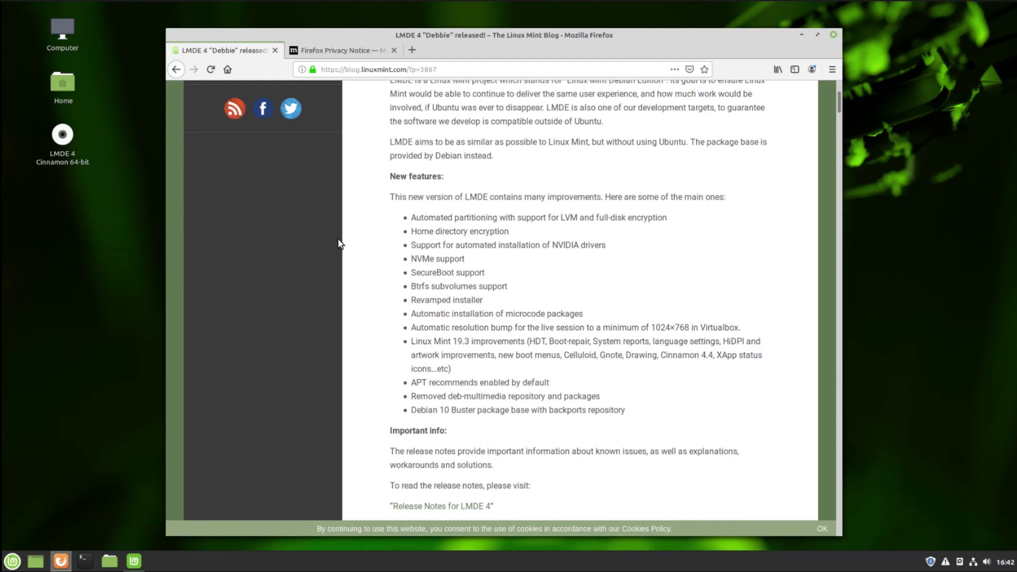
mouse_move(444, 234)
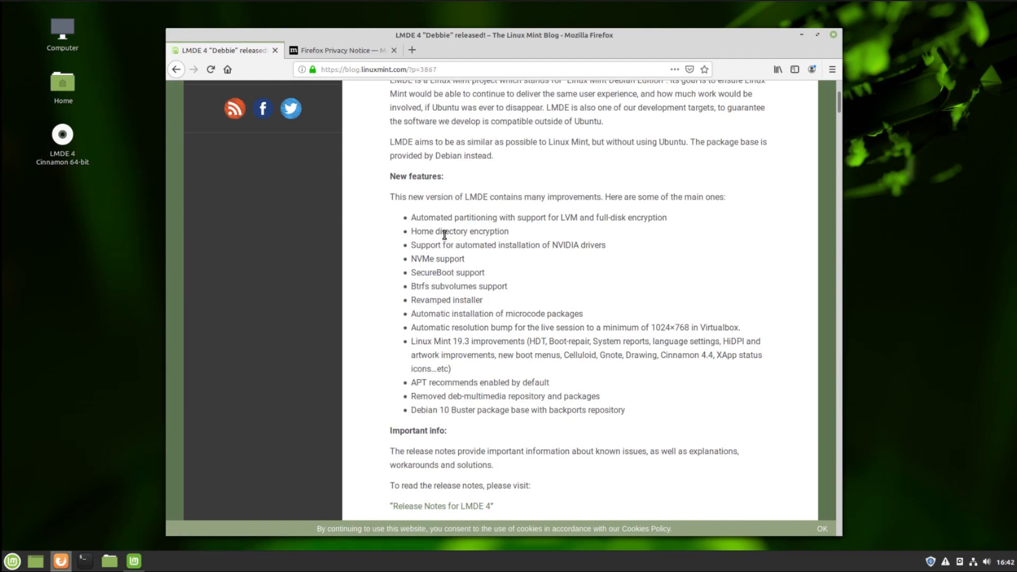
mouse_move(432, 231)
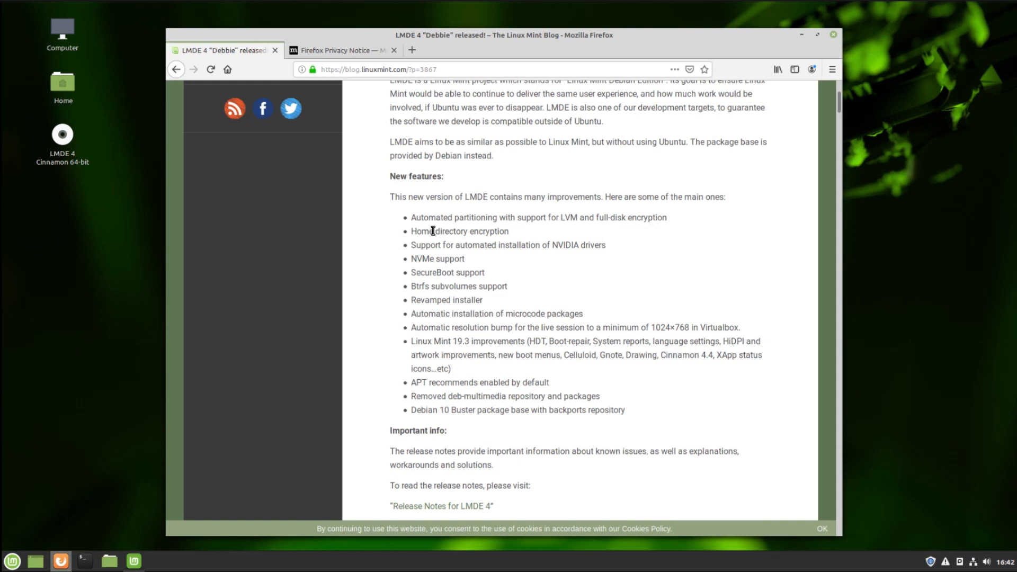
mouse_move(444, 246)
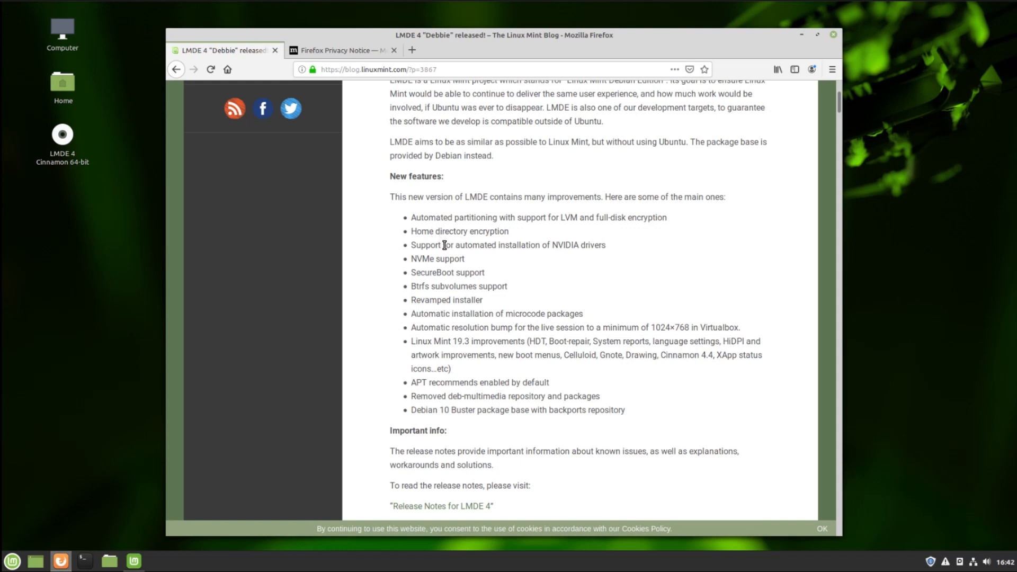
mouse_move(372, 255)
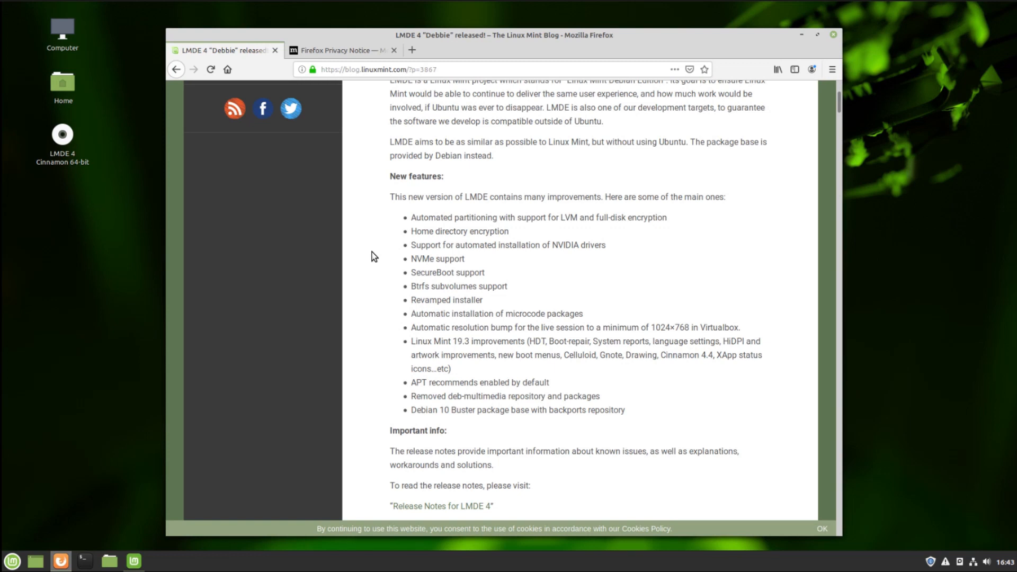
mouse_move(413, 273)
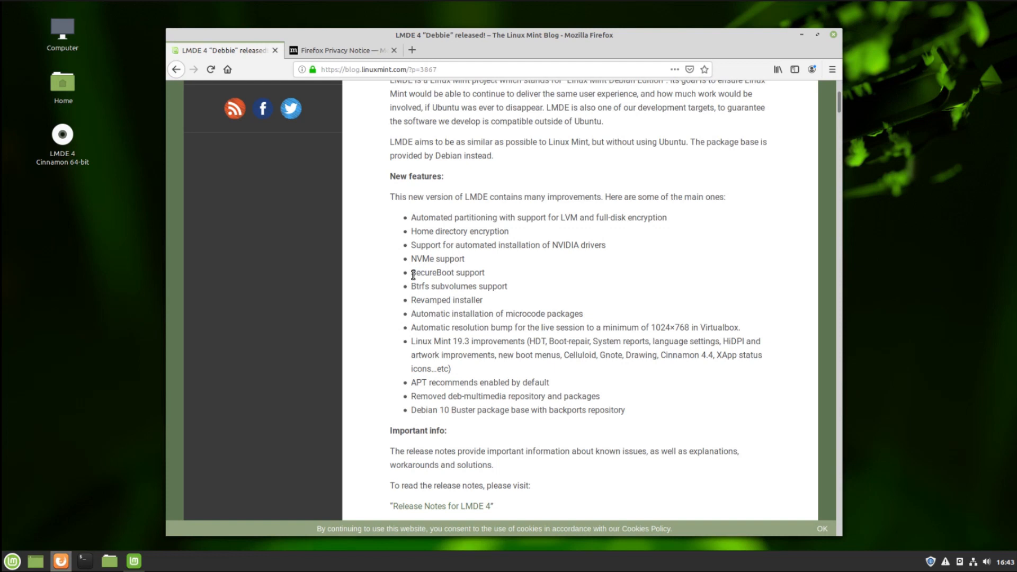
mouse_move(432, 286)
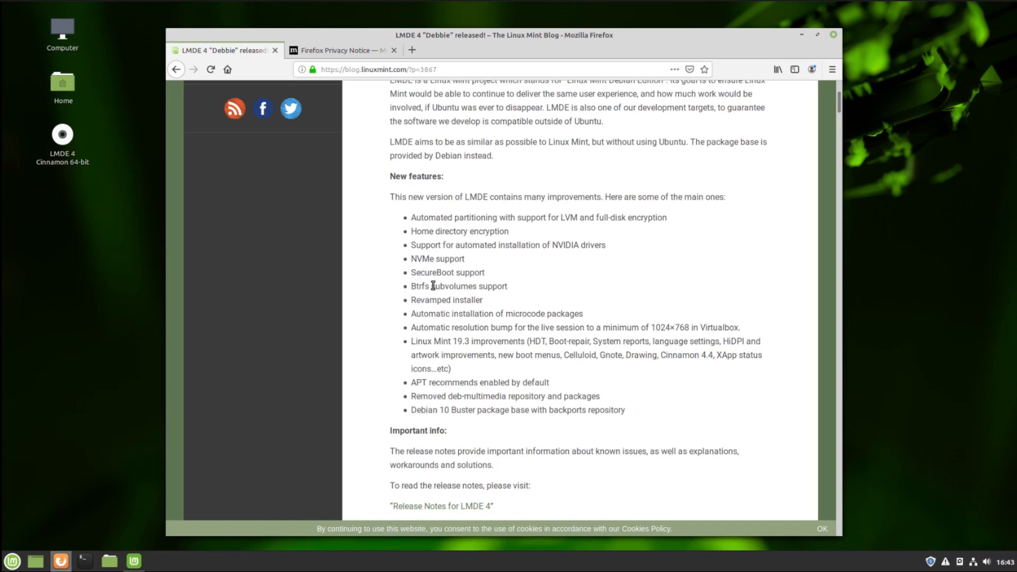
scroll("down", 3)
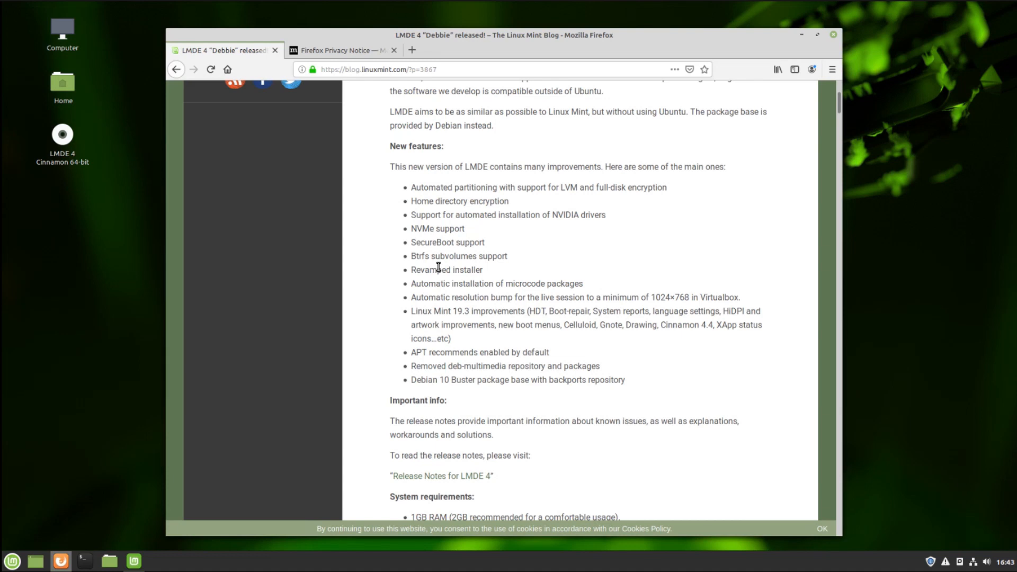
mouse_move(441, 290)
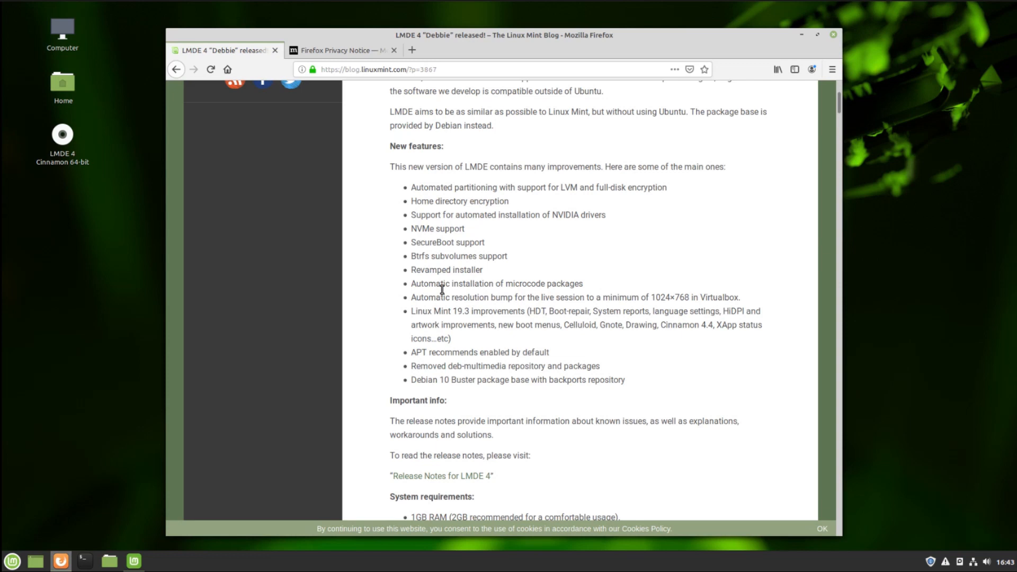
mouse_move(432, 299)
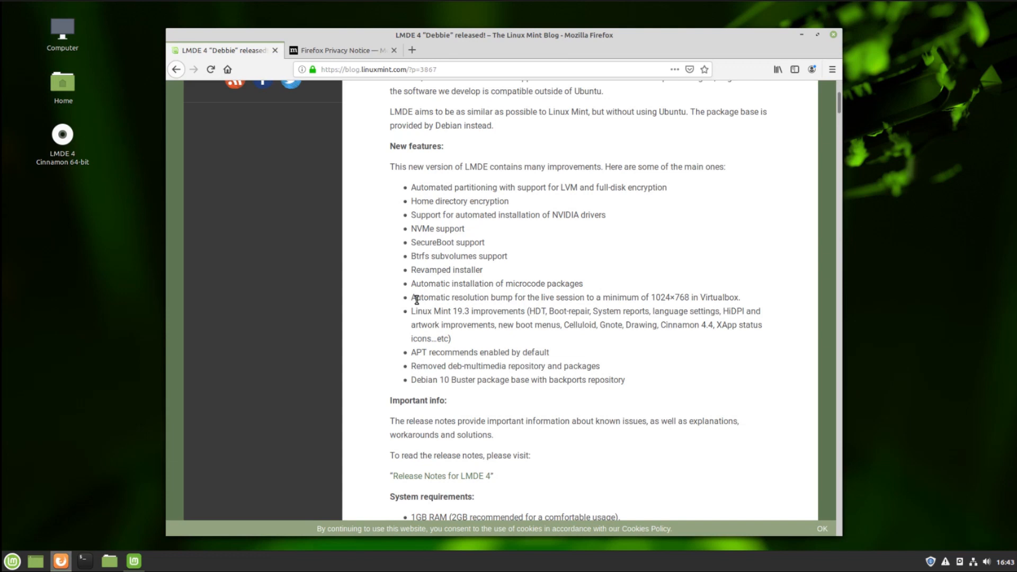
mouse_move(589, 329)
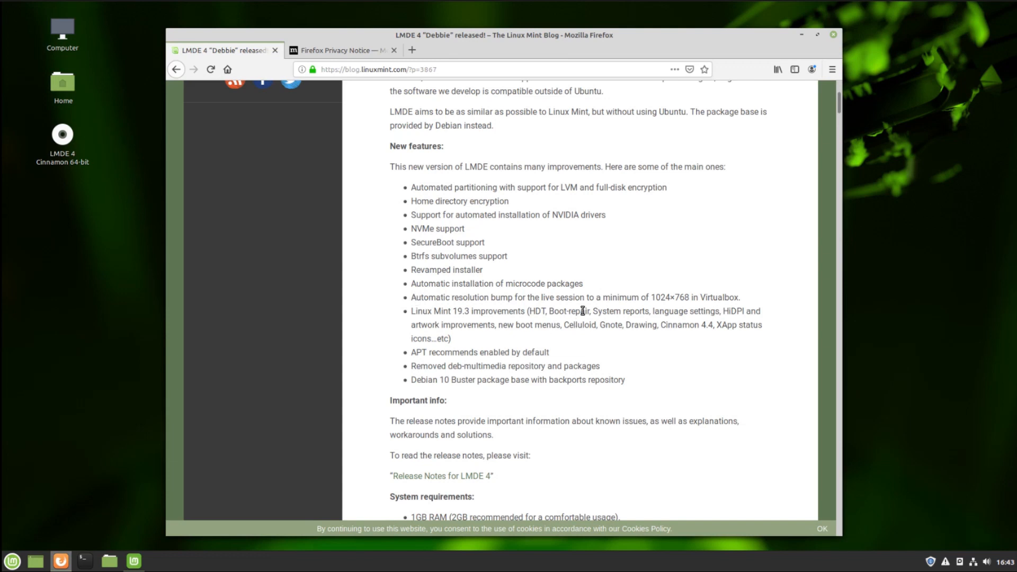
mouse_move(634, 296)
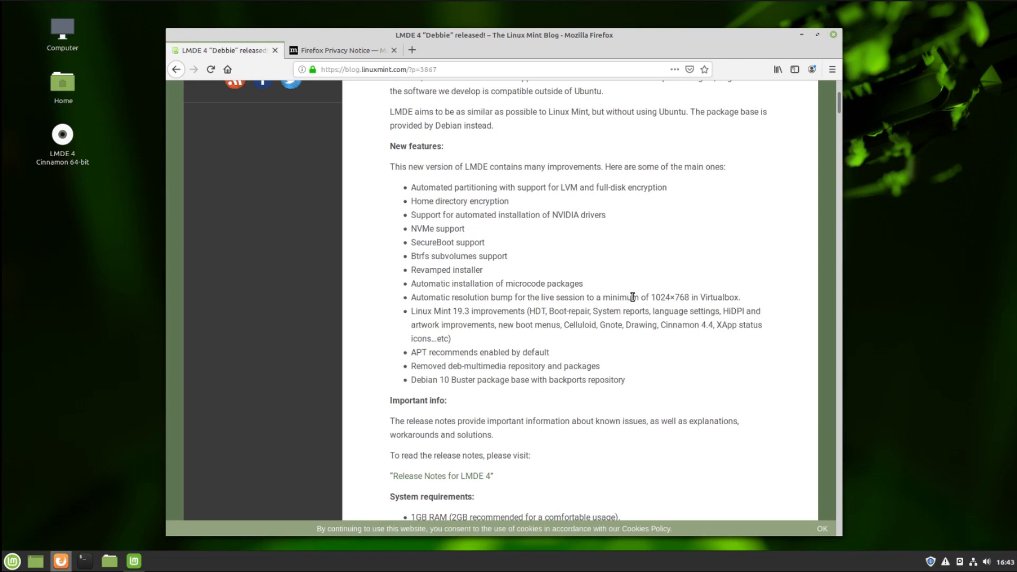
scroll("down", 3)
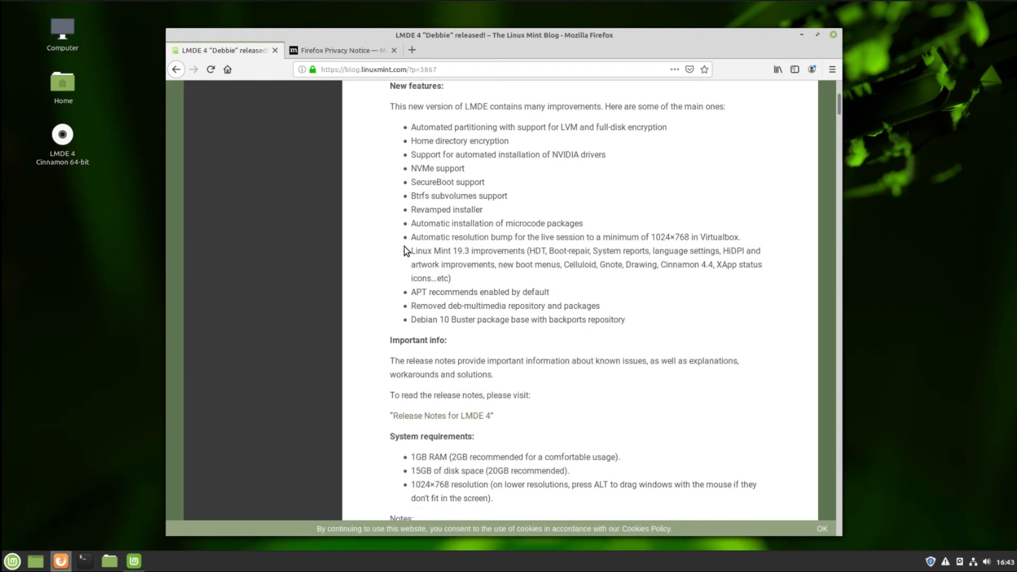
mouse_move(502, 279)
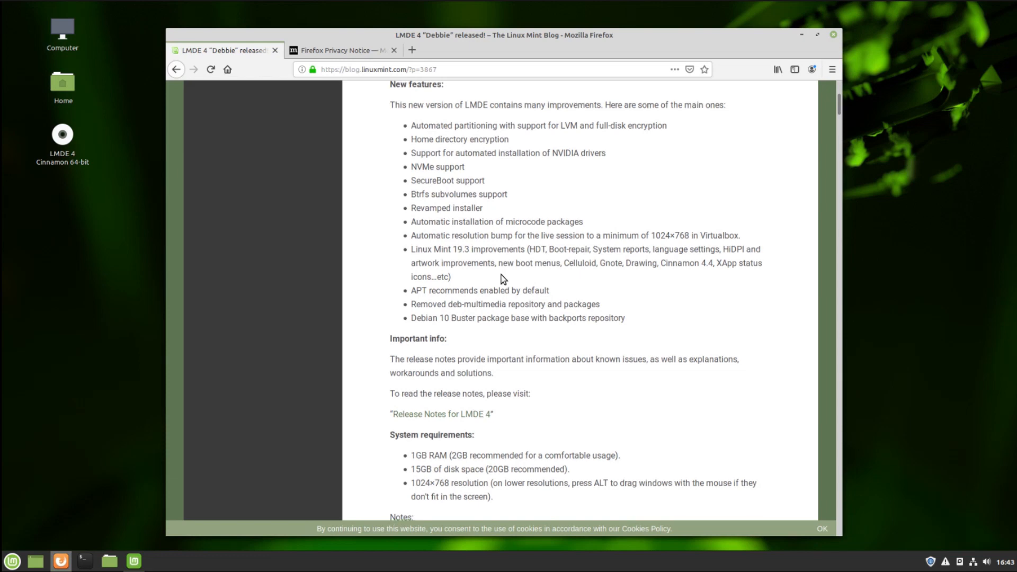
scroll("down", 3)
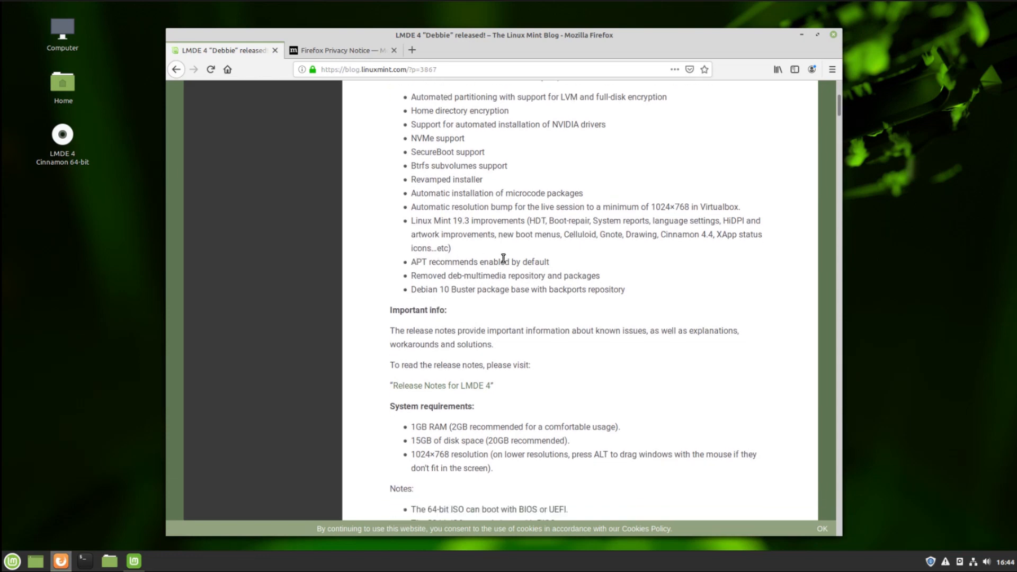
scroll("down", 3)
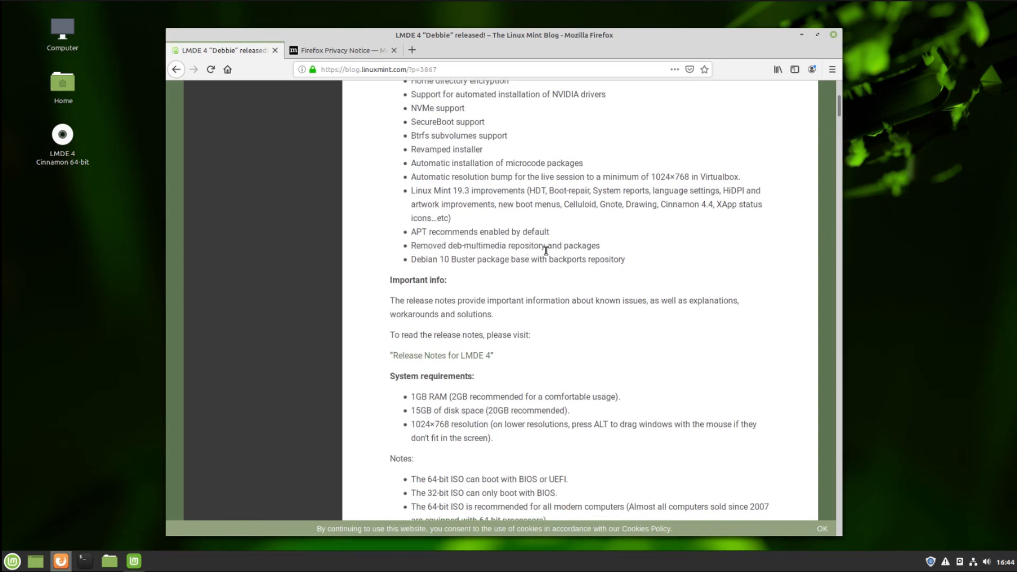
mouse_move(506, 273)
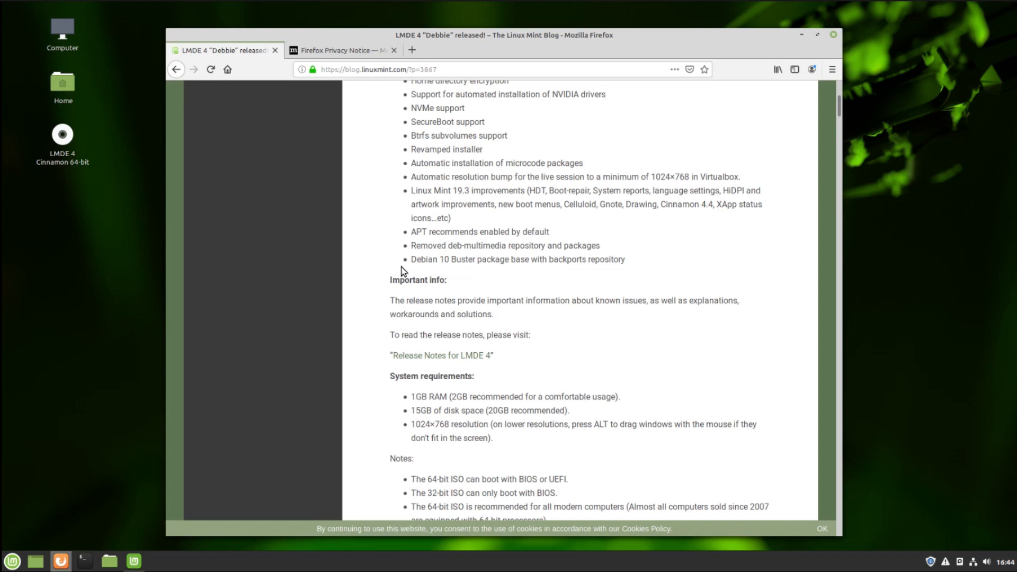
scroll("down", 3)
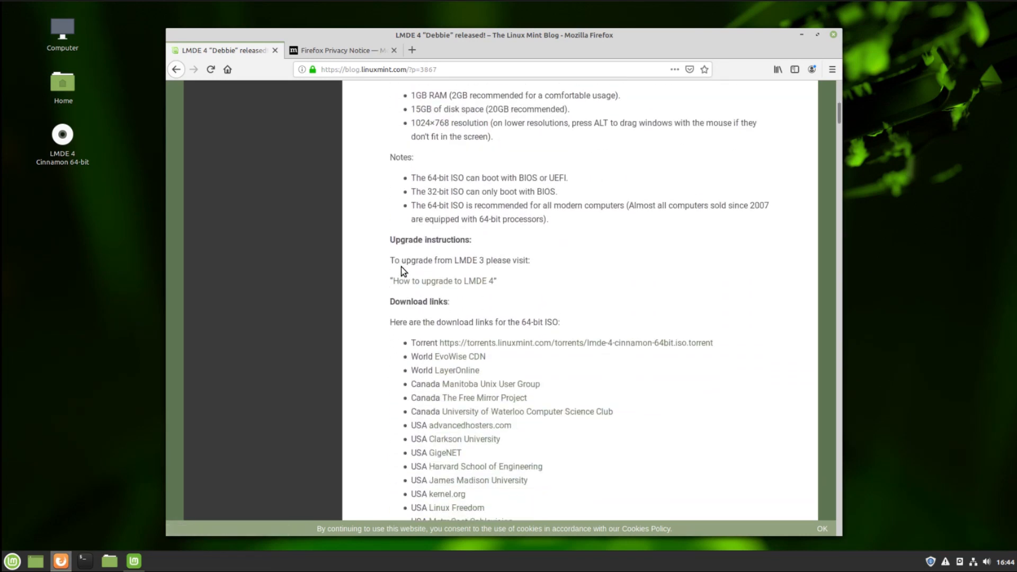
scroll("up", 3)
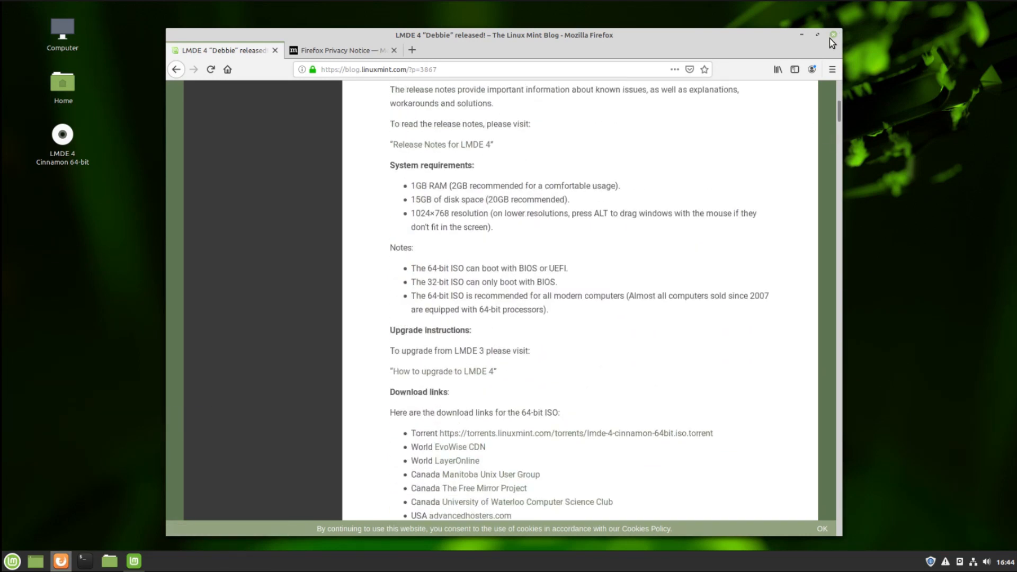
- Close Firefox, view the Documentation and Contribute pages, then return to Welcome
left_click(833, 34)
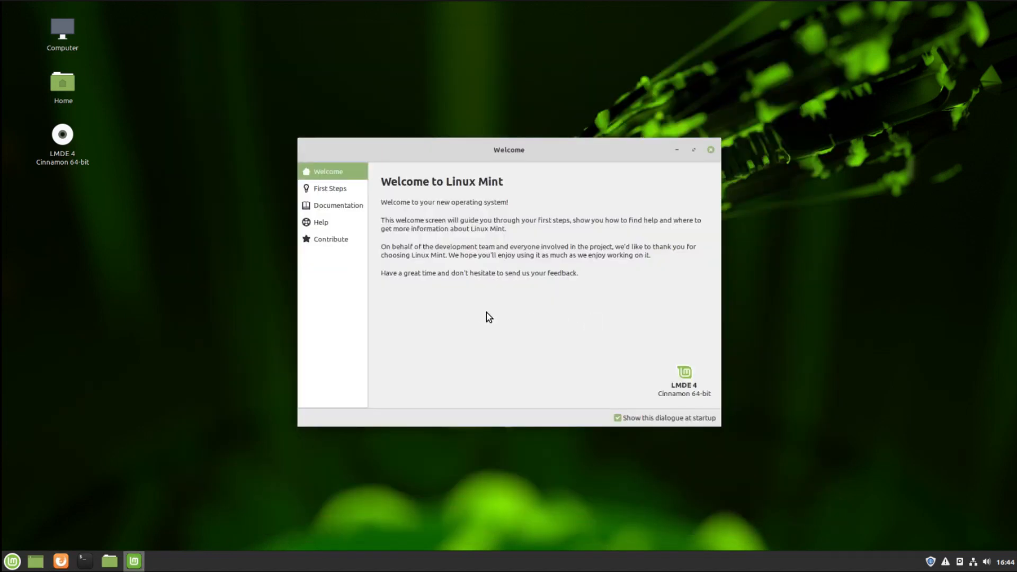
mouse_move(483, 314)
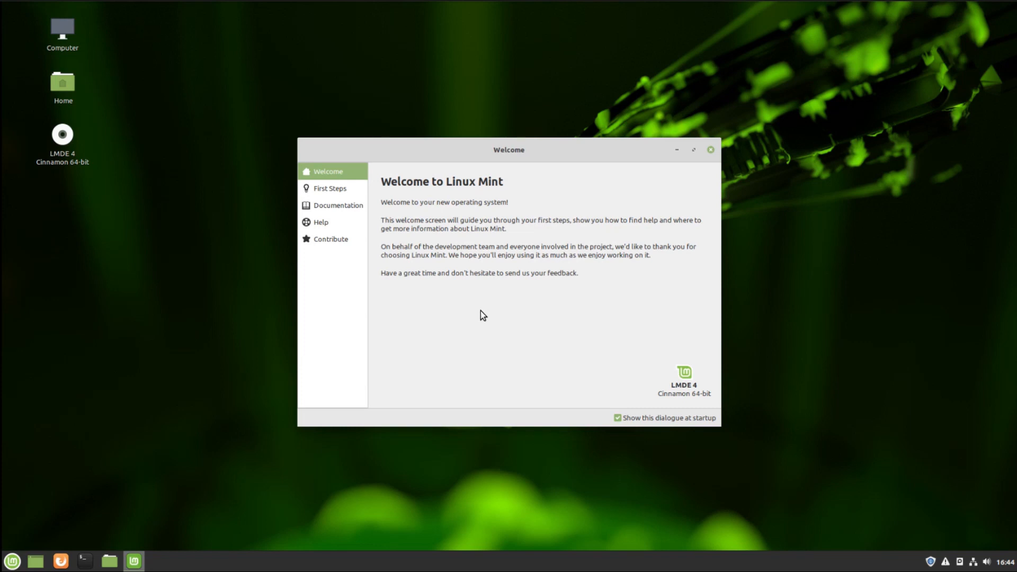
mouse_move(446, 323)
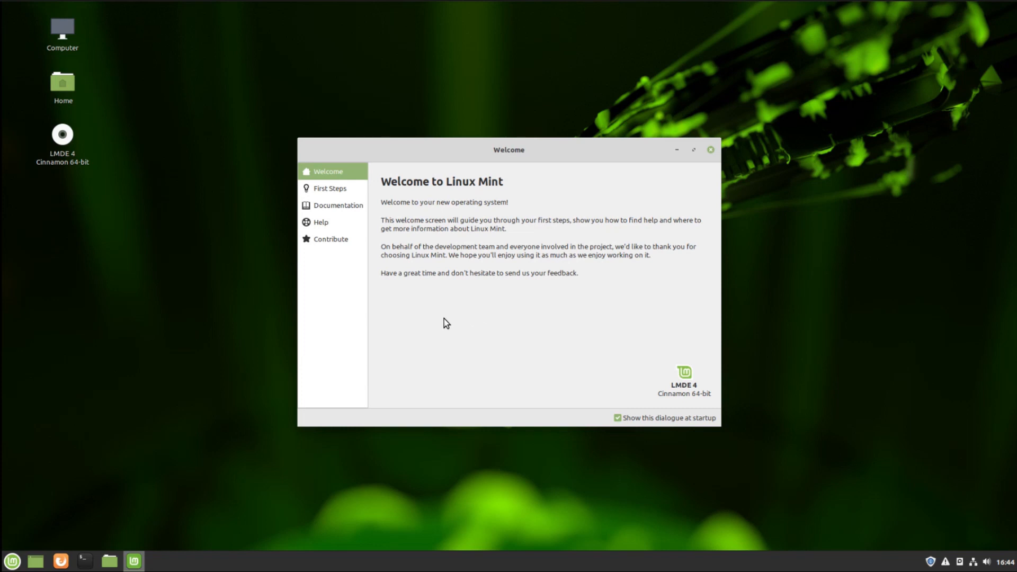
mouse_move(363, 216)
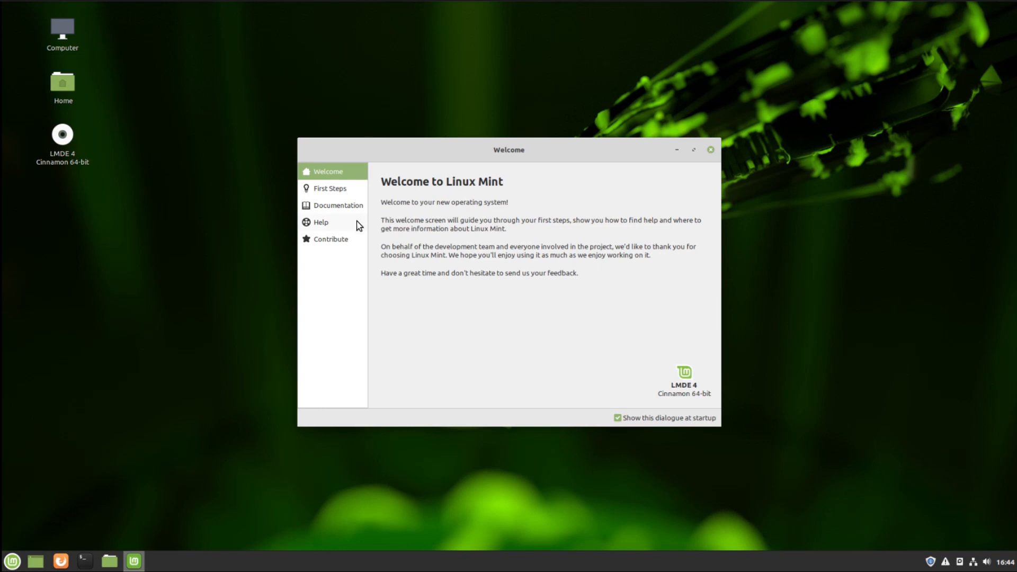
mouse_move(404, 197)
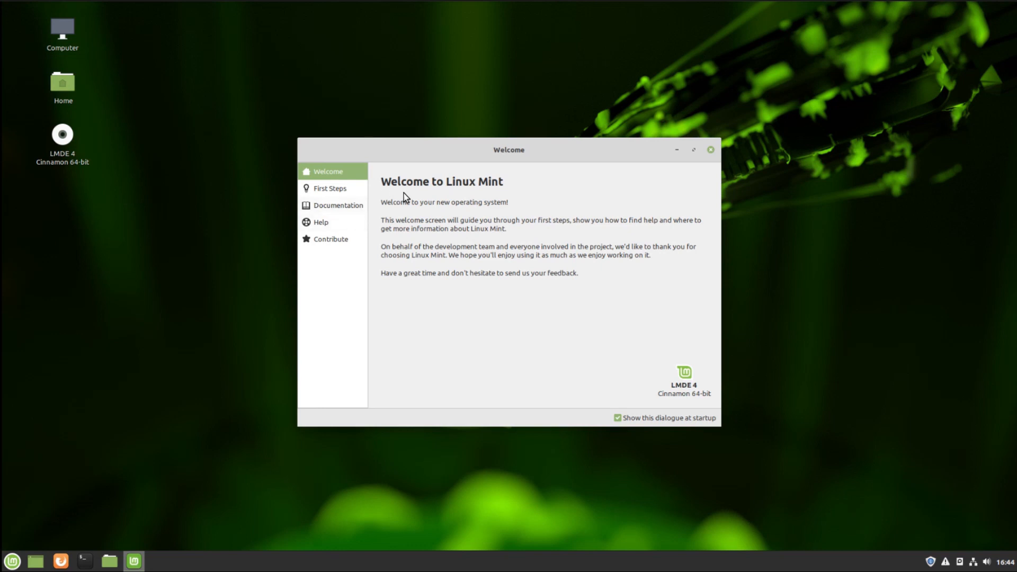
mouse_move(382, 198)
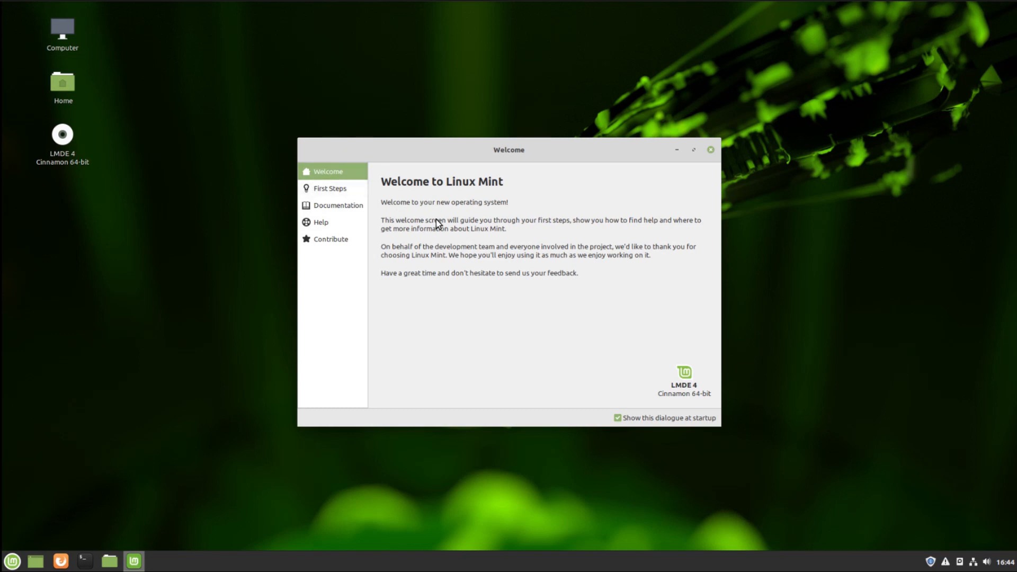
left_click(336, 205)
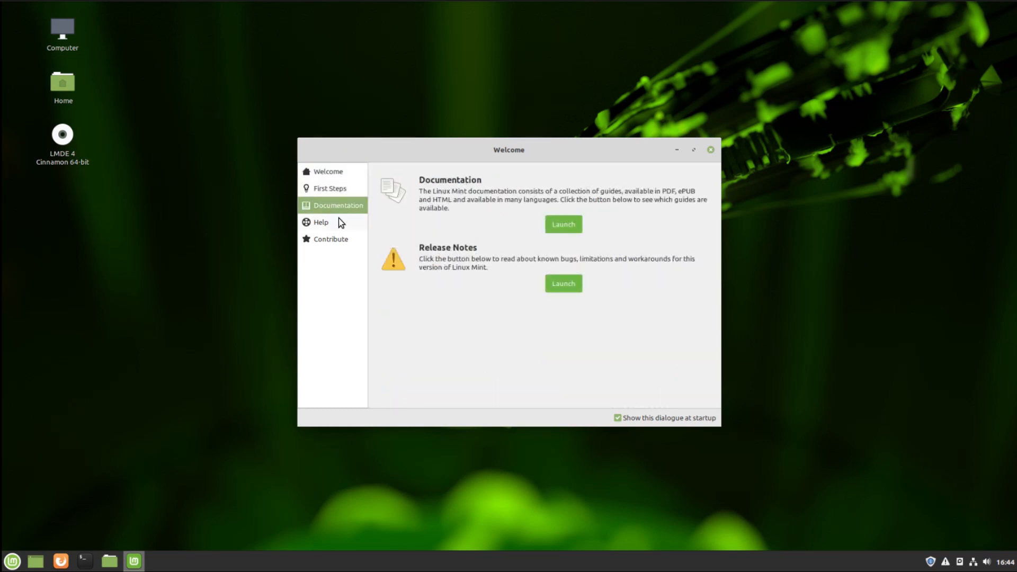
left_click(331, 240)
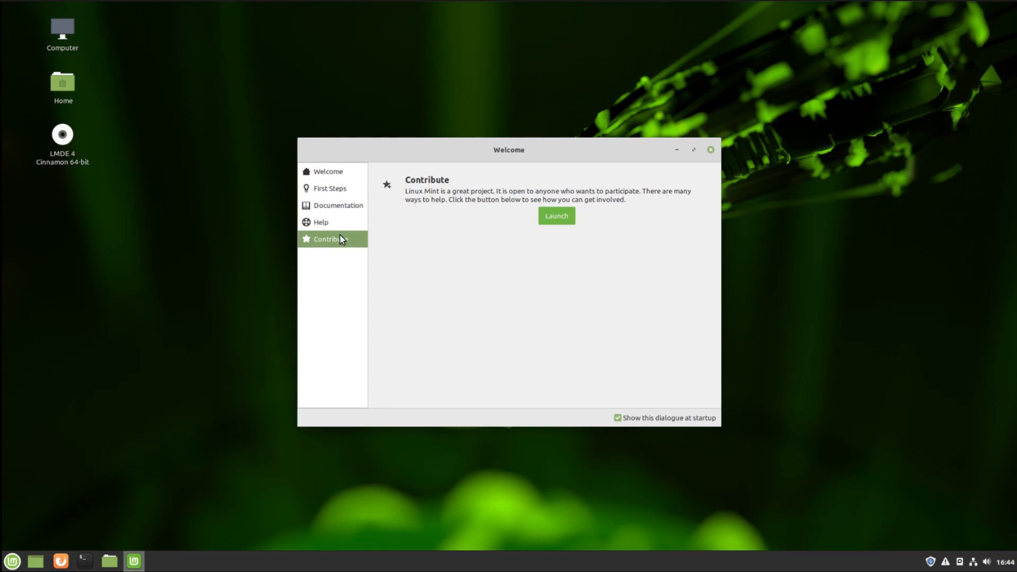
left_click(328, 172)
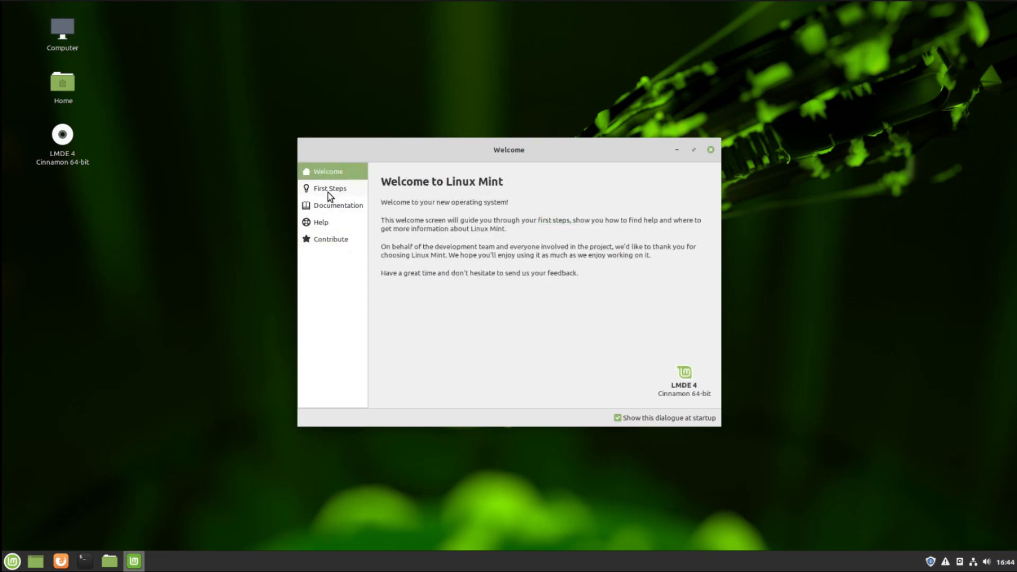
- Show First Steps and scroll from System Snapshots down to the Firewall entry
left_click(328, 189)
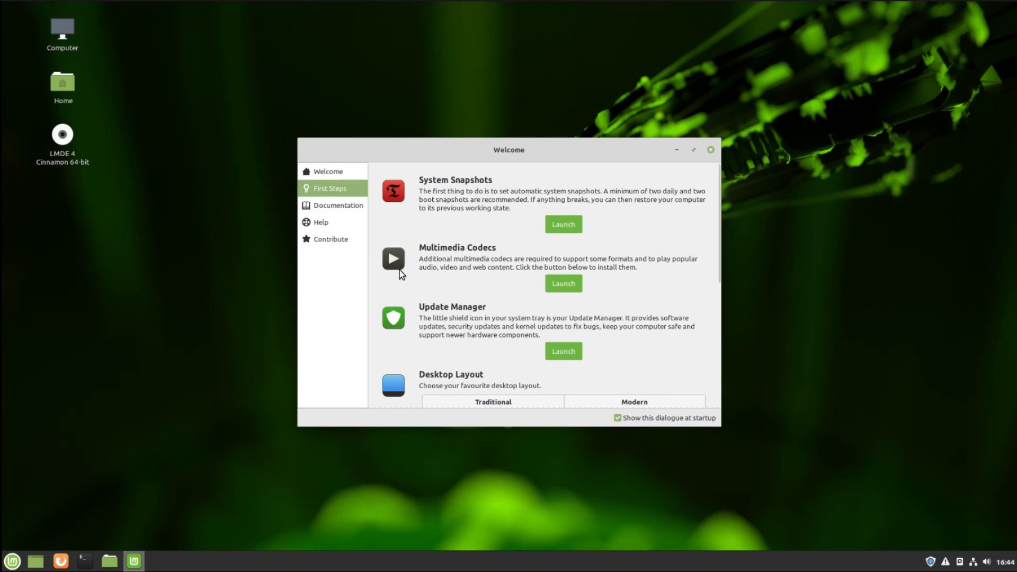
mouse_move(400, 278)
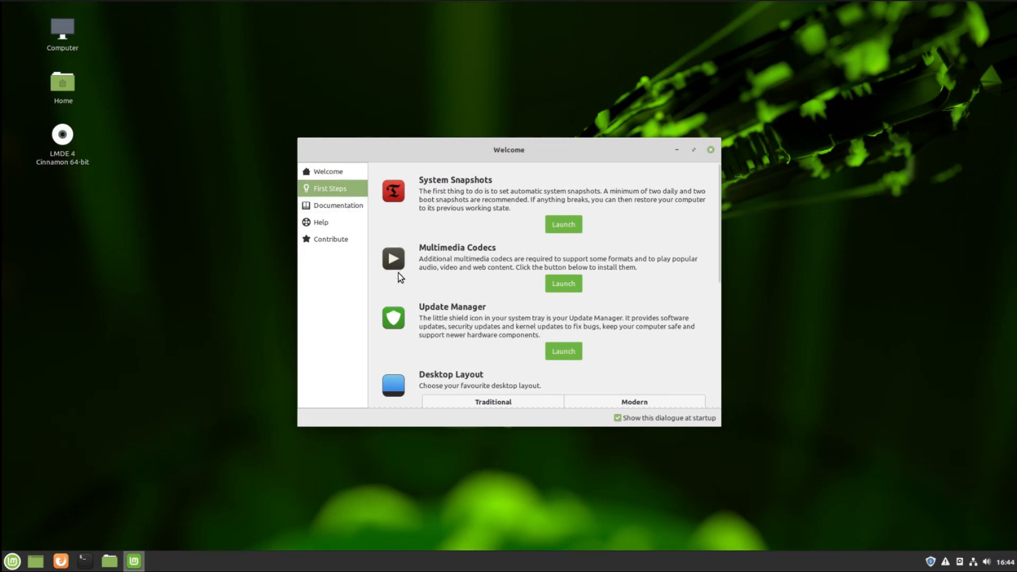
scroll("down", 3)
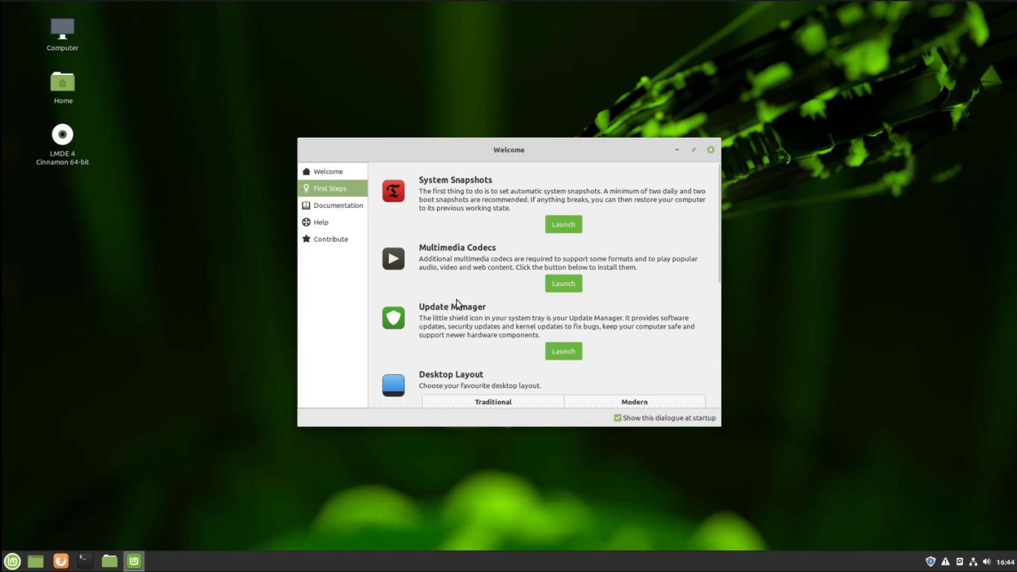
scroll("down", 3)
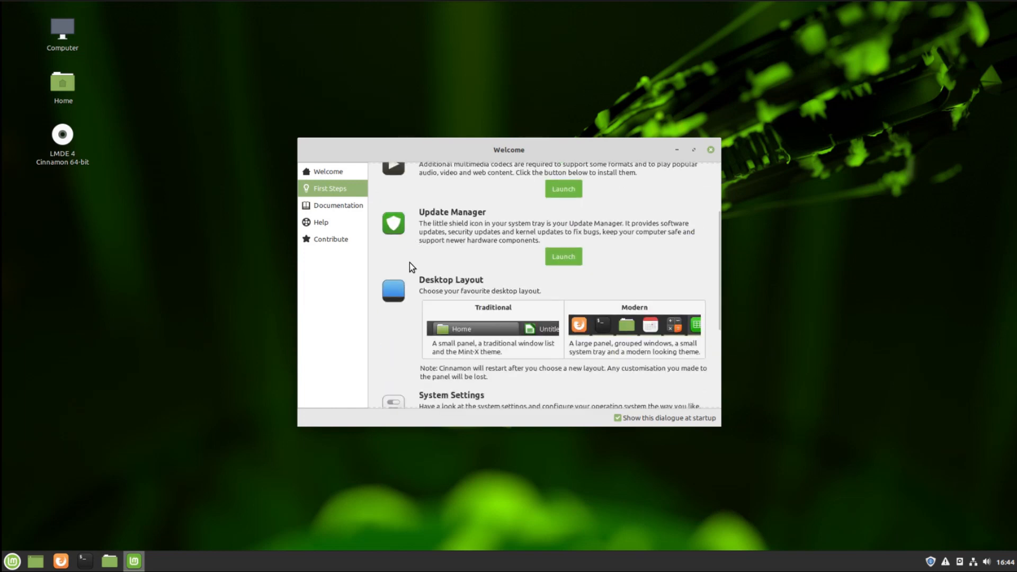
scroll("down", 3)
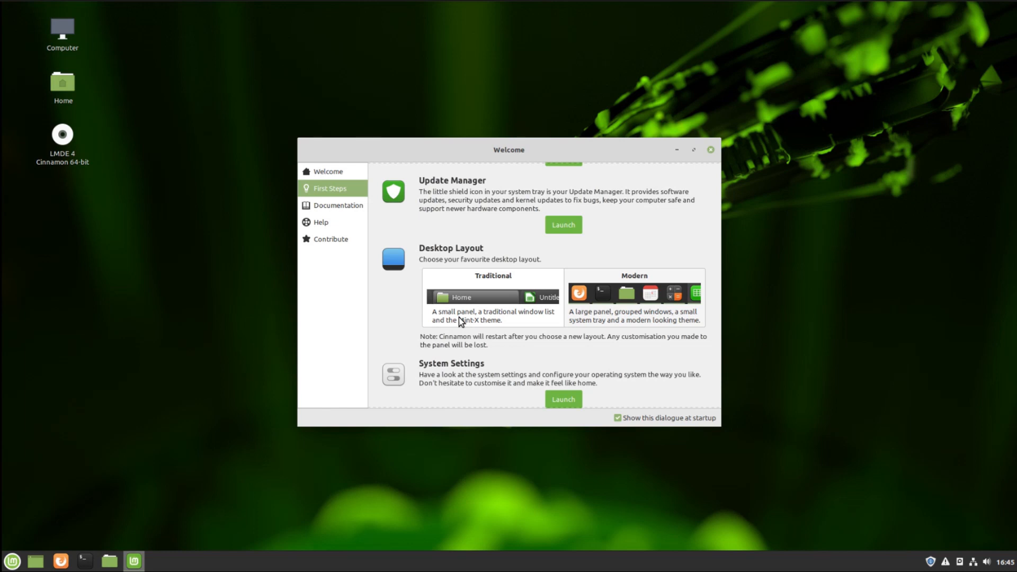
scroll("down", 3)
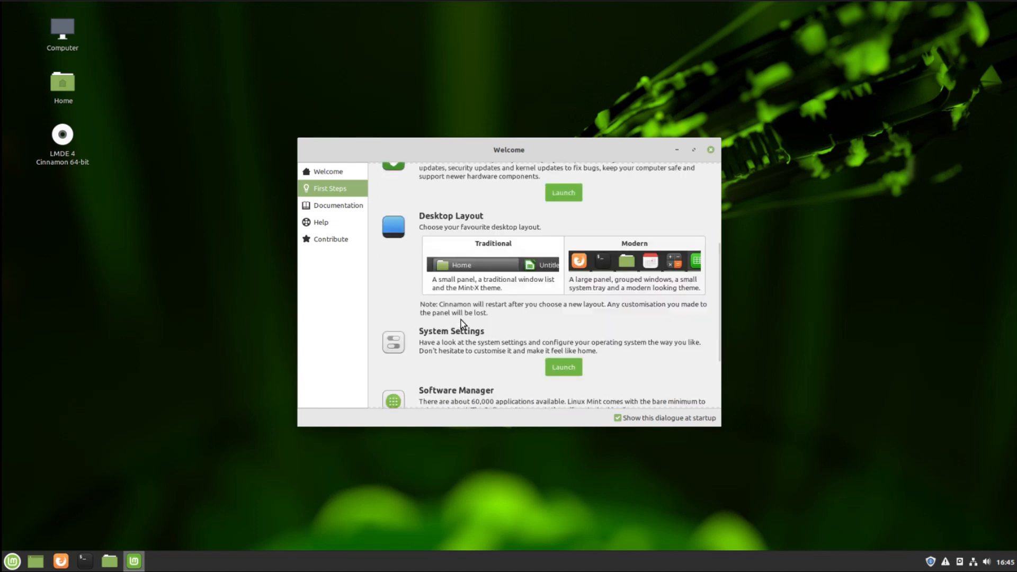
scroll("down", 3)
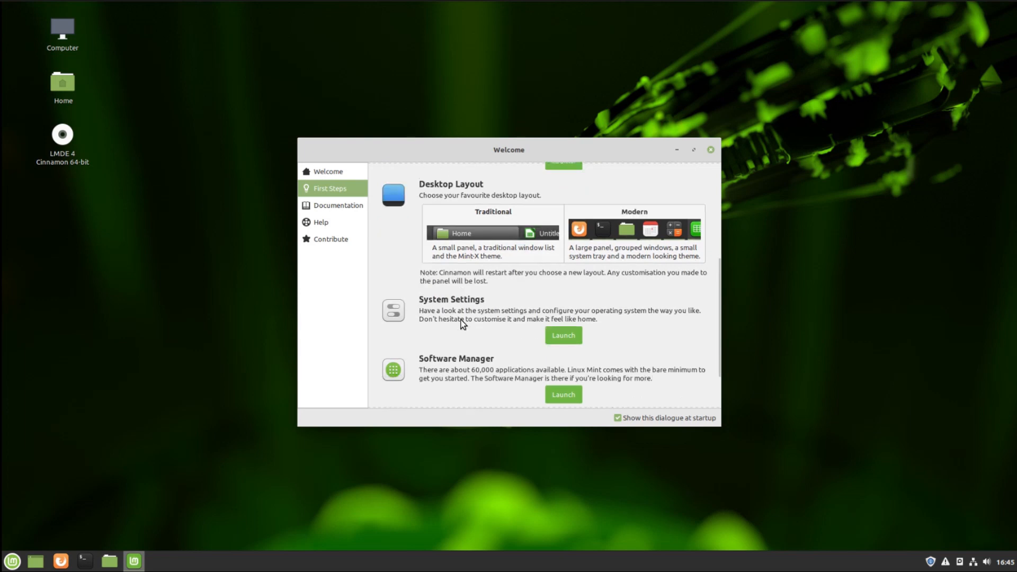
scroll("down", 3)
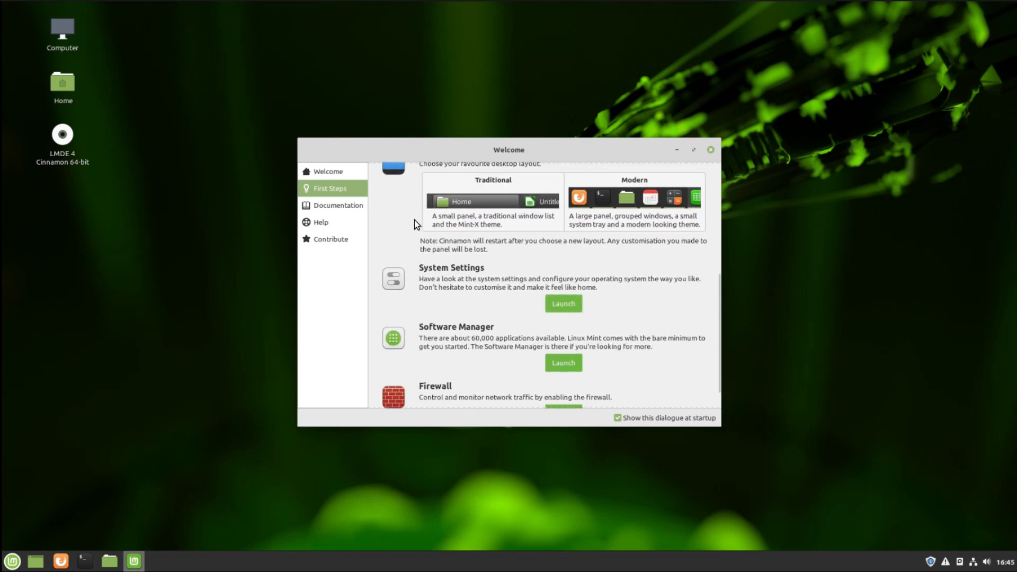
left_click(564, 303)
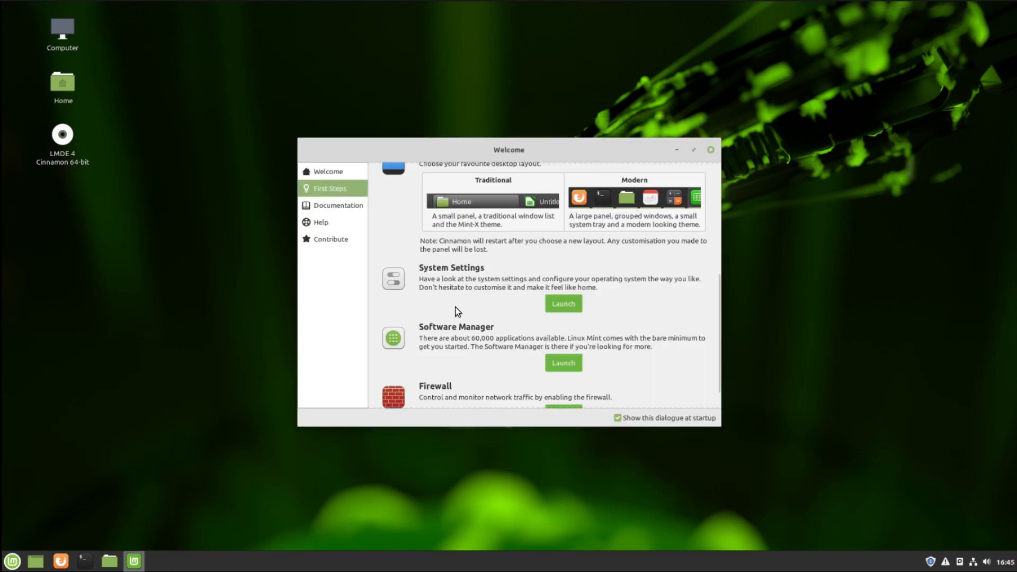
scroll("down", 3)
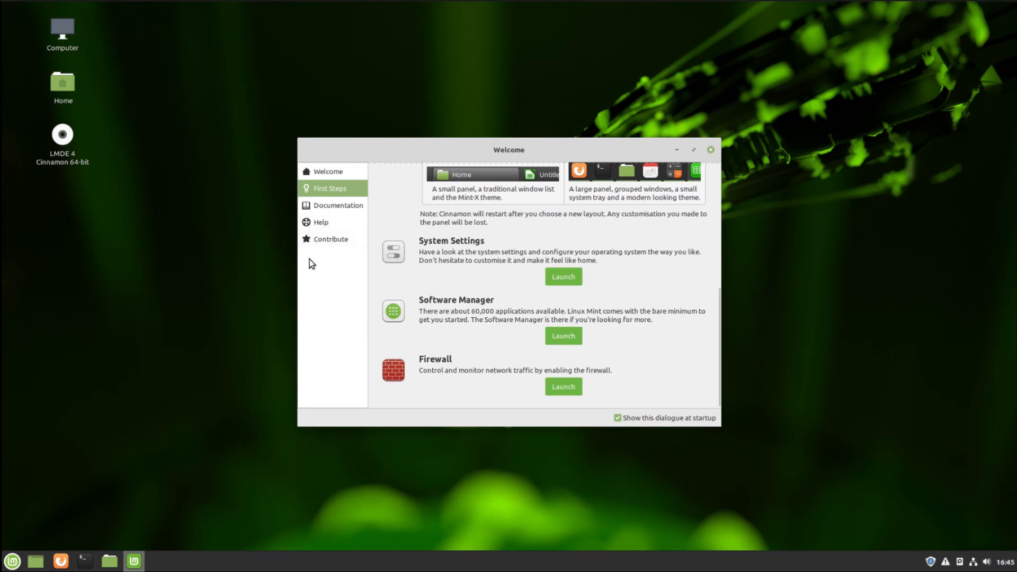
- View the Documentation, Help and Contribute pages, then return to First Steps
left_click(337, 206)
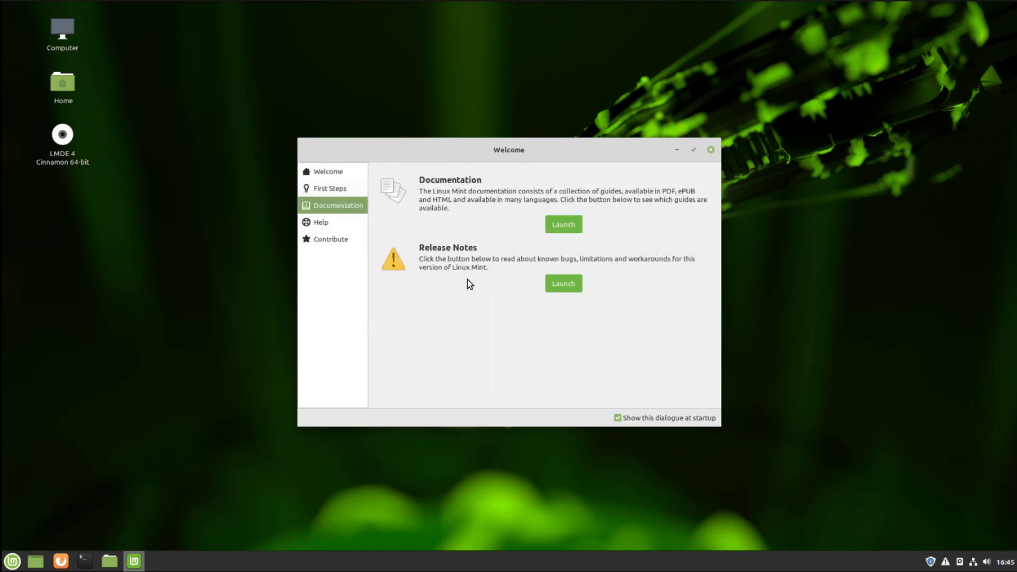
mouse_move(314, 231)
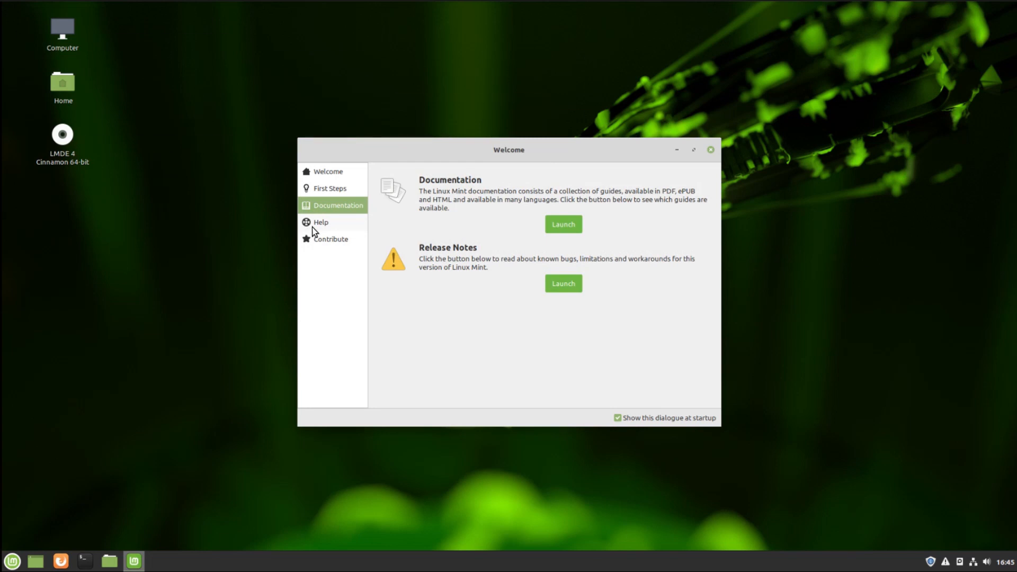
left_click(321, 222)
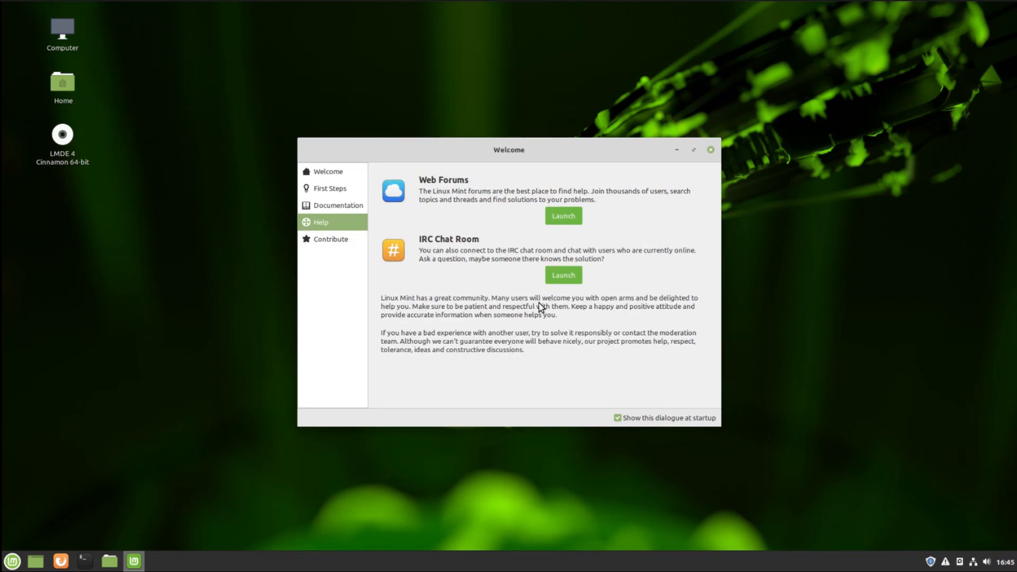
mouse_move(505, 301)
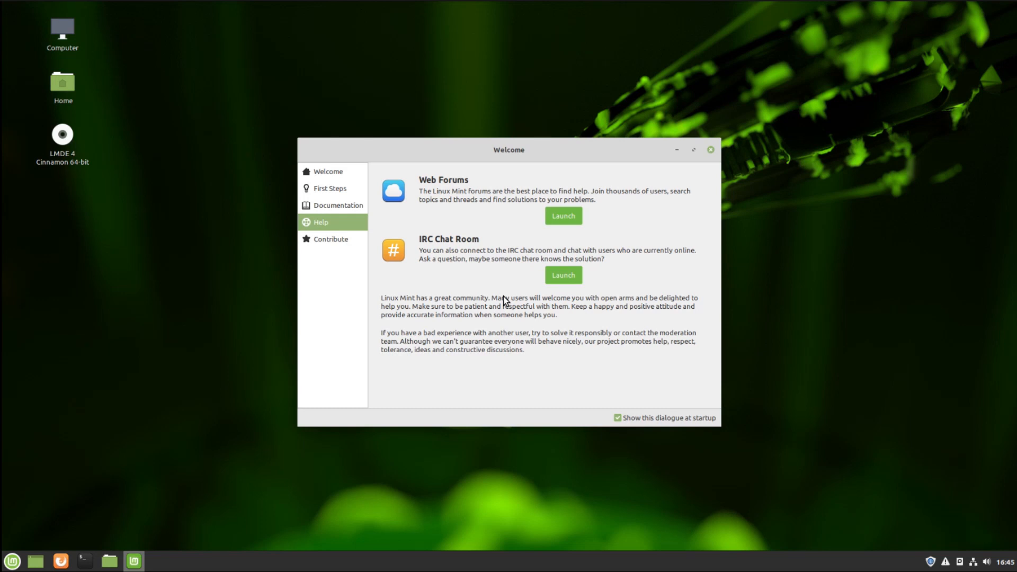
left_click(331, 239)
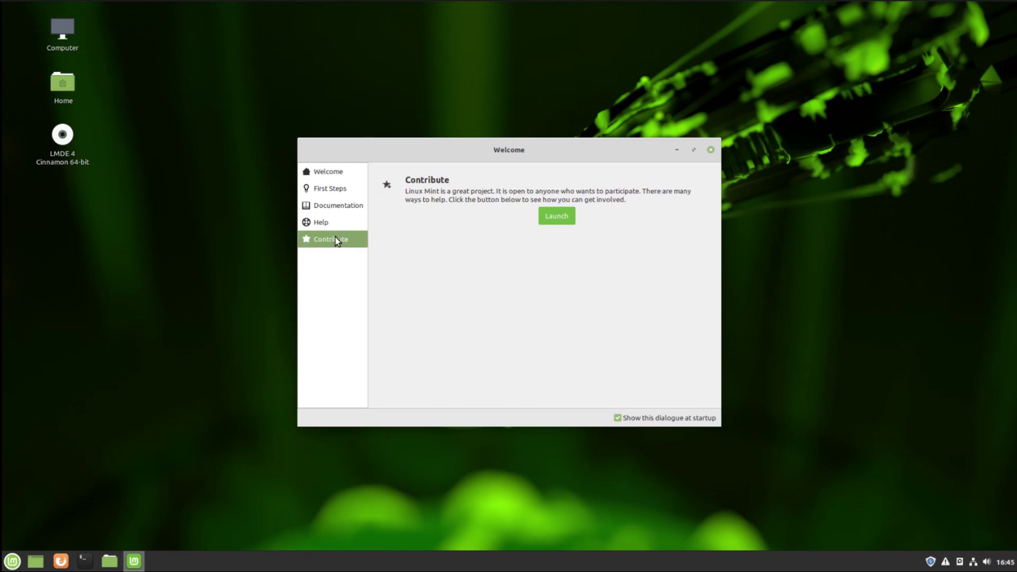
left_click(330, 188)
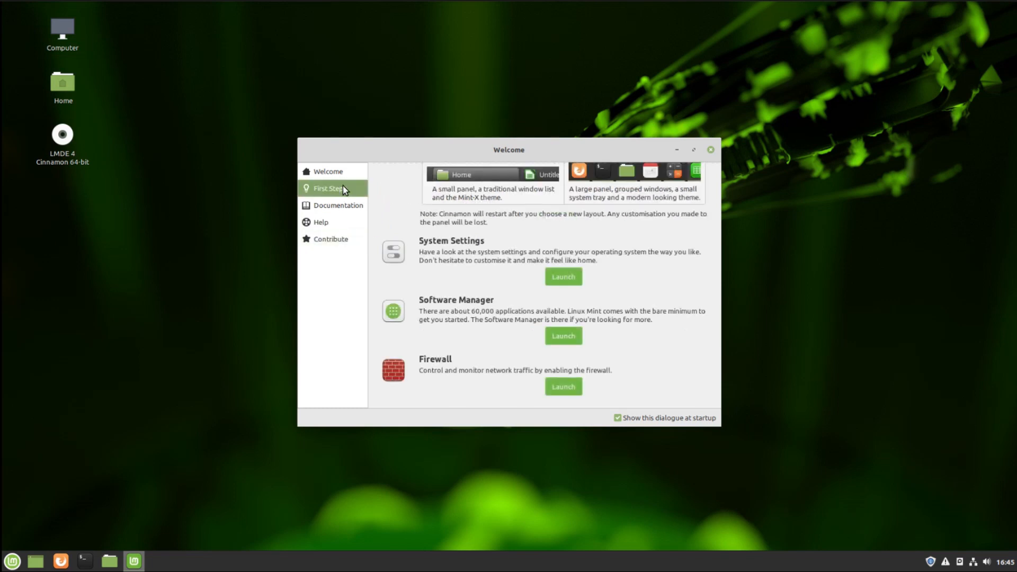
mouse_move(374, 246)
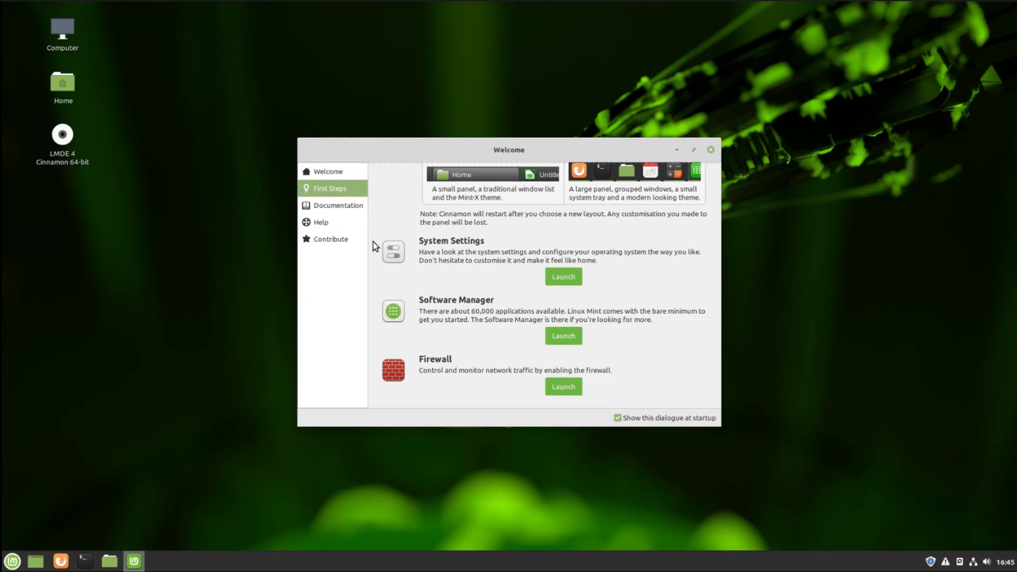
mouse_move(603, 289)
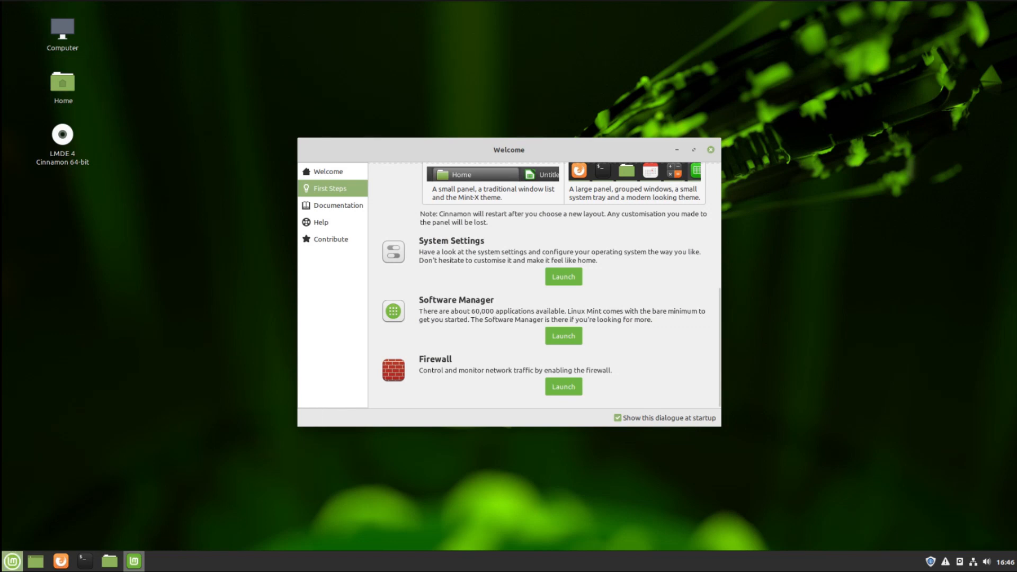
left_click(9, 557)
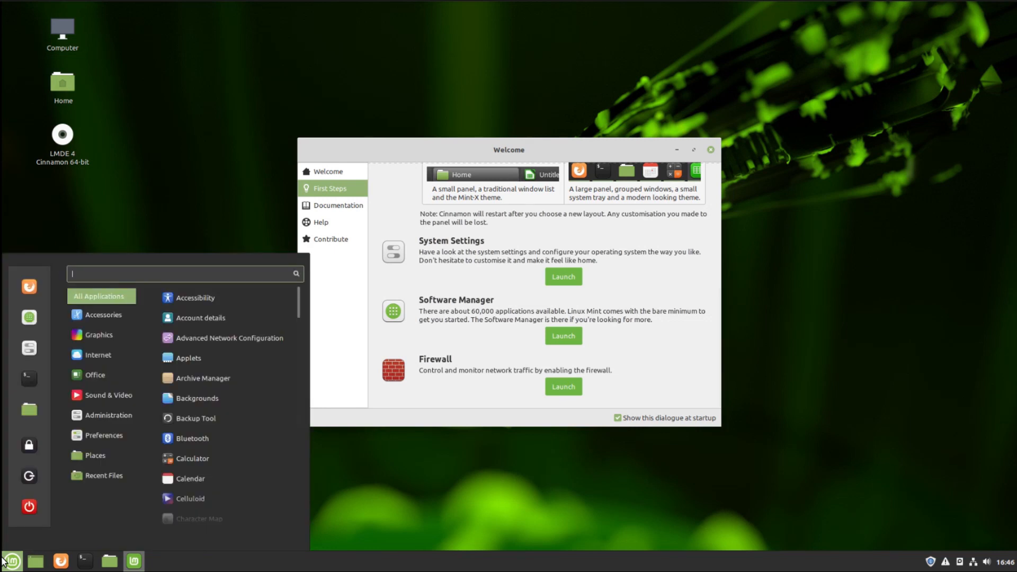
type("har")
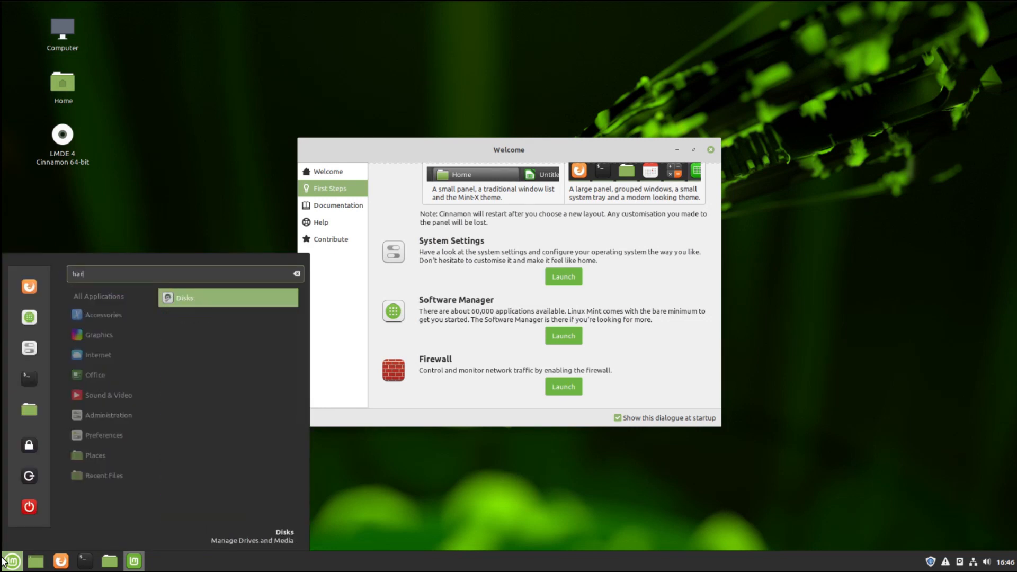
left_click(503, 486)
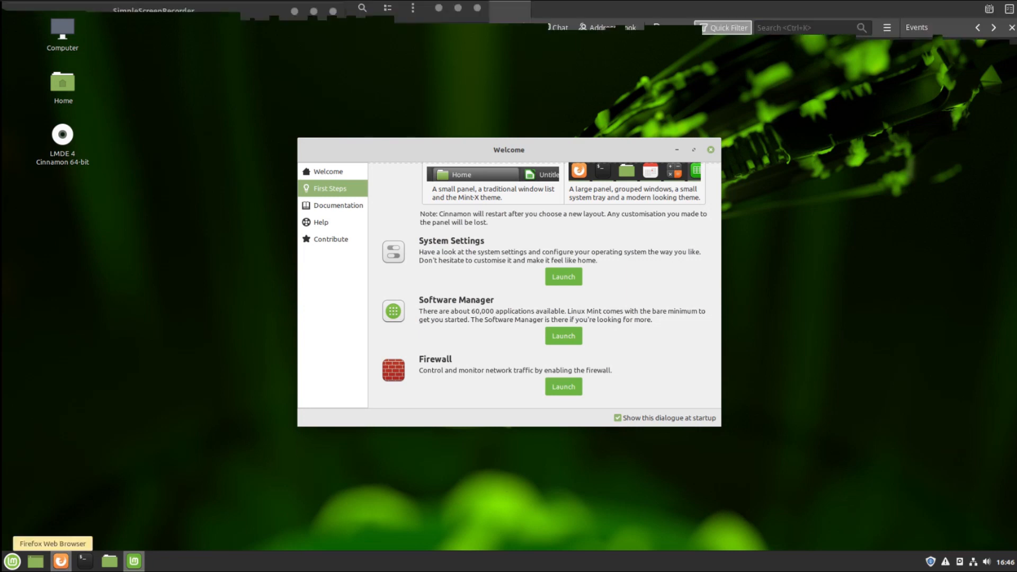
left_click(9, 559)
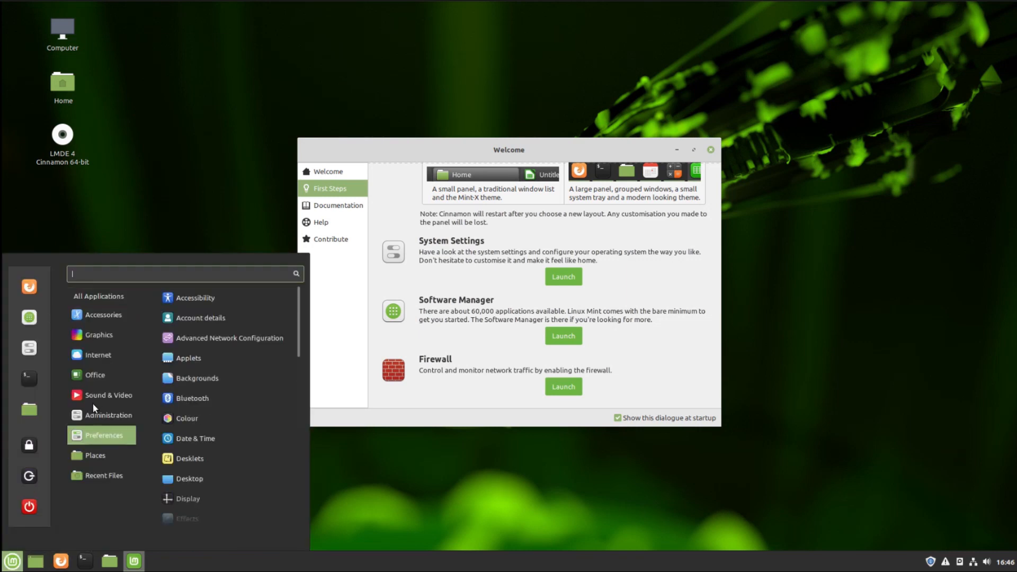
left_click(479, 506)
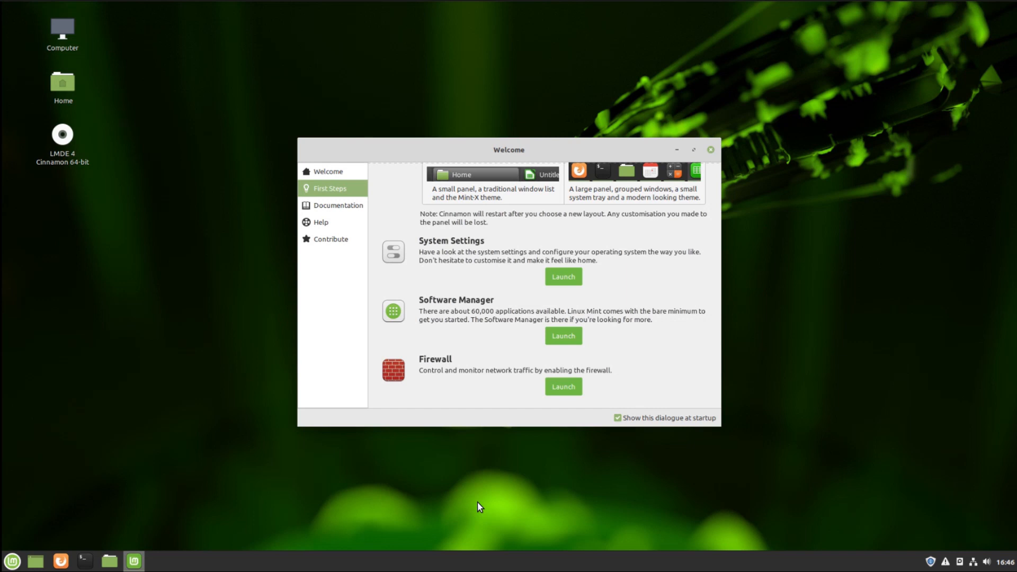
mouse_move(408, 463)
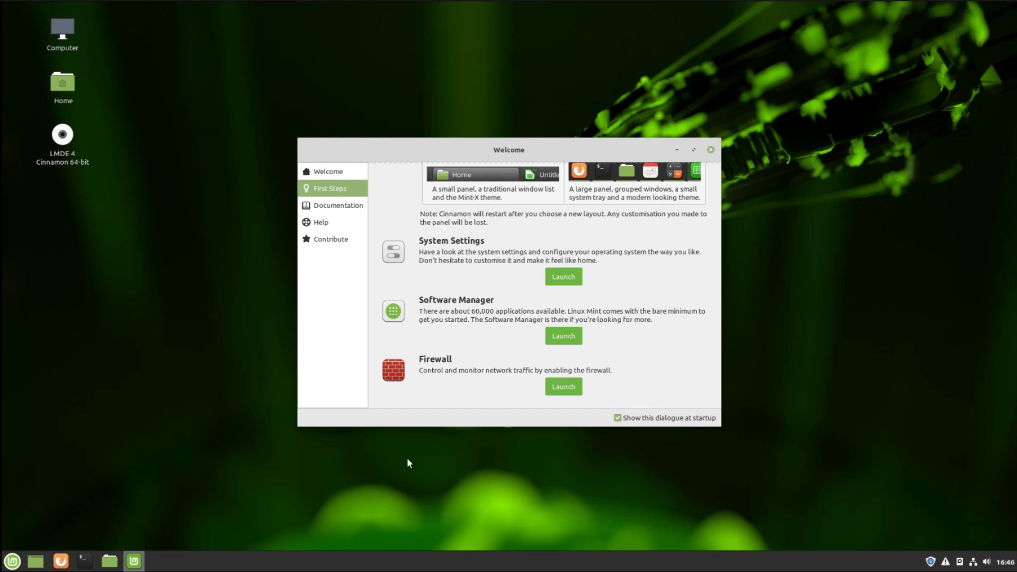
mouse_move(272, 359)
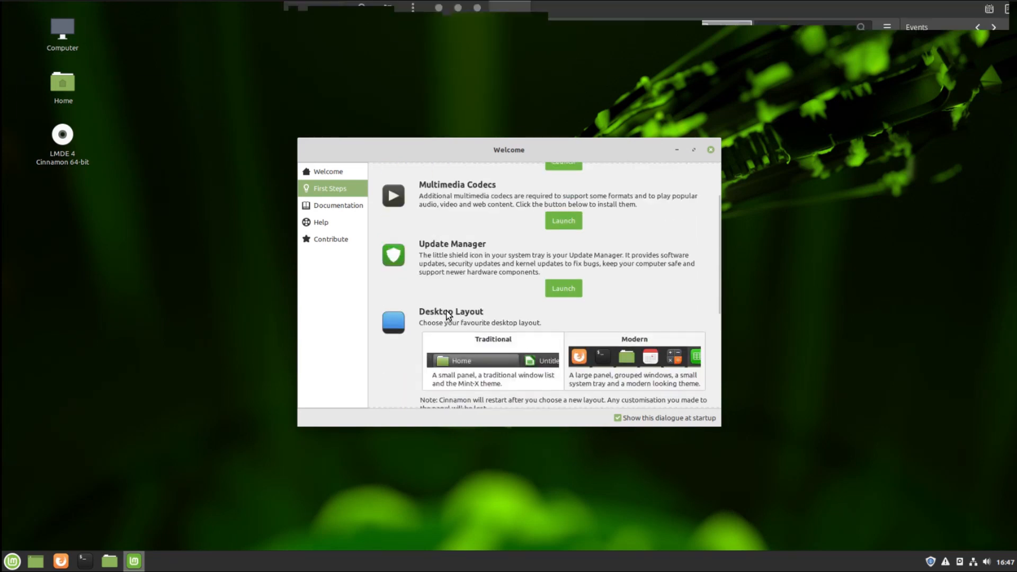
scroll("down", 3)
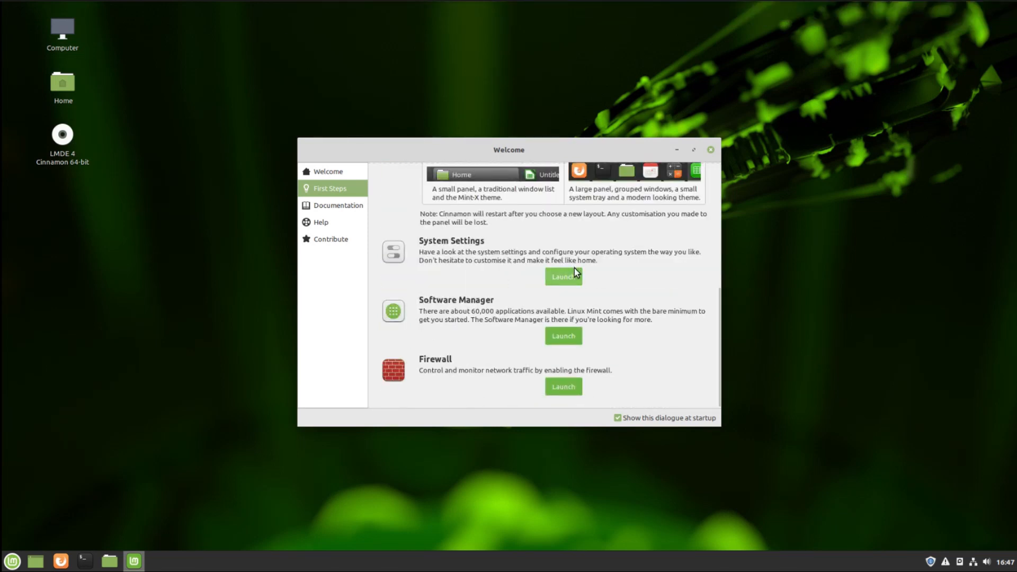
left_click(564, 276)
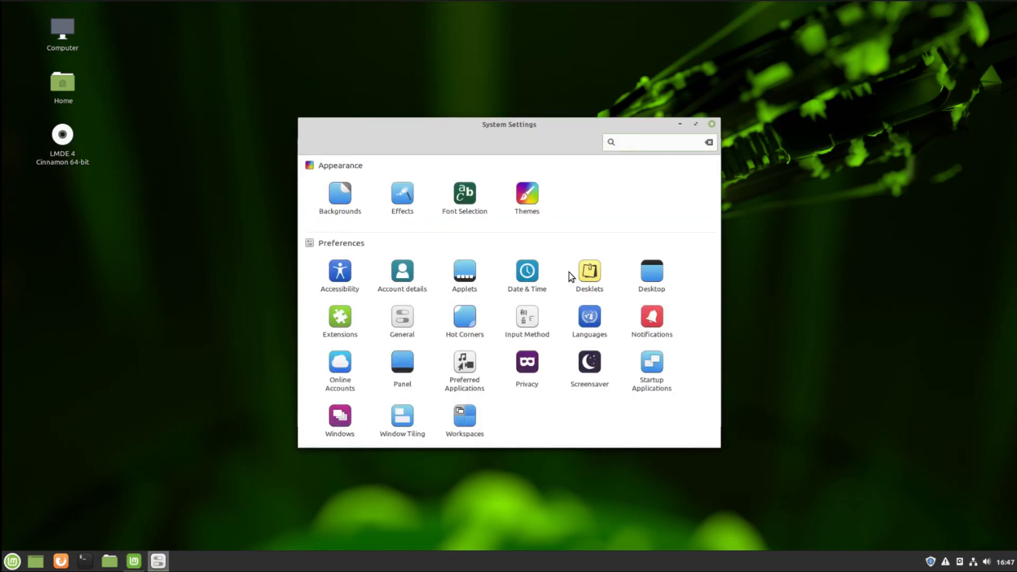
left_click(655, 141)
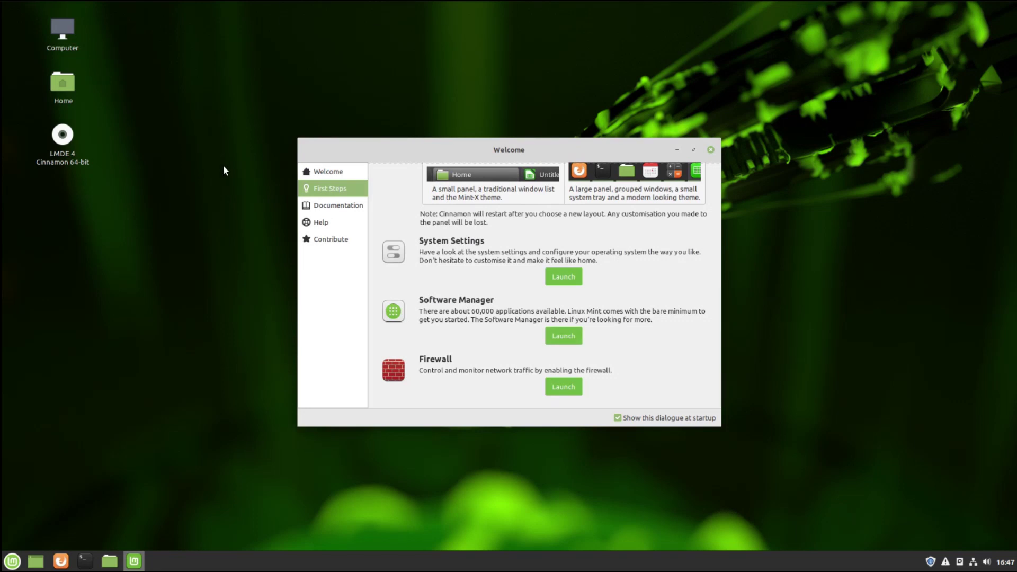
left_click(563, 336)
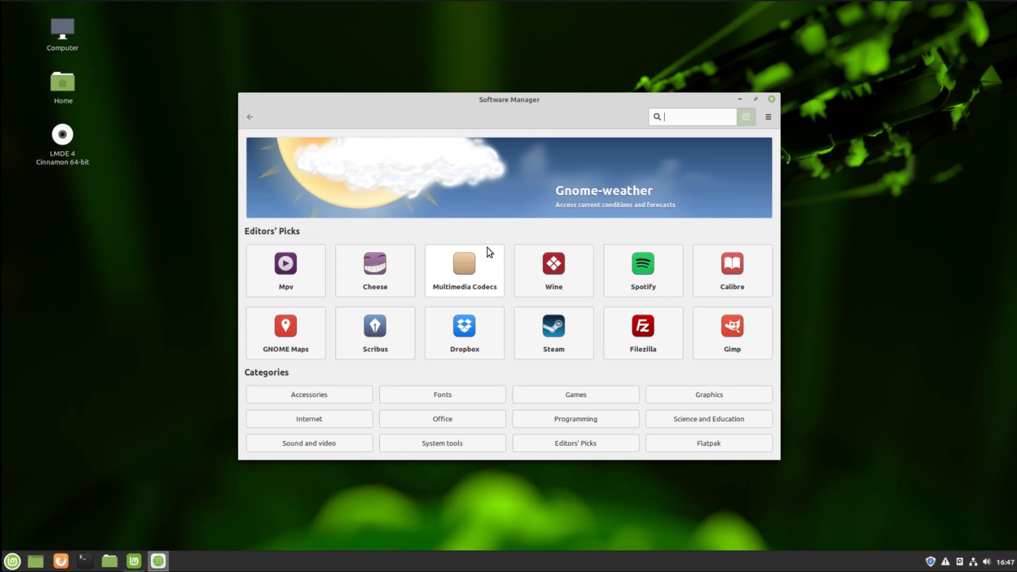
mouse_move(641, 276)
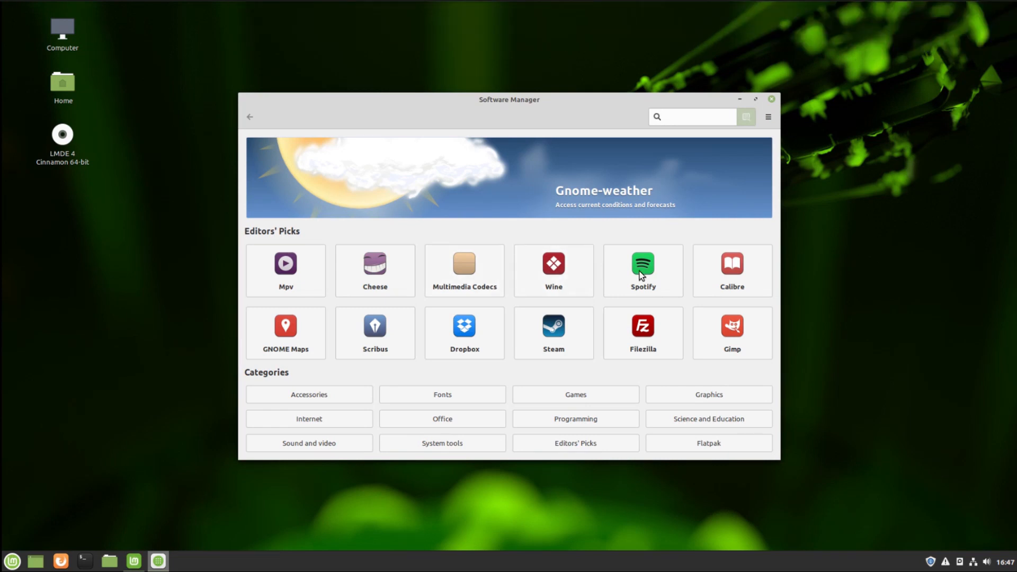
left_click(643, 265)
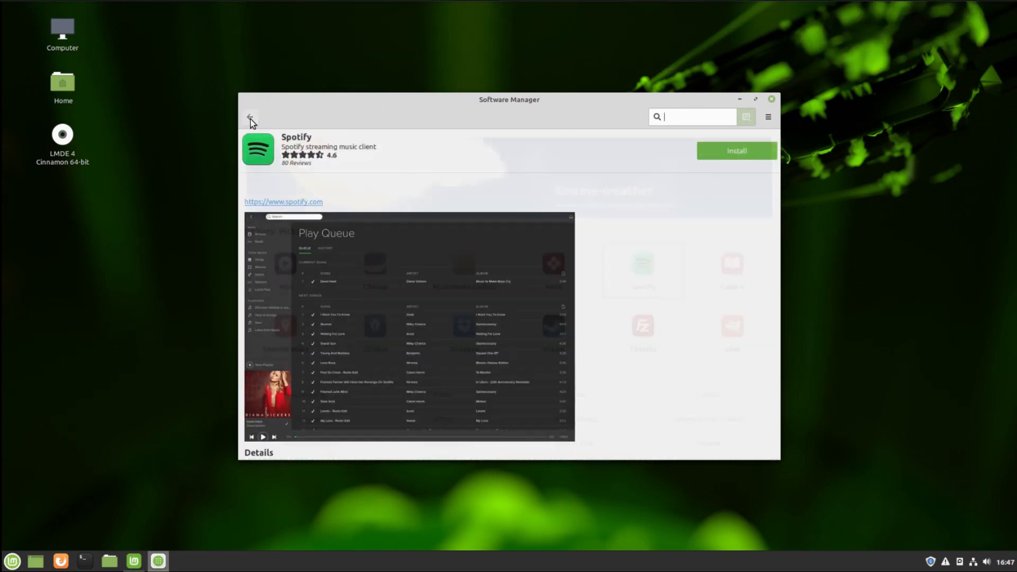
left_click(251, 116)
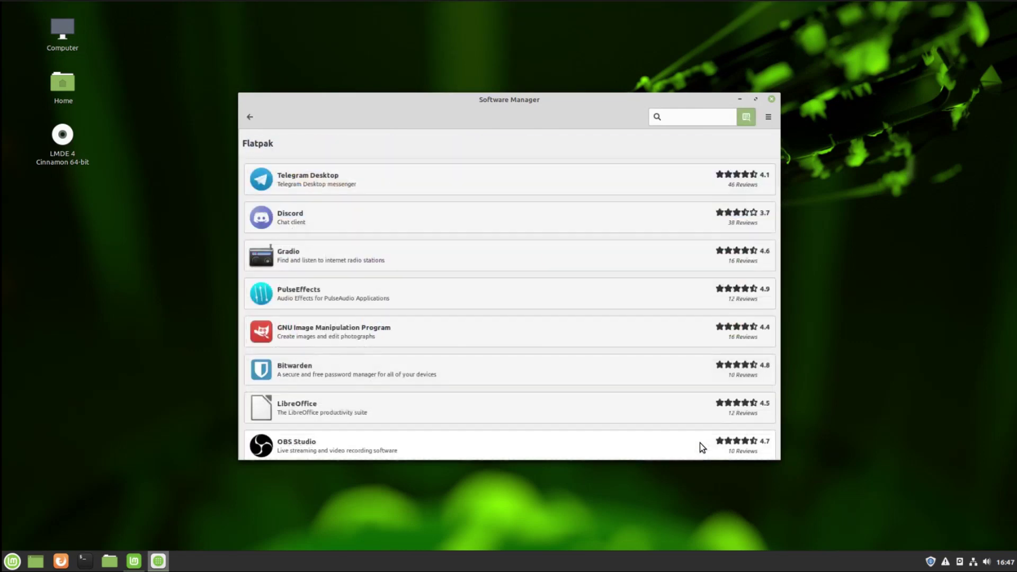
scroll("down", 3)
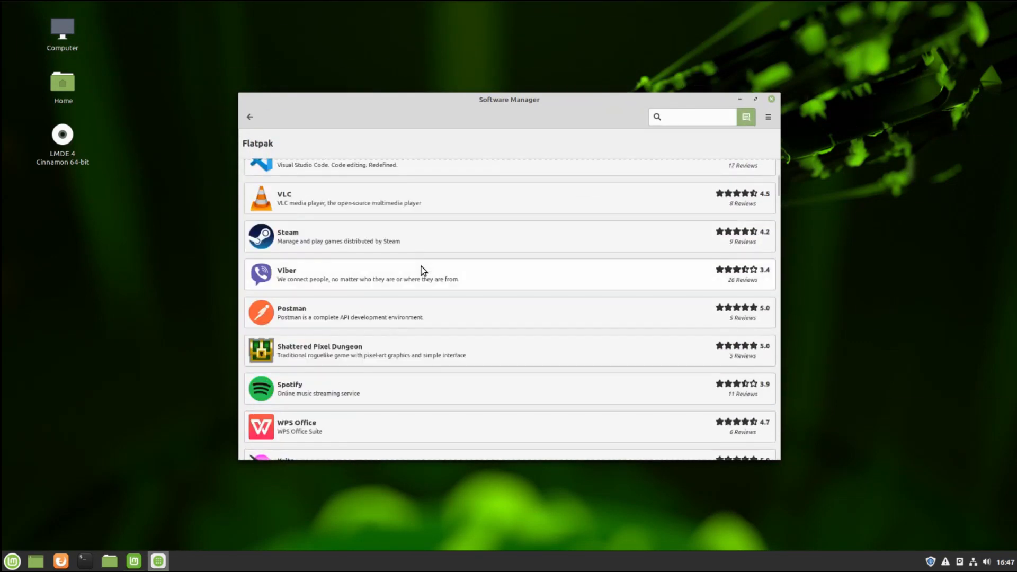
scroll("down", 3)
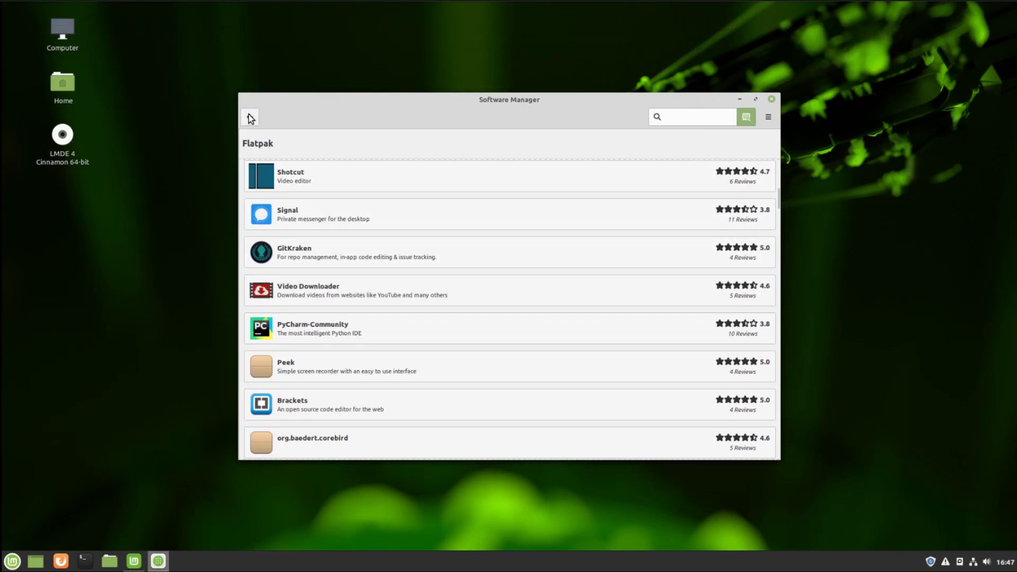
left_click(250, 117)
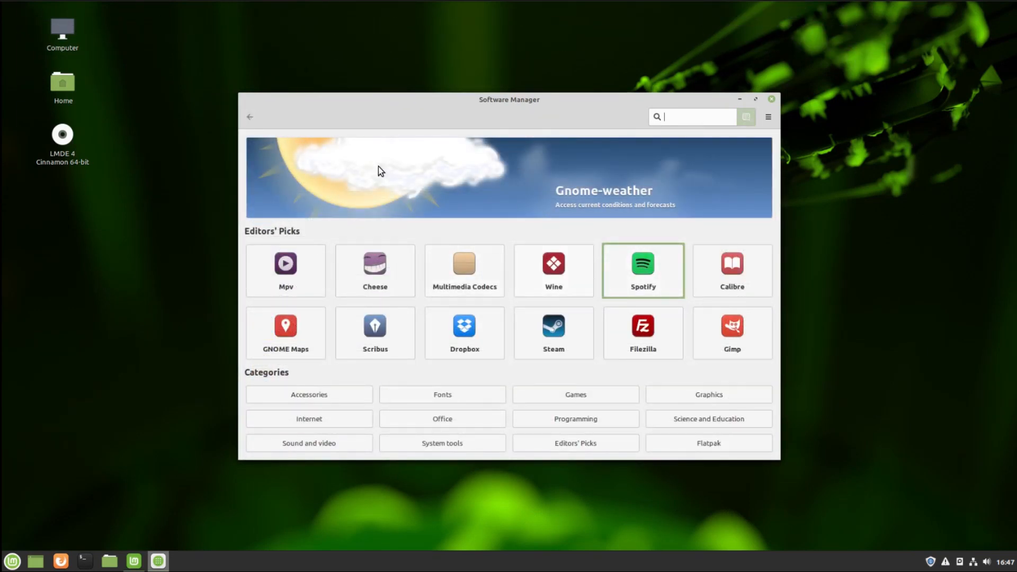
mouse_move(233, 279)
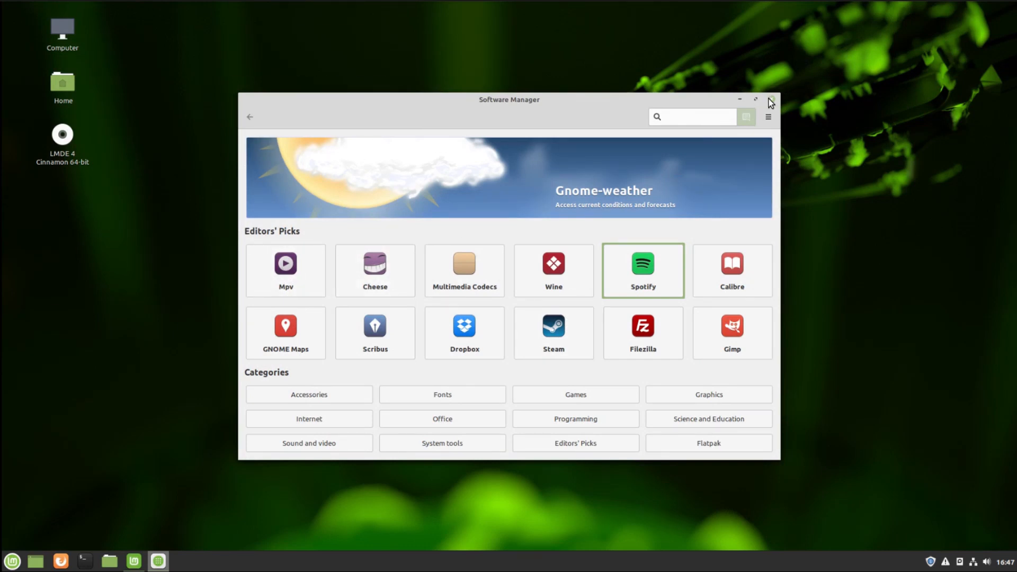
left_click(692, 116)
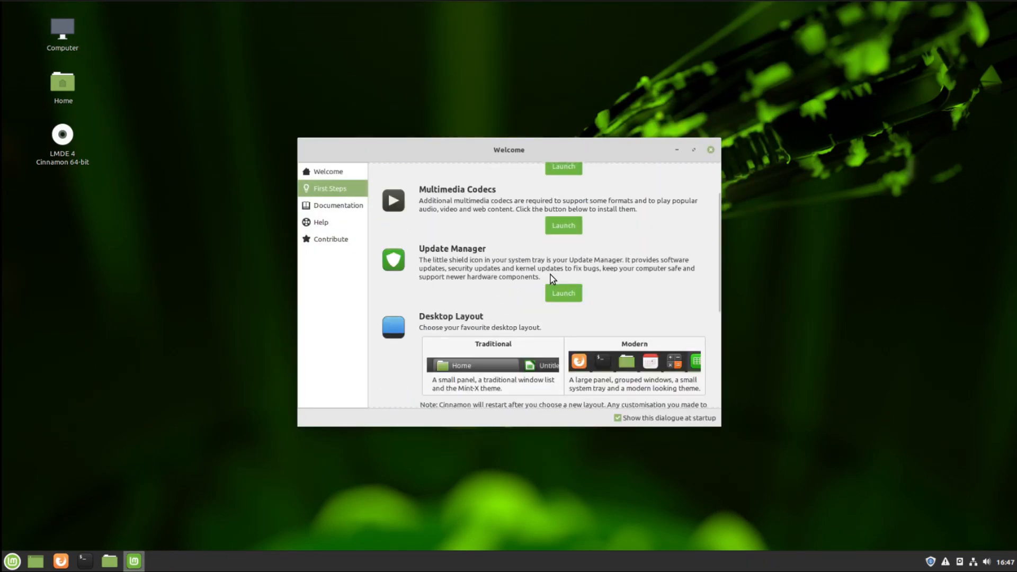
- Launch Update Manager, accept the local mirror prompt and let it refresh package information
left_click(563, 292)
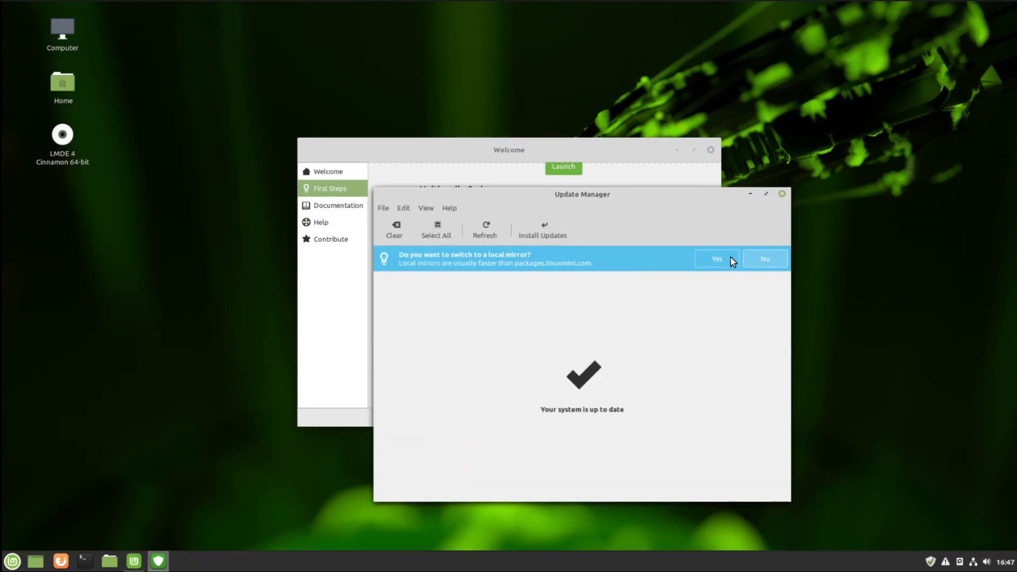
left_click(716, 258)
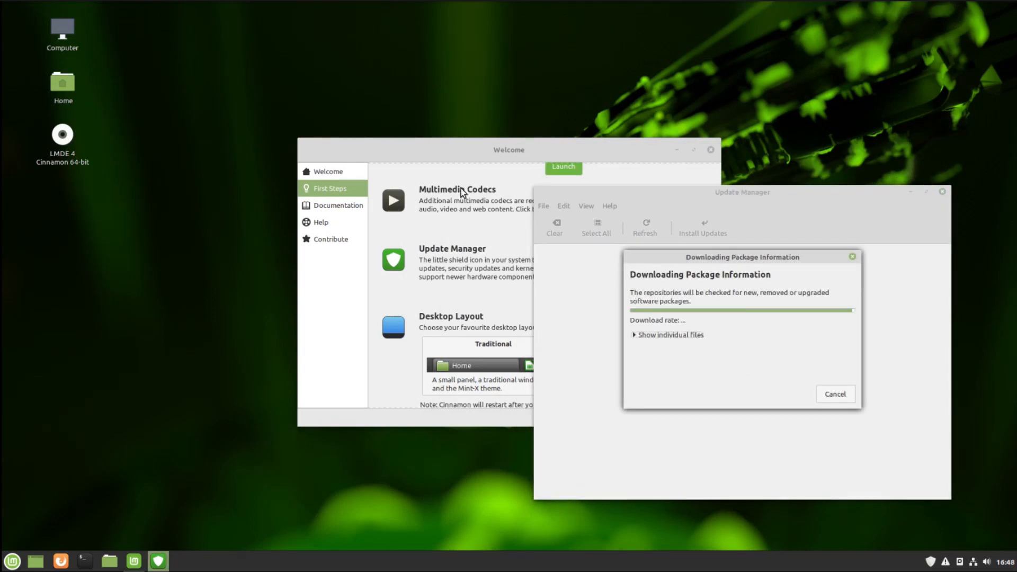
mouse_move(416, 162)
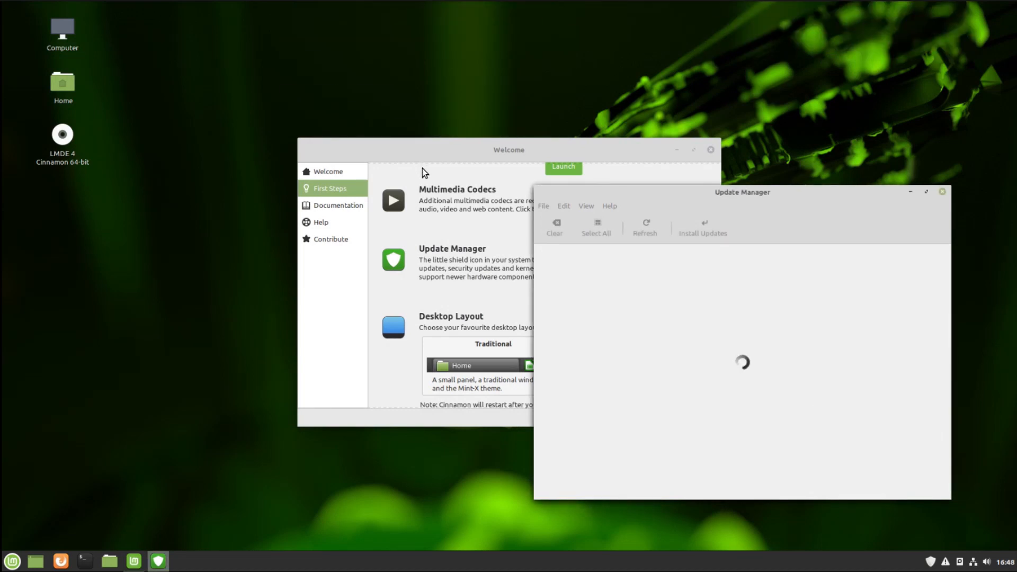
mouse_move(28, 545)
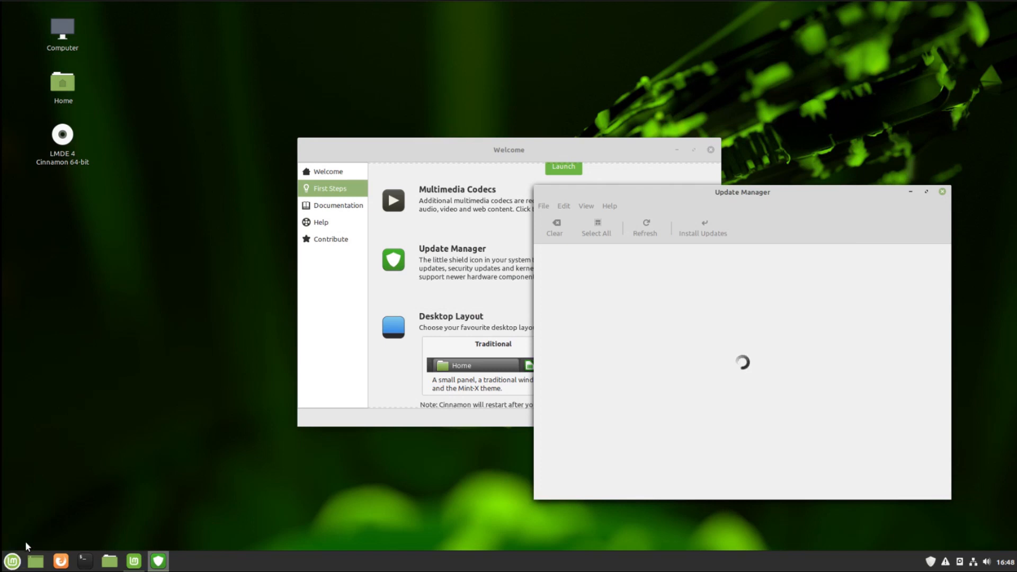
- Browse All Applications, then the Graphics category in the Cinnamon menu
left_click(9, 560)
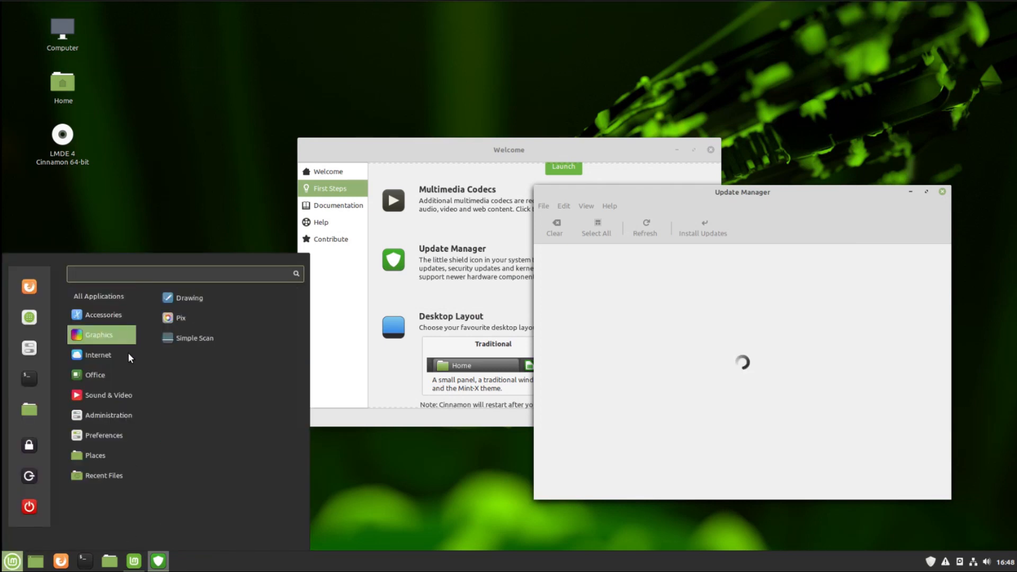
left_click(98, 297)
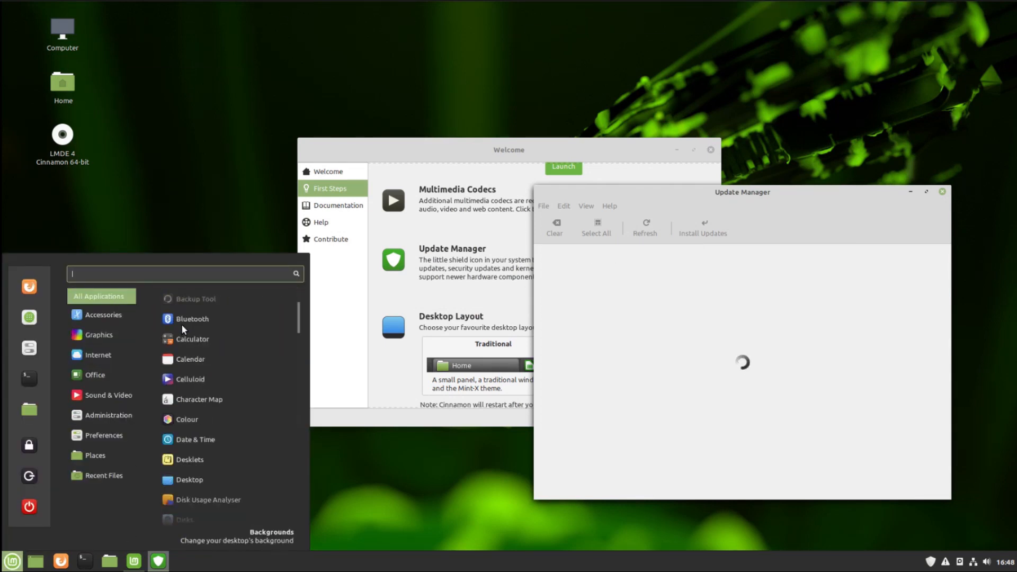
mouse_move(124, 333)
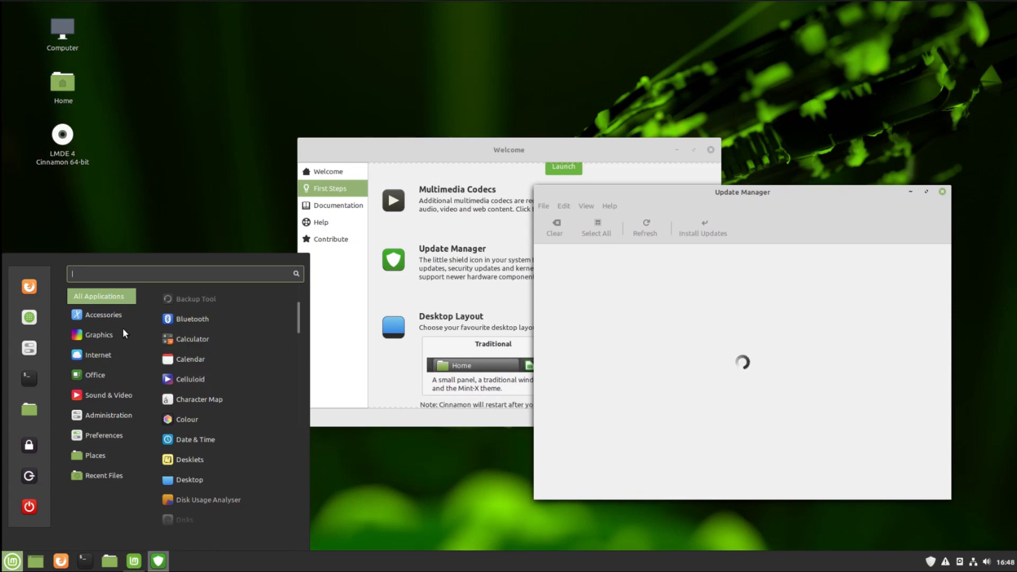
left_click(101, 315)
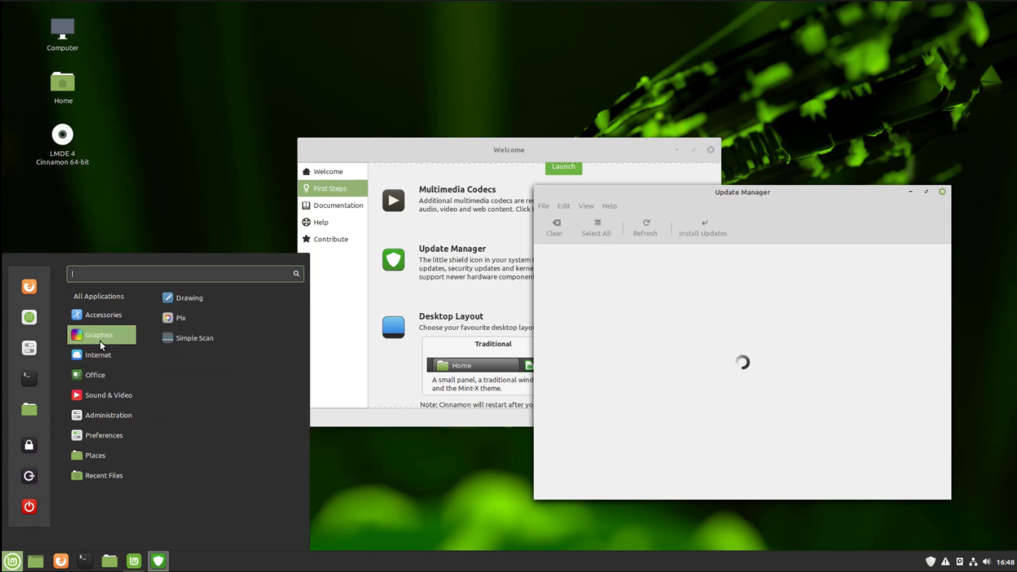
mouse_move(195, 311)
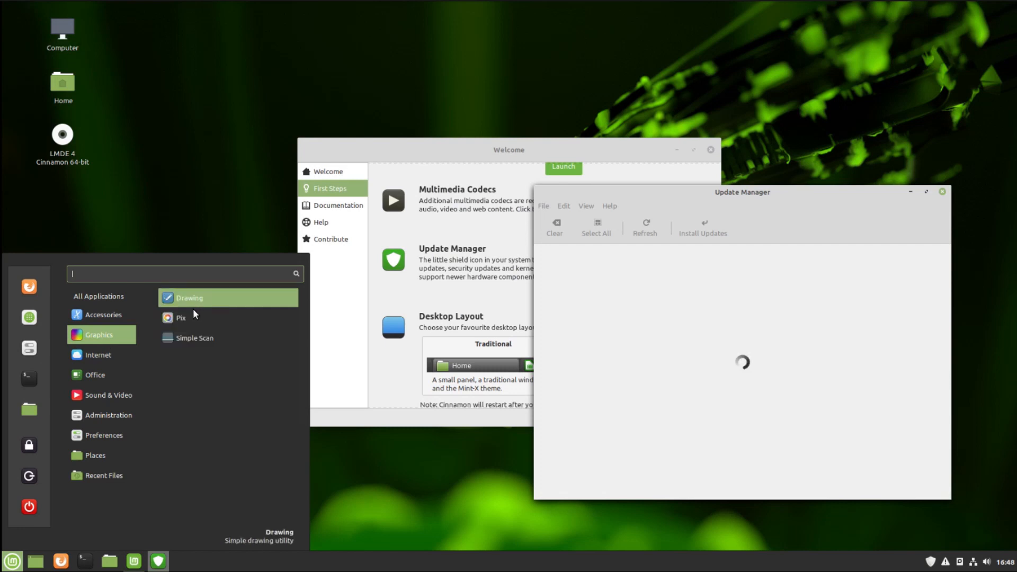
mouse_move(187, 306)
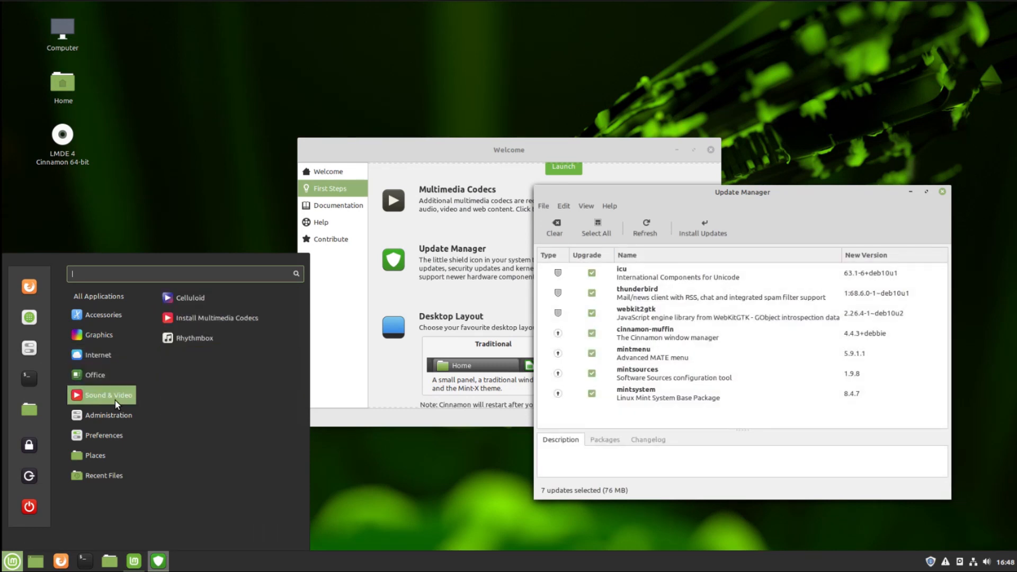
mouse_move(219, 338)
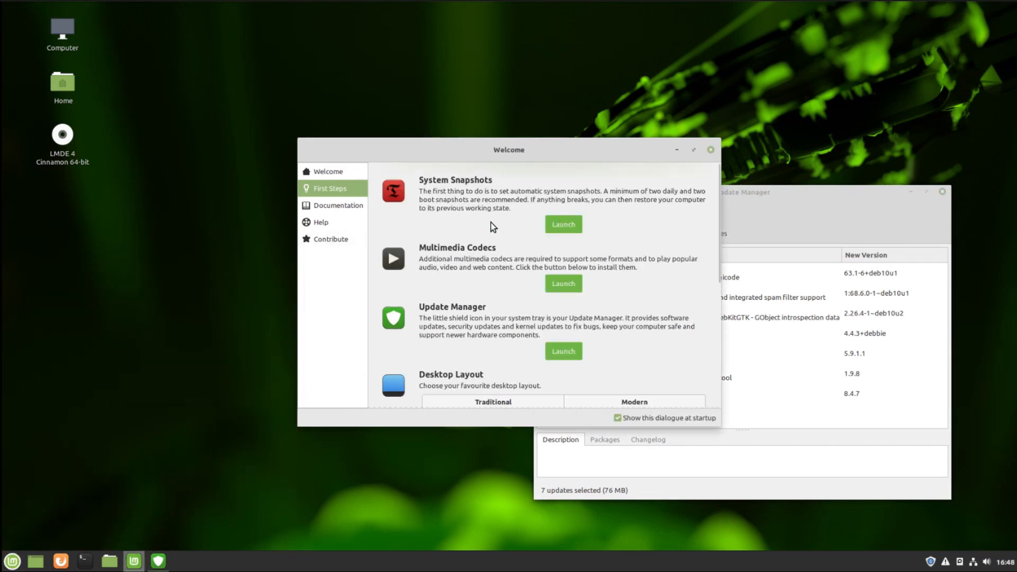
mouse_move(483, 232)
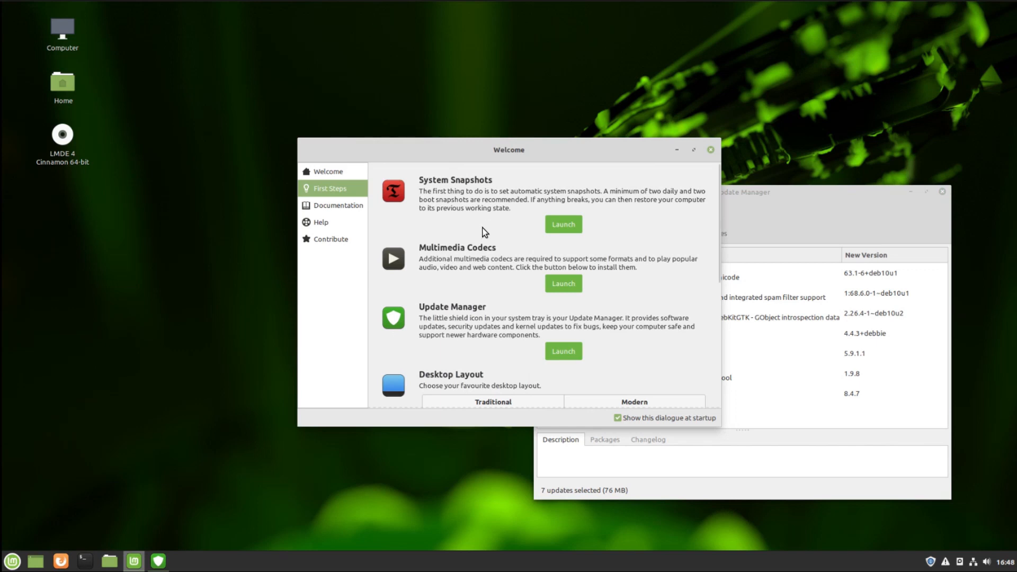
mouse_move(707, 163)
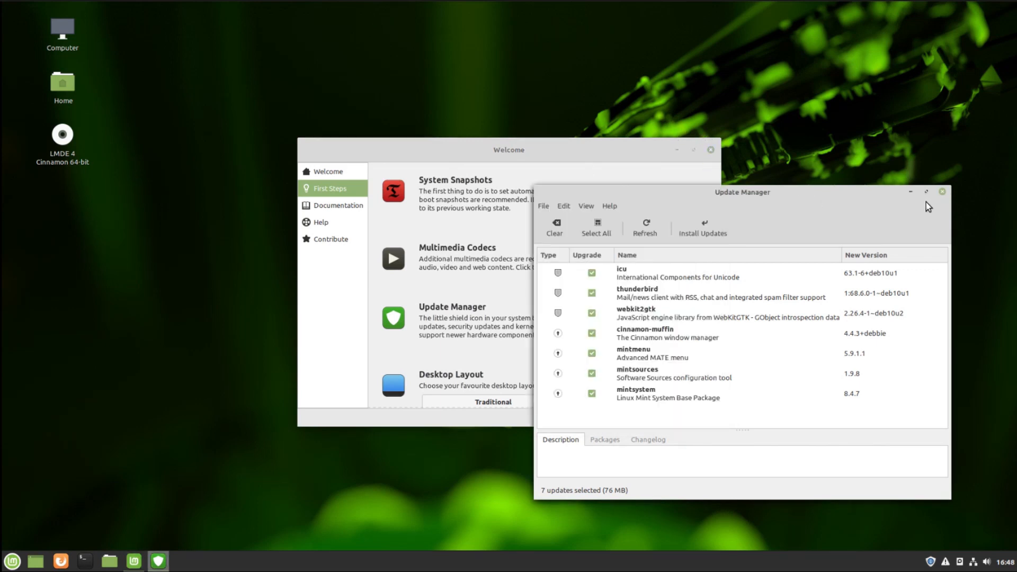
- Close Update Manager and scroll down the Welcome screen's First Steps page
left_click(941, 191)
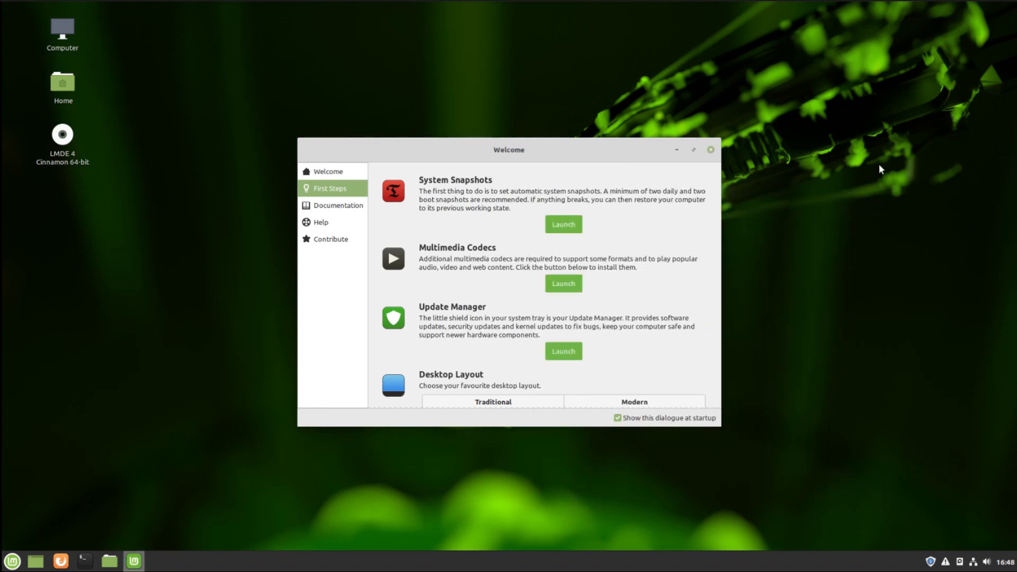
mouse_move(870, 139)
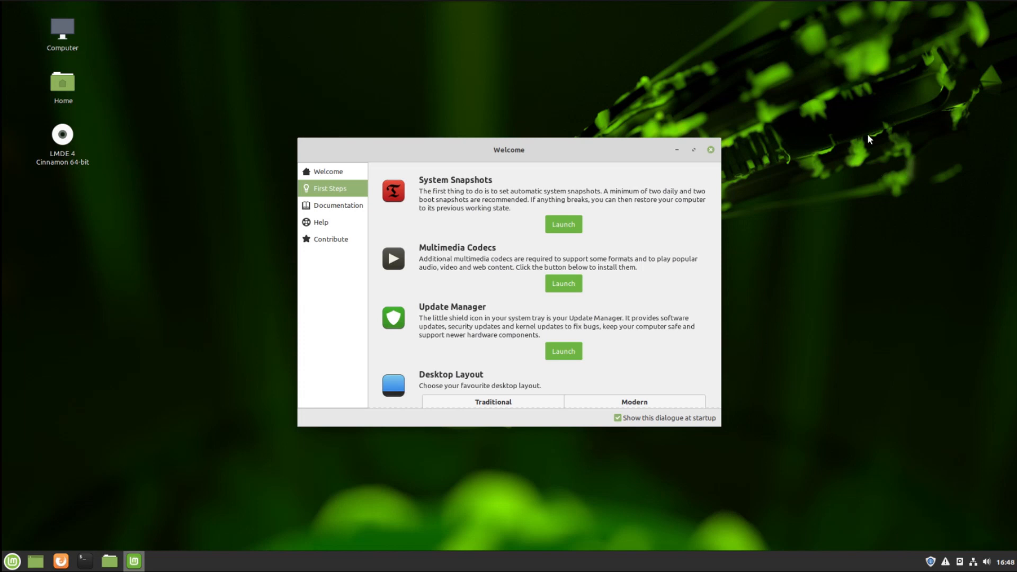
scroll("down", 3)
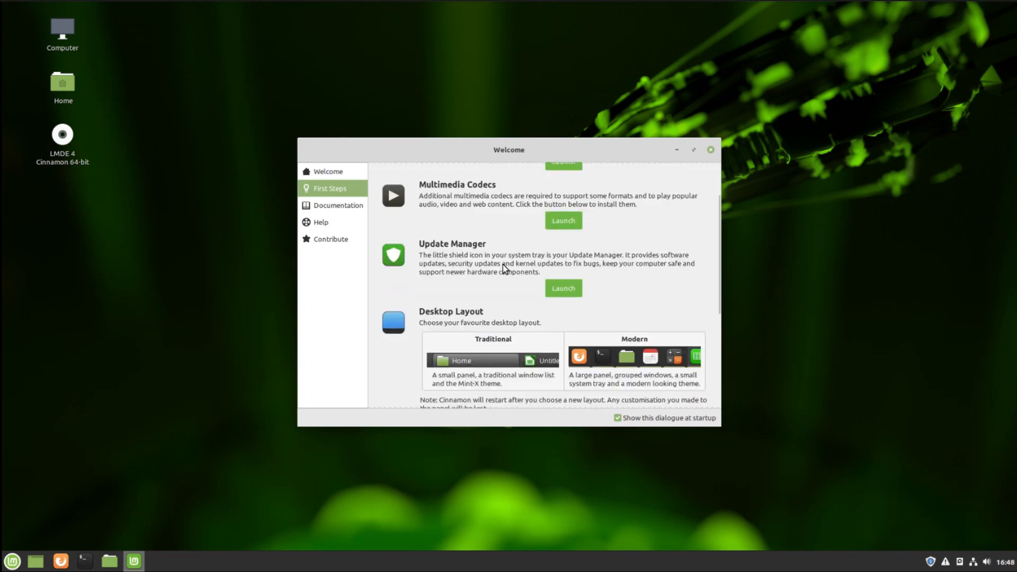
mouse_move(505, 269)
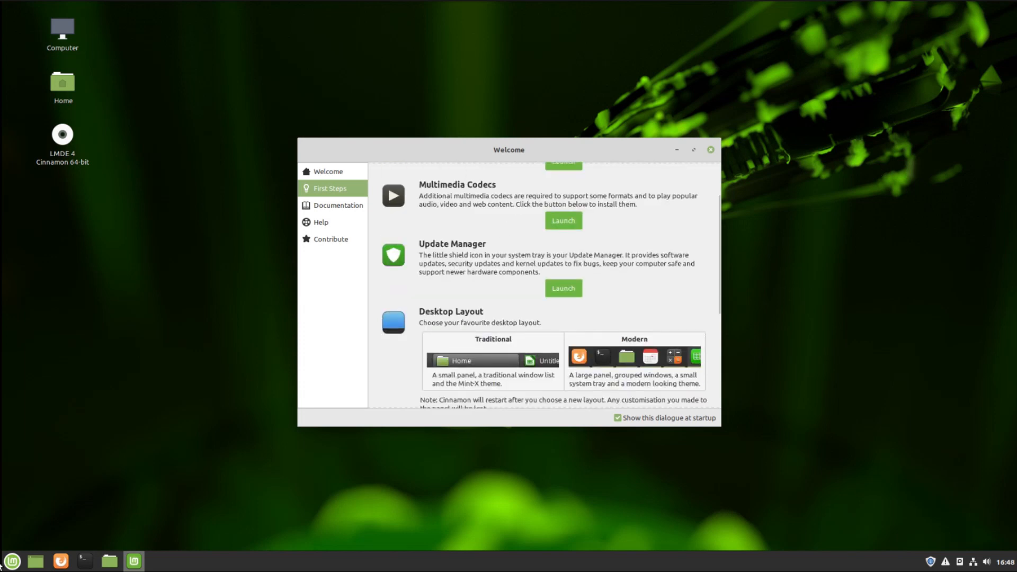
- Launch Themes from the menu, close it, then close the Welcome screen
left_click(10, 560)
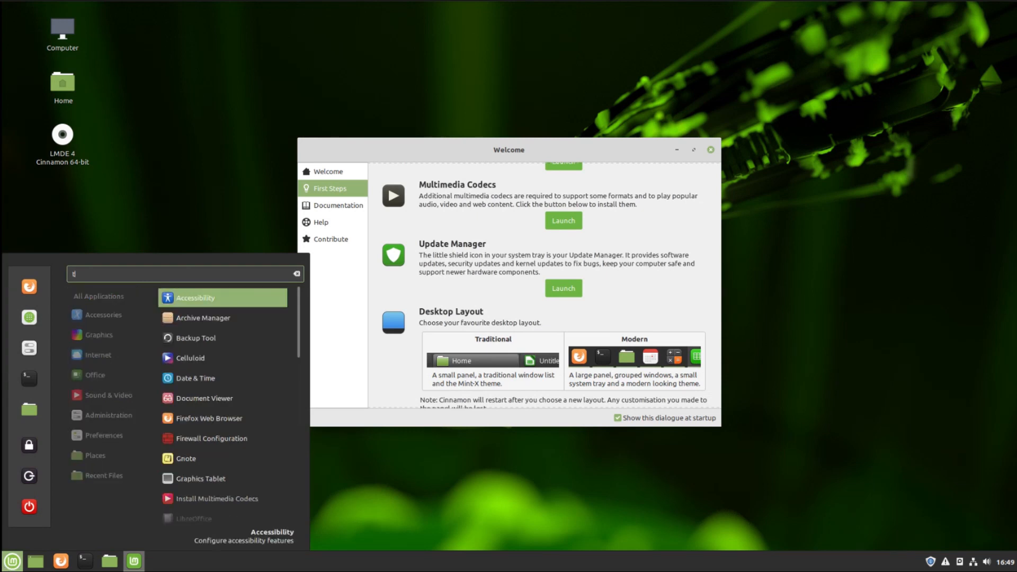
left_click(208, 435)
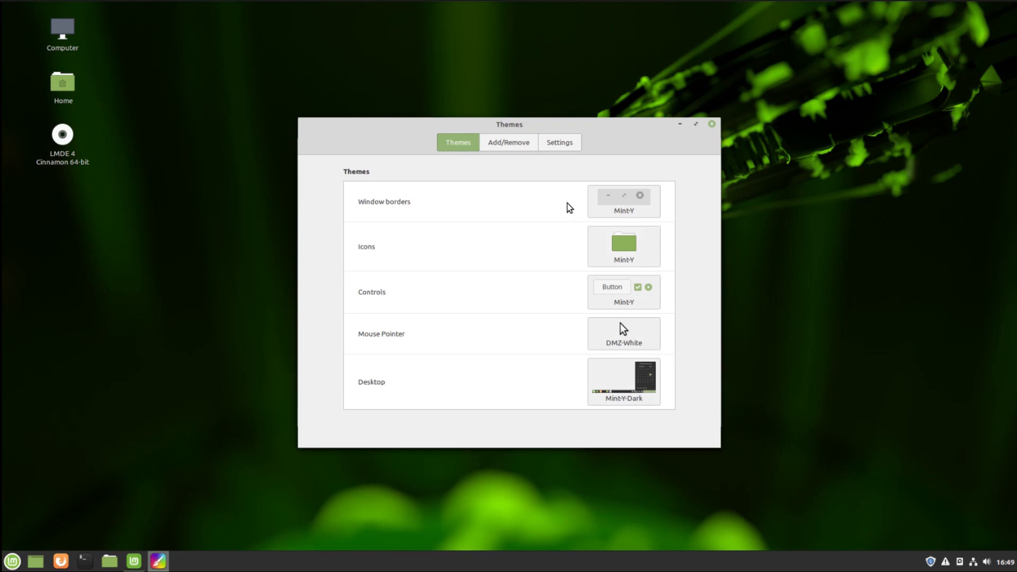
left_click(622, 201)
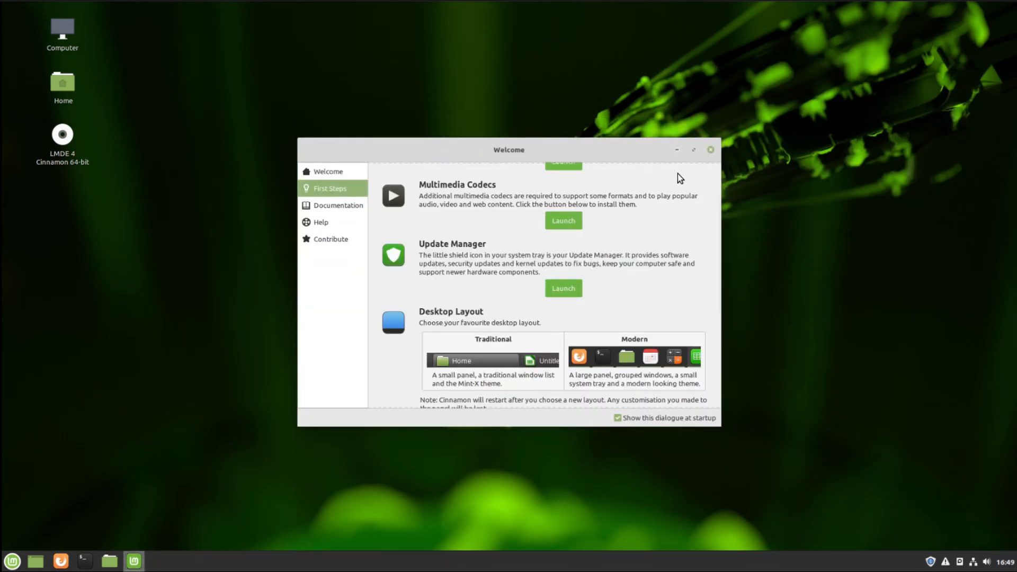
left_click(710, 150)
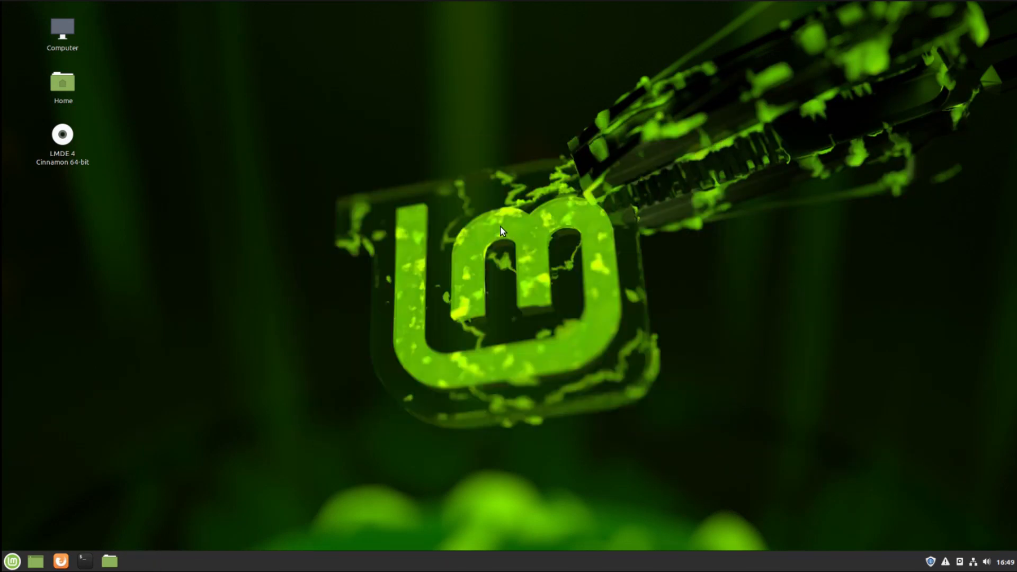
- Set the Hopeful Horizons wallpaper from the Tricia collection via Change Desktop Background, then close Backgrounds
right_click(502, 230)
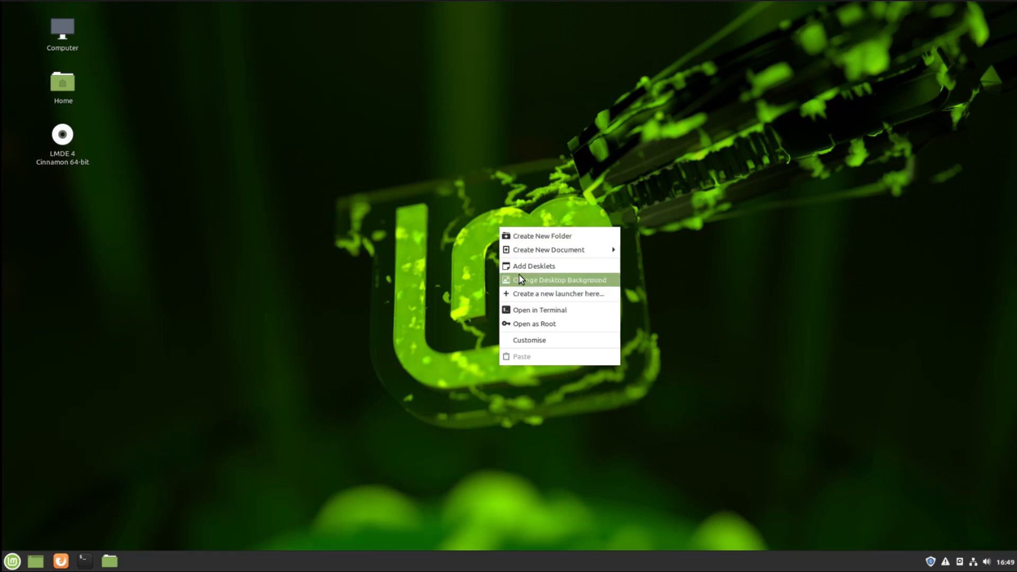
left_click(554, 280)
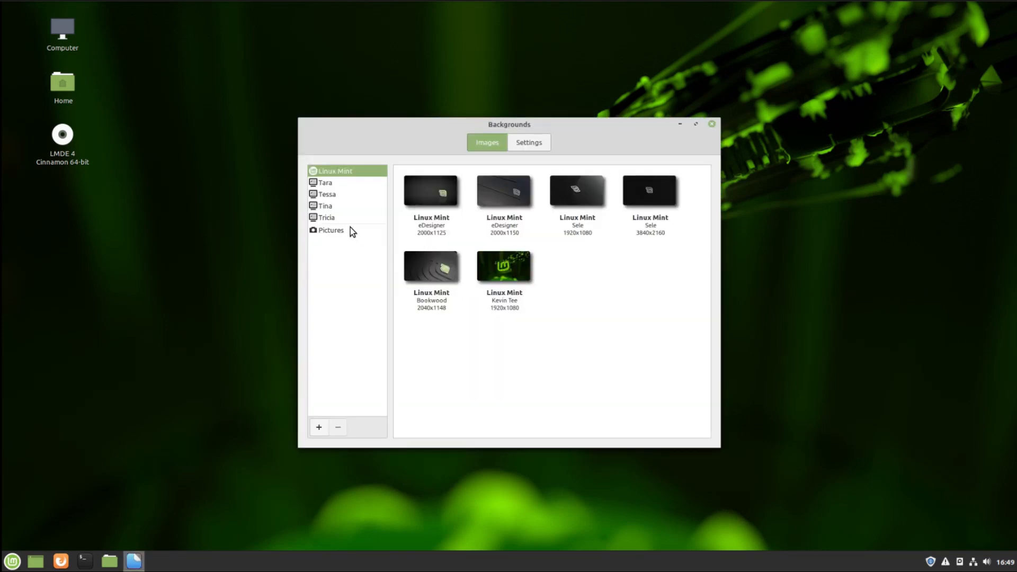
left_click(326, 217)
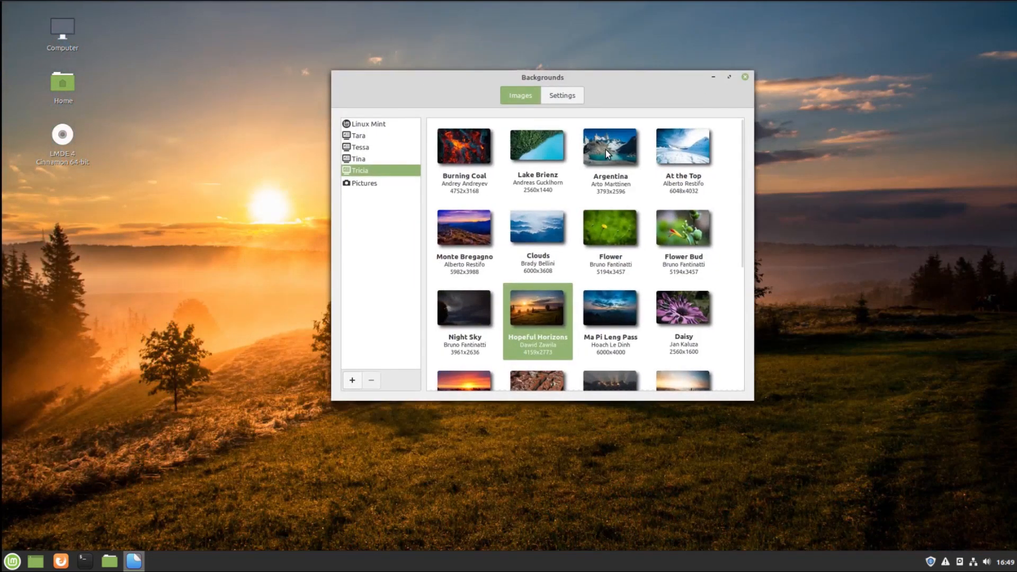
left_click(744, 76)
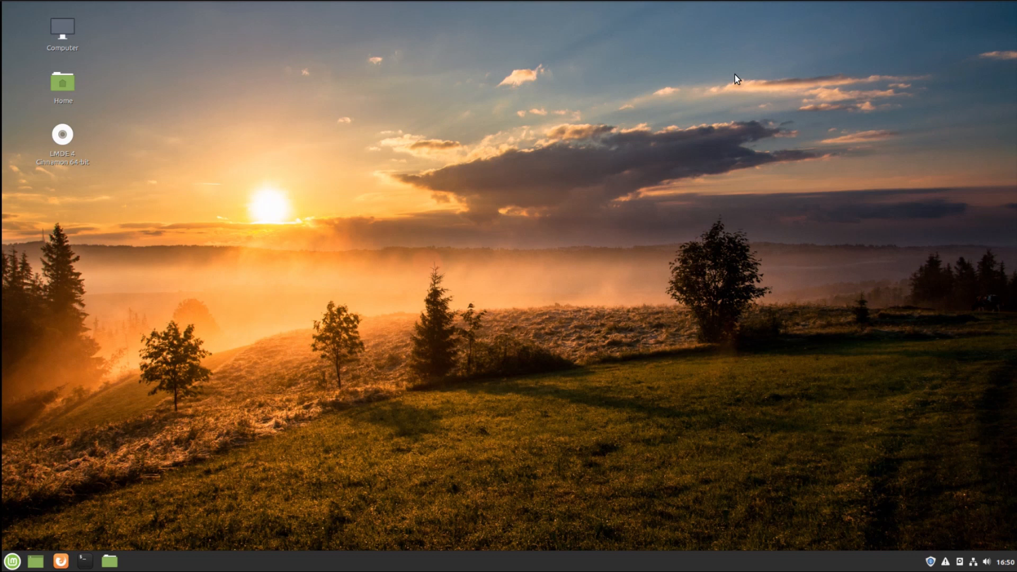
mouse_move(688, 205)
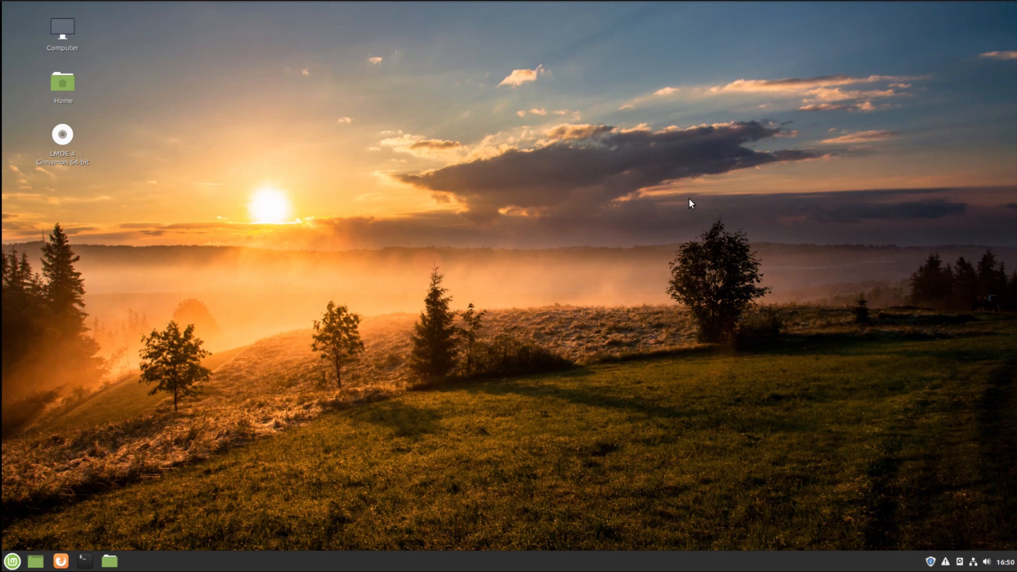